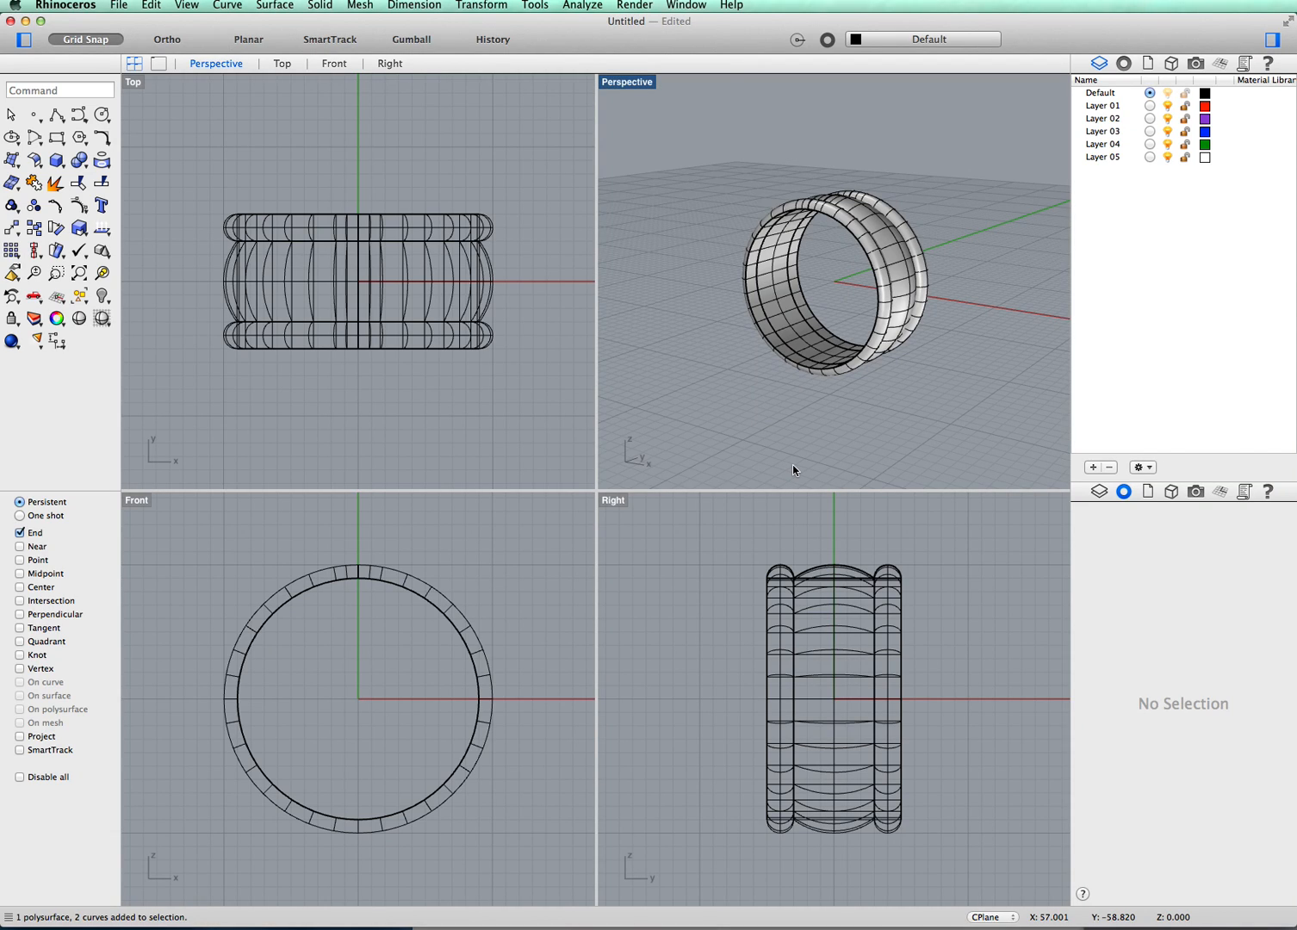
mouse_move(775, 482)
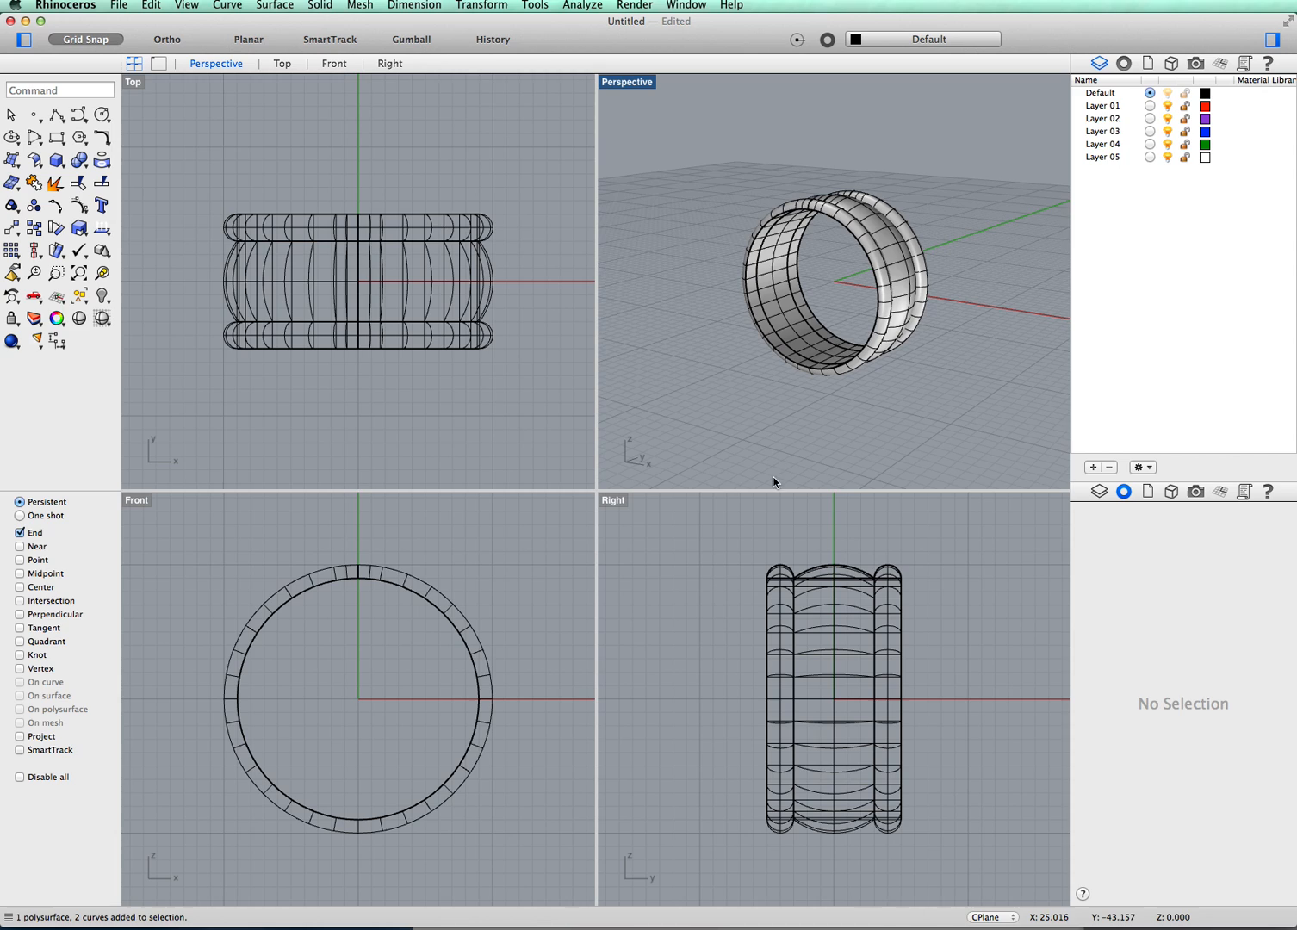
mouse_move(791, 483)
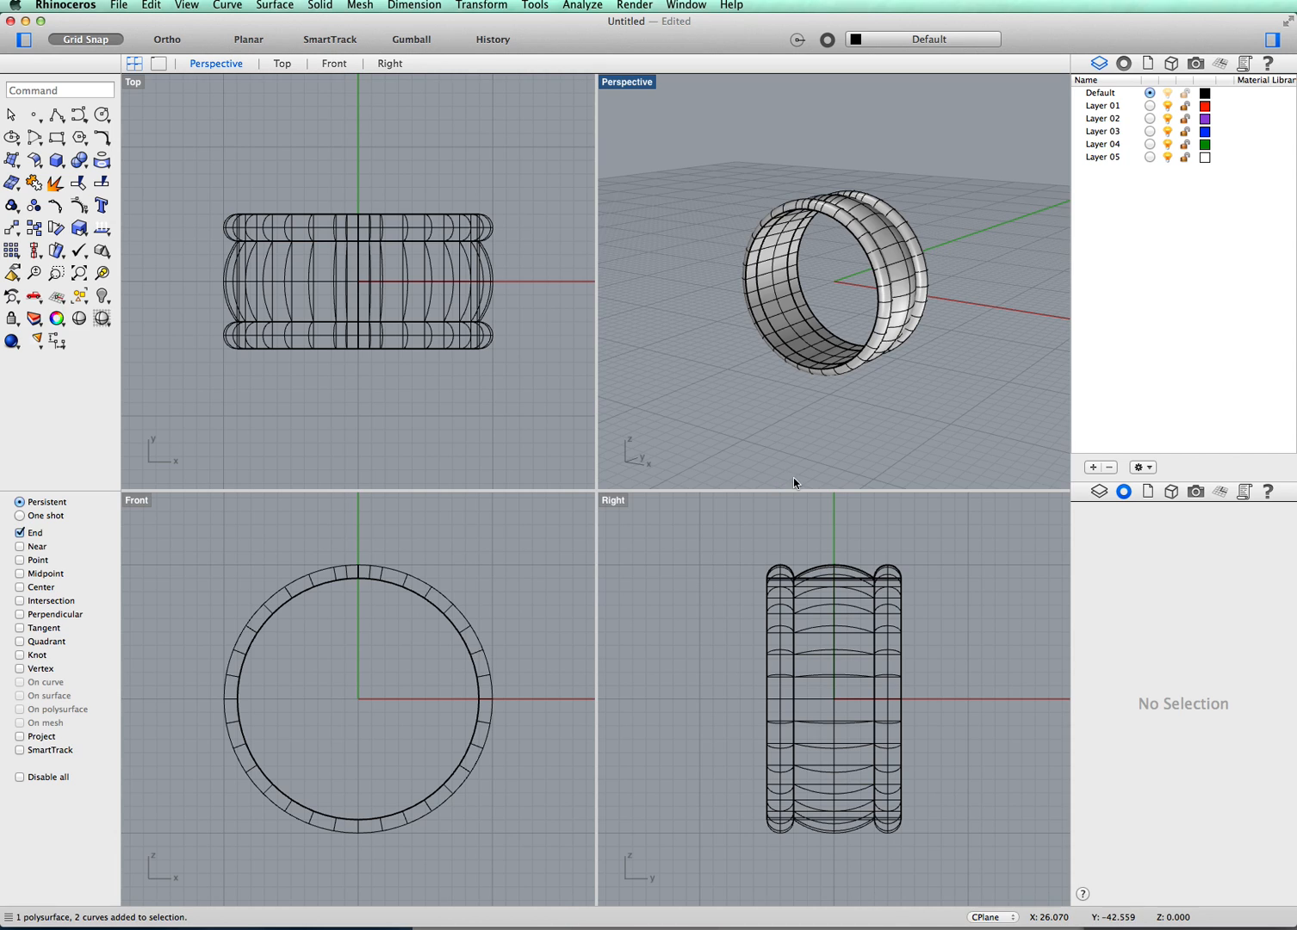
mouse_move(876, 277)
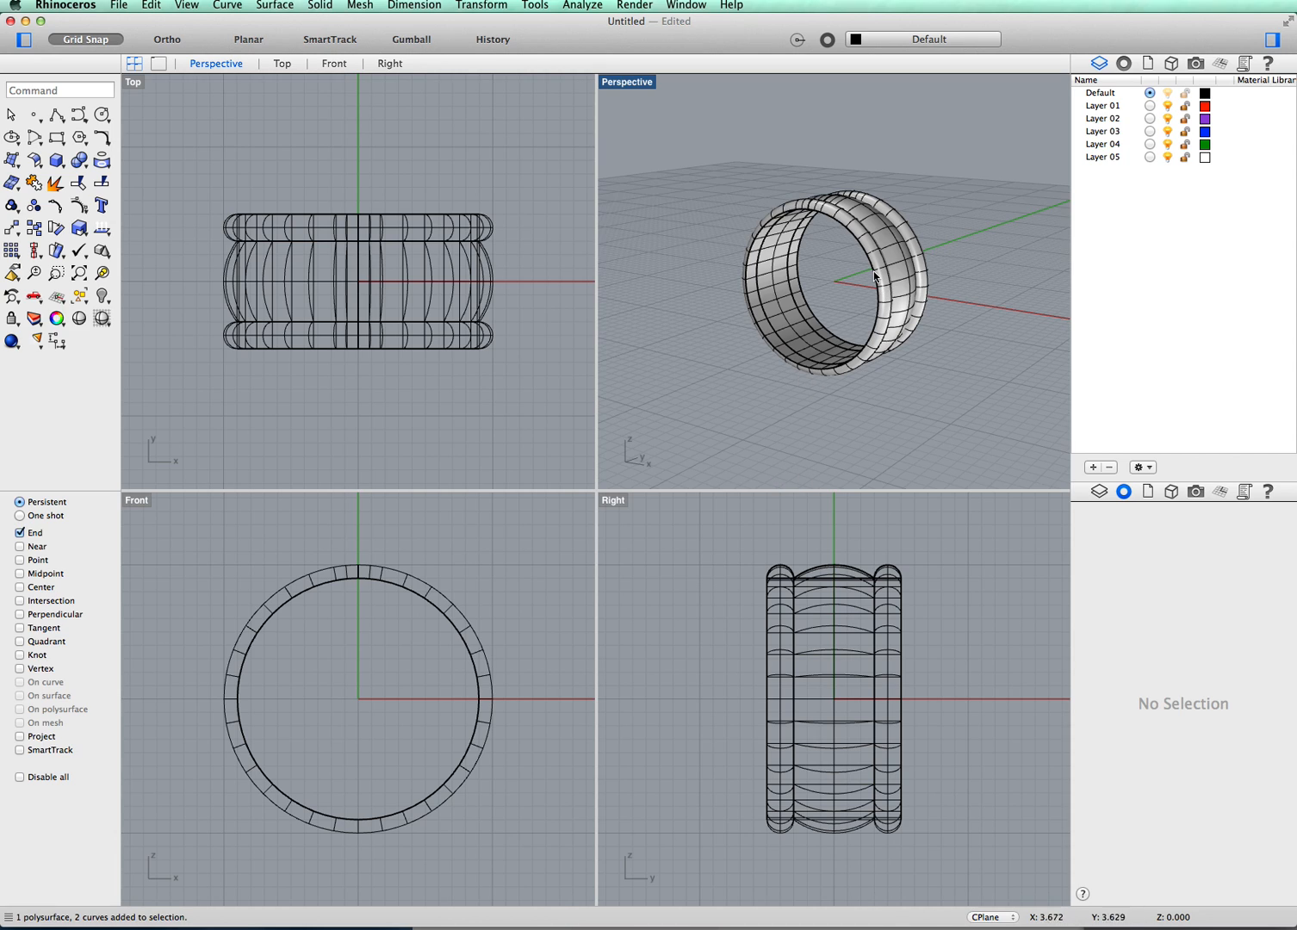
mouse_move(898, 430)
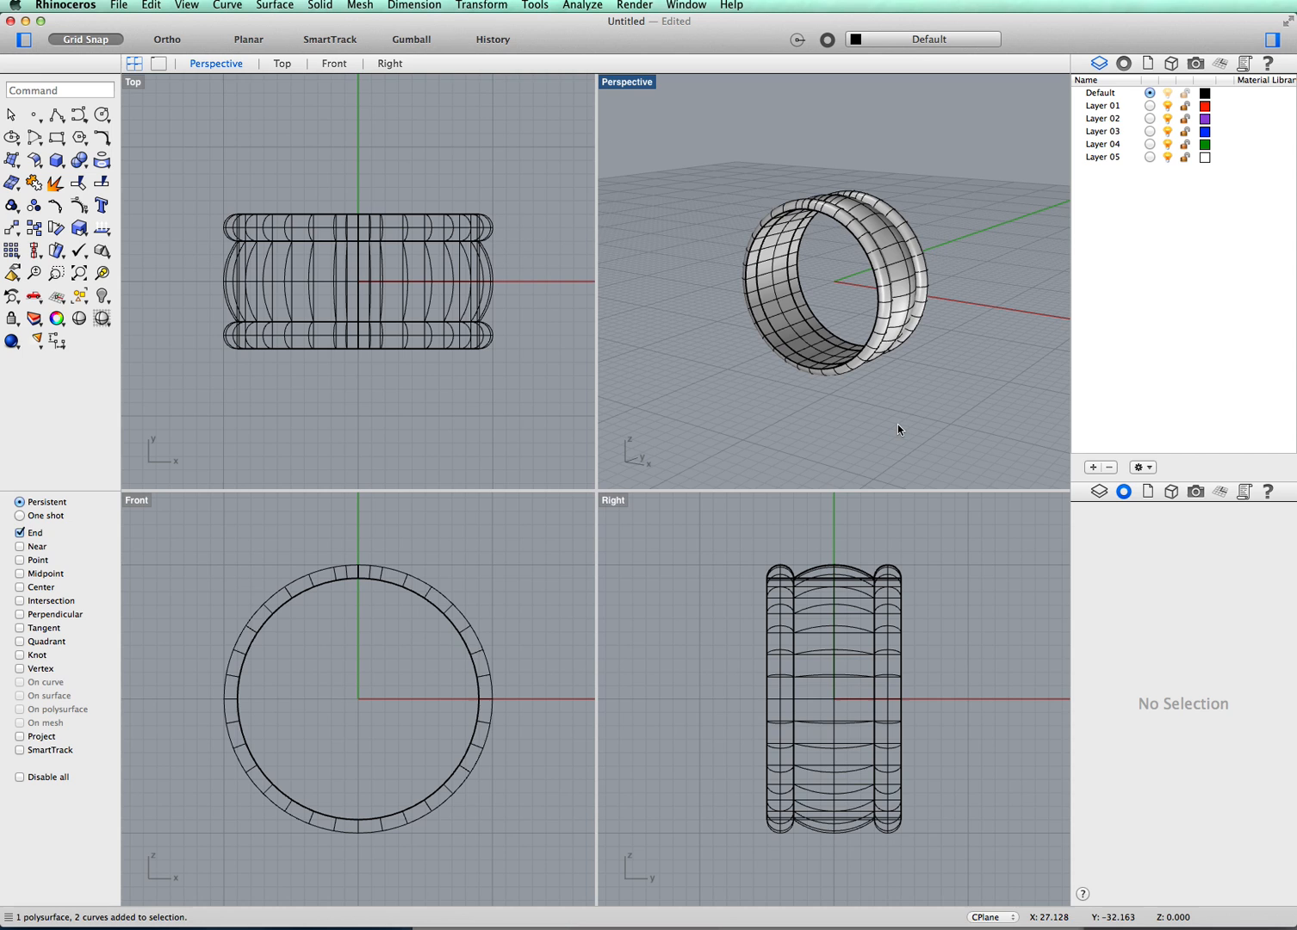
mouse_move(947, 365)
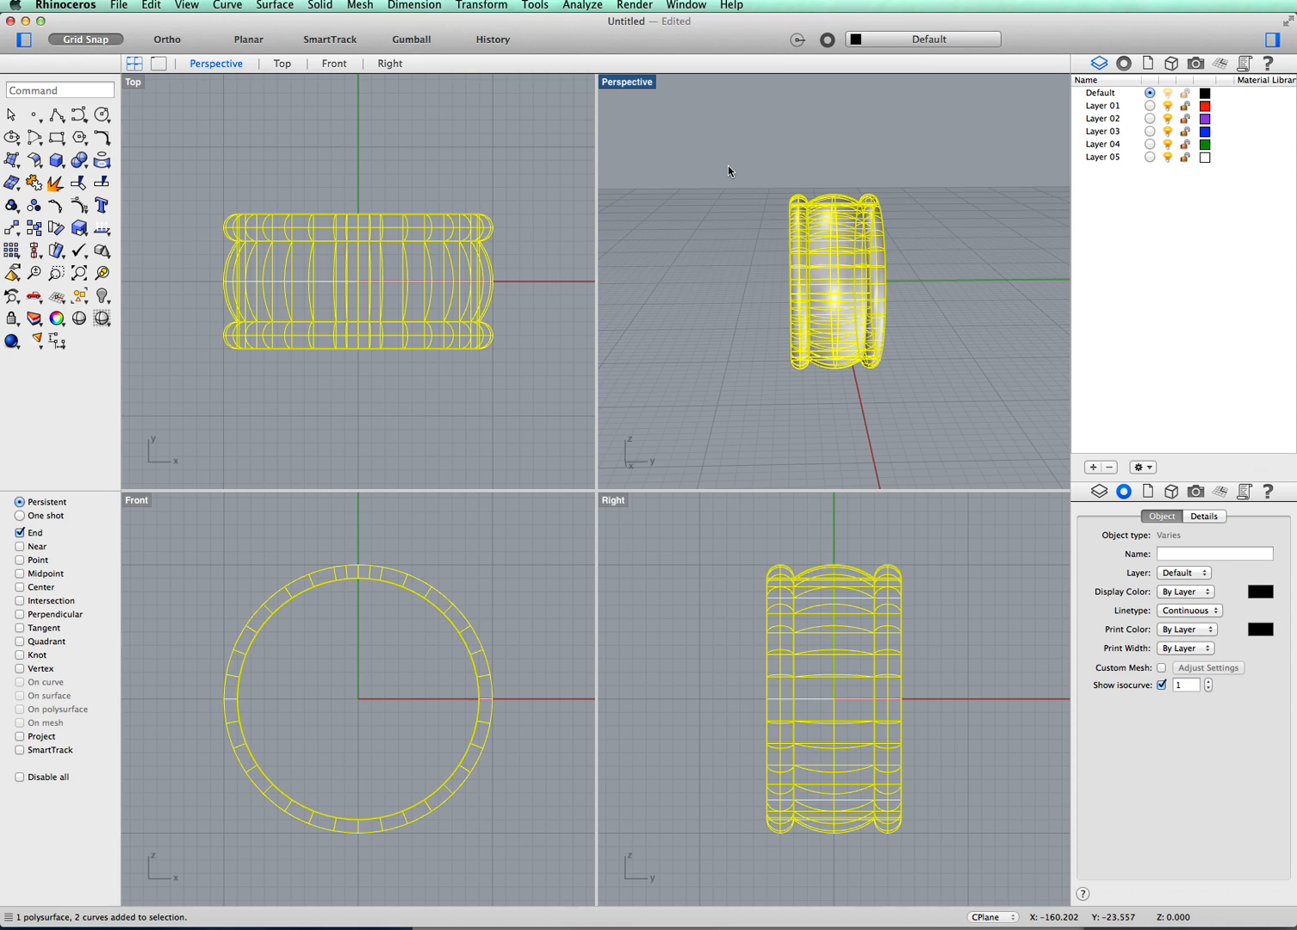
- Delete the old ring, then draw a radius-9 circle centred on the origin in Front view
key("Delete")
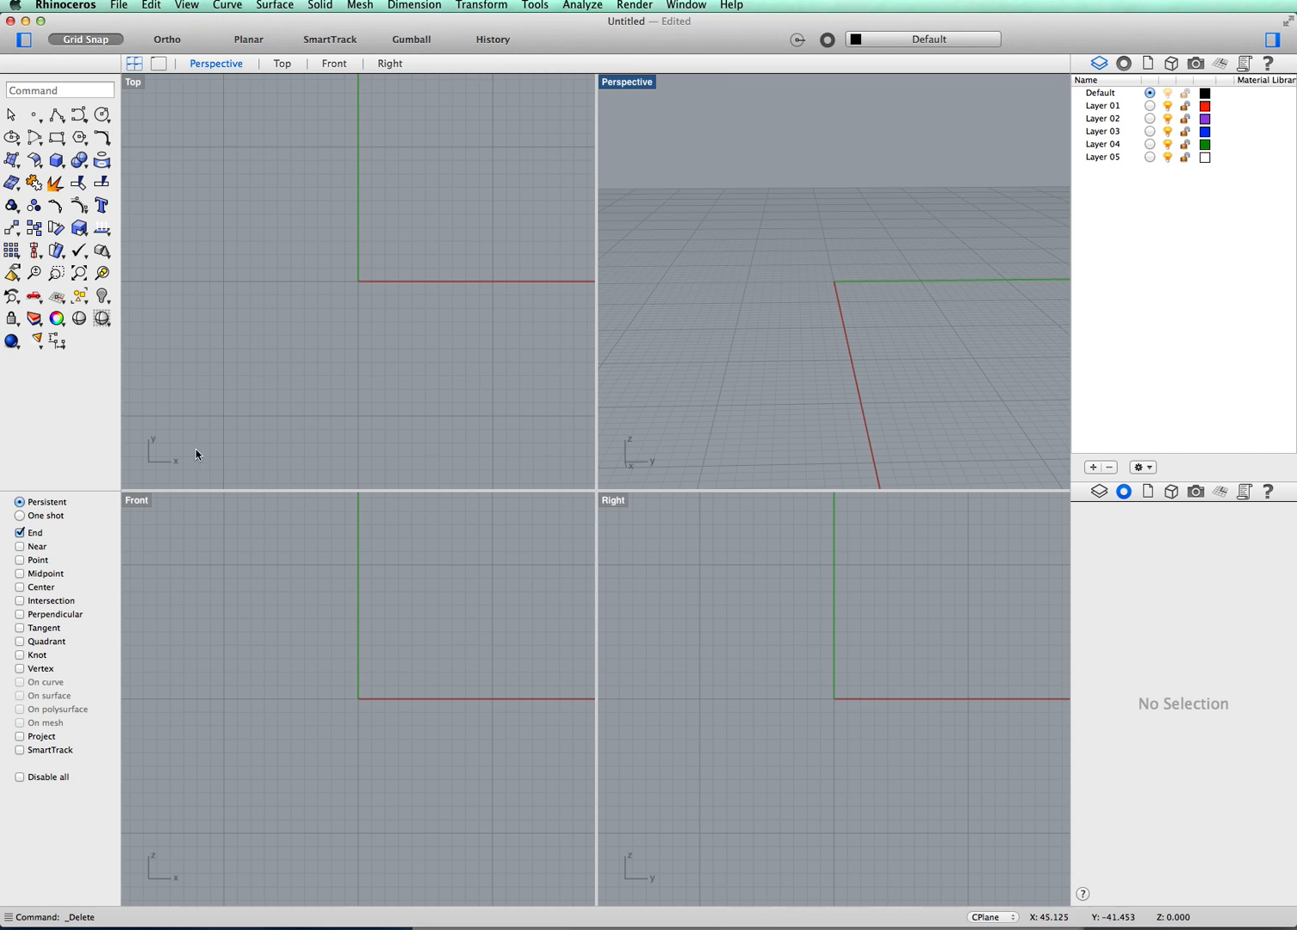
mouse_move(143, 174)
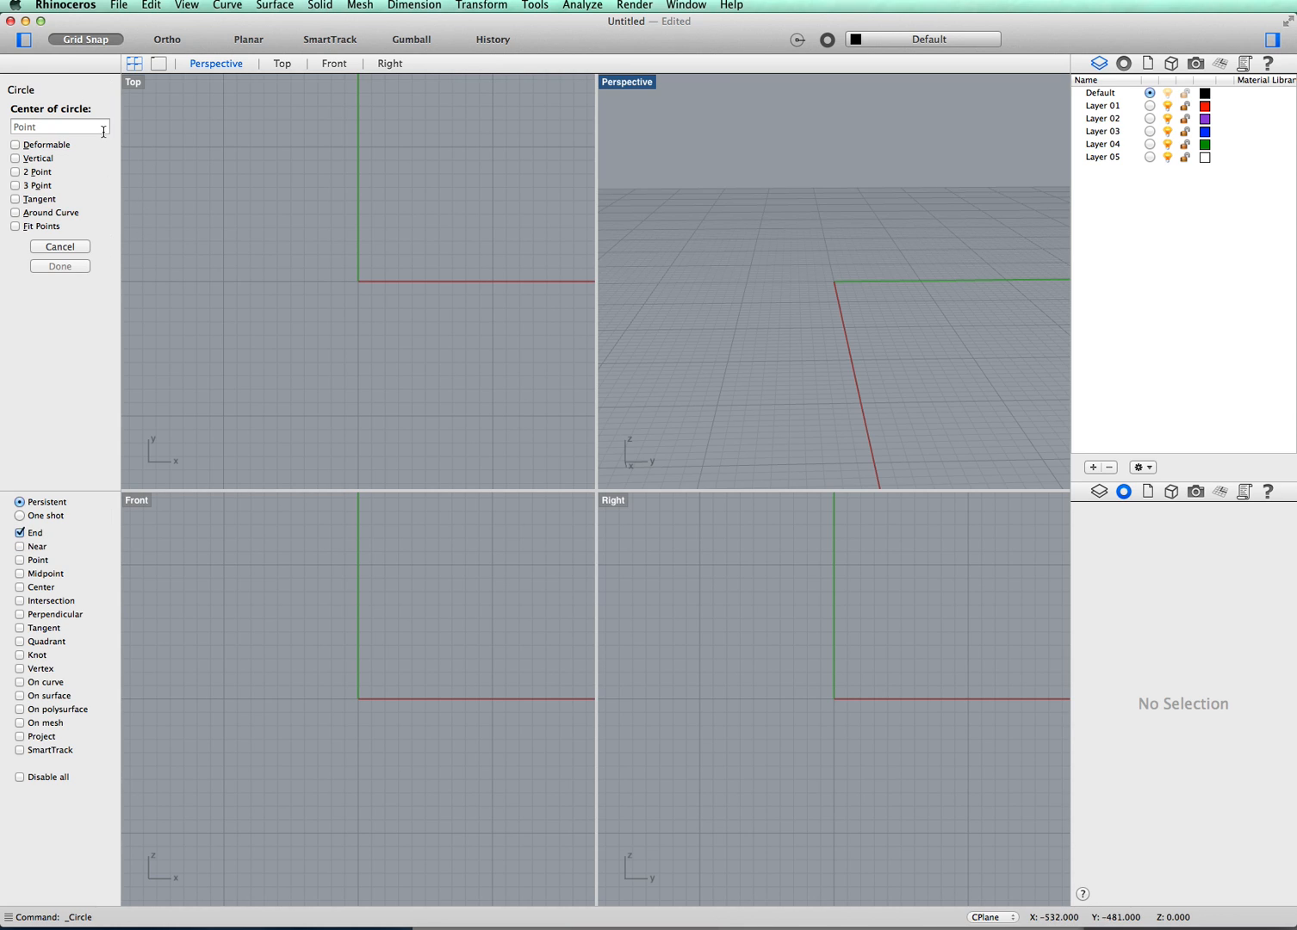
mouse_move(351, 676)
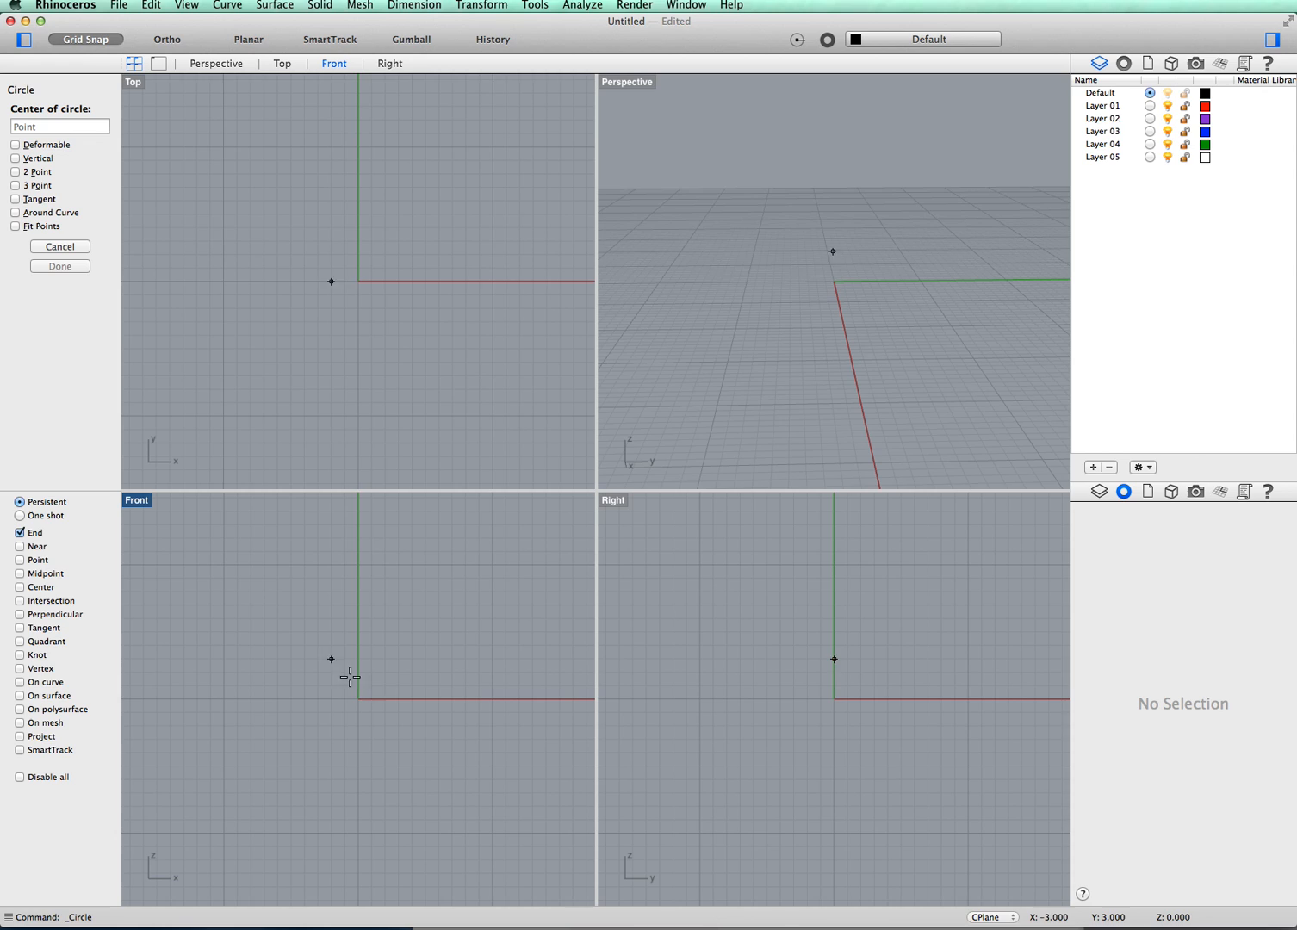
mouse_move(360, 699)
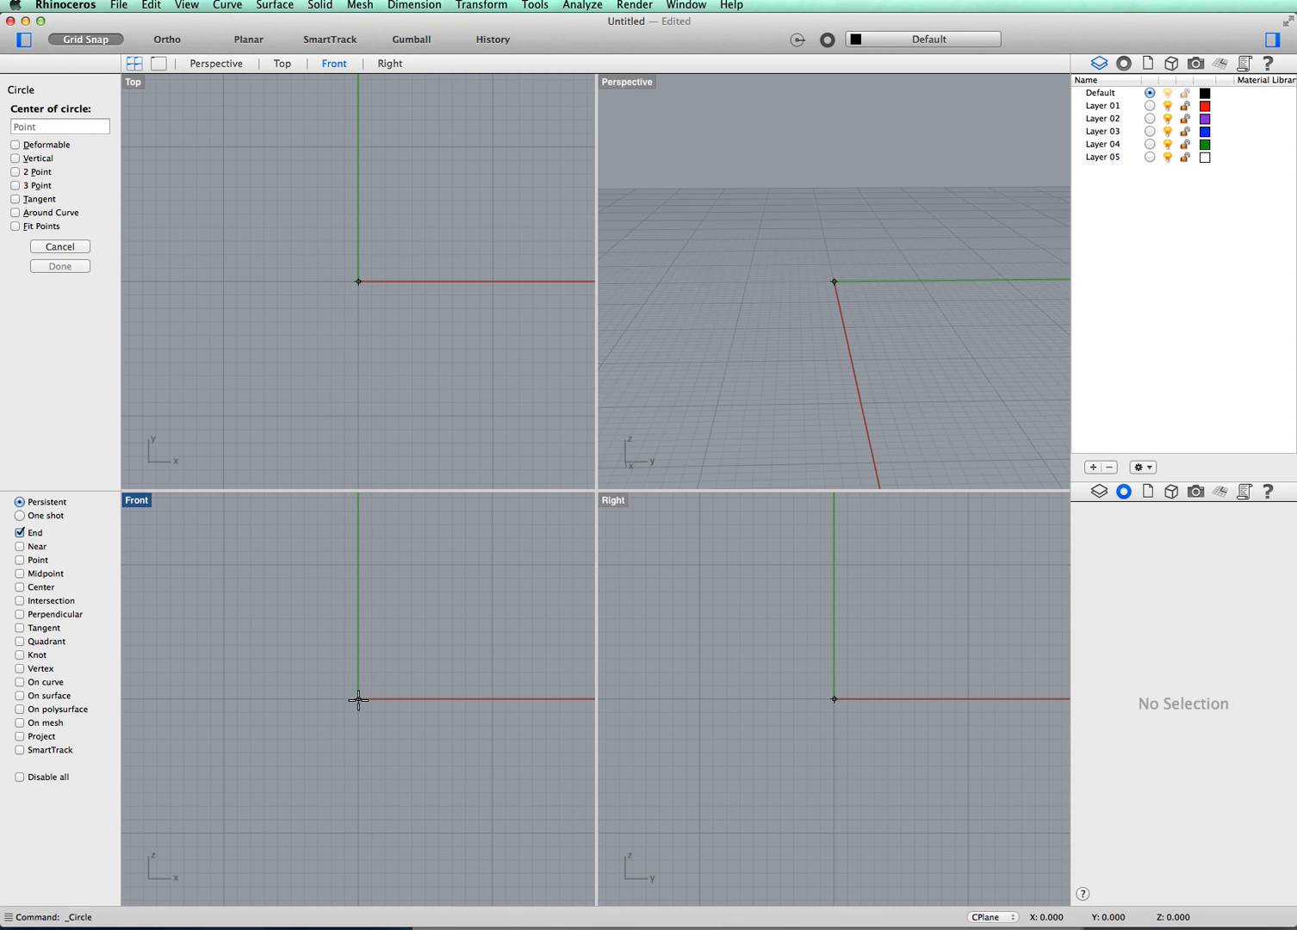
left_click(359, 699)
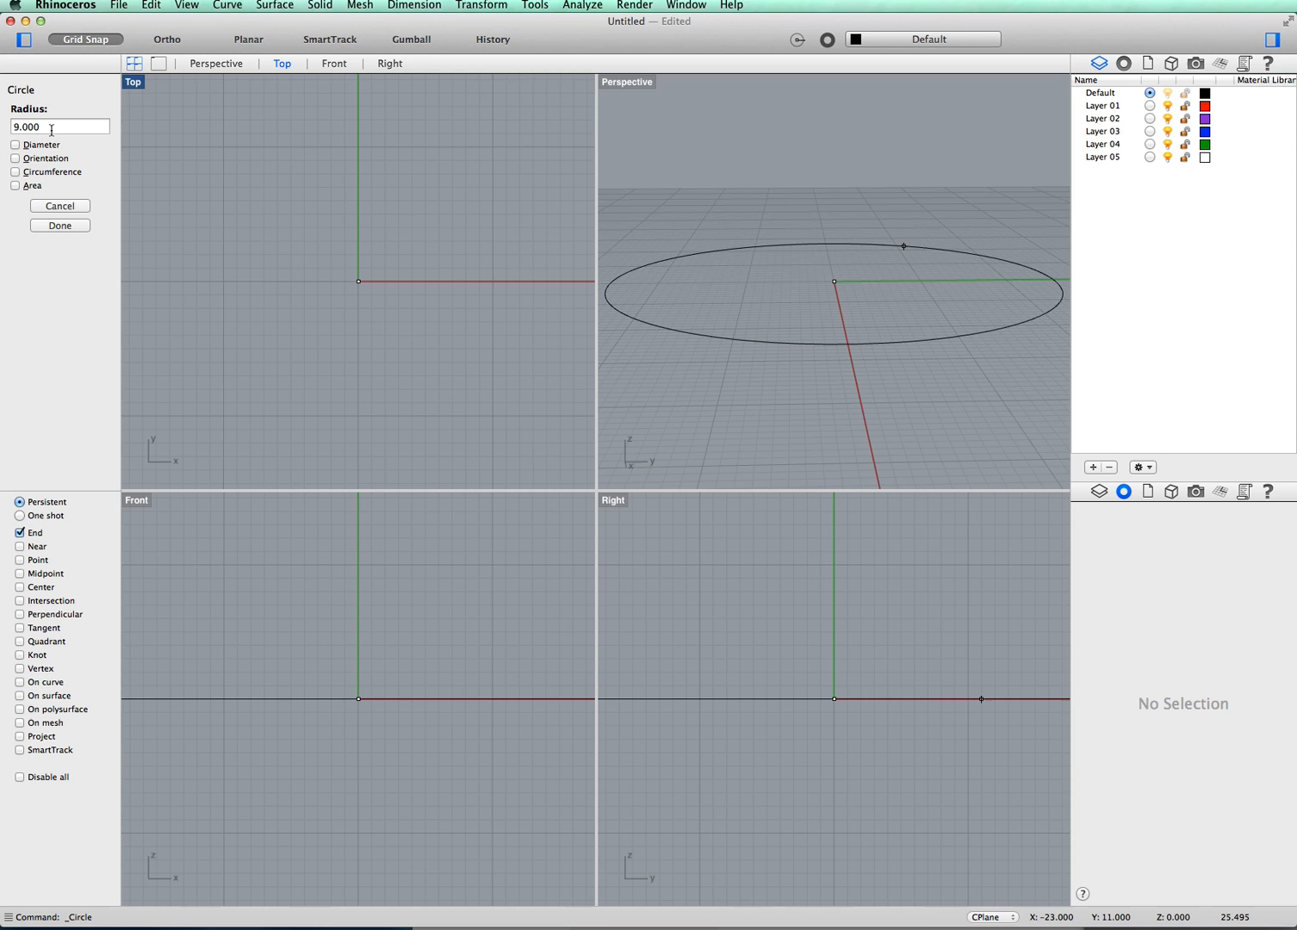
left_click(334, 63)
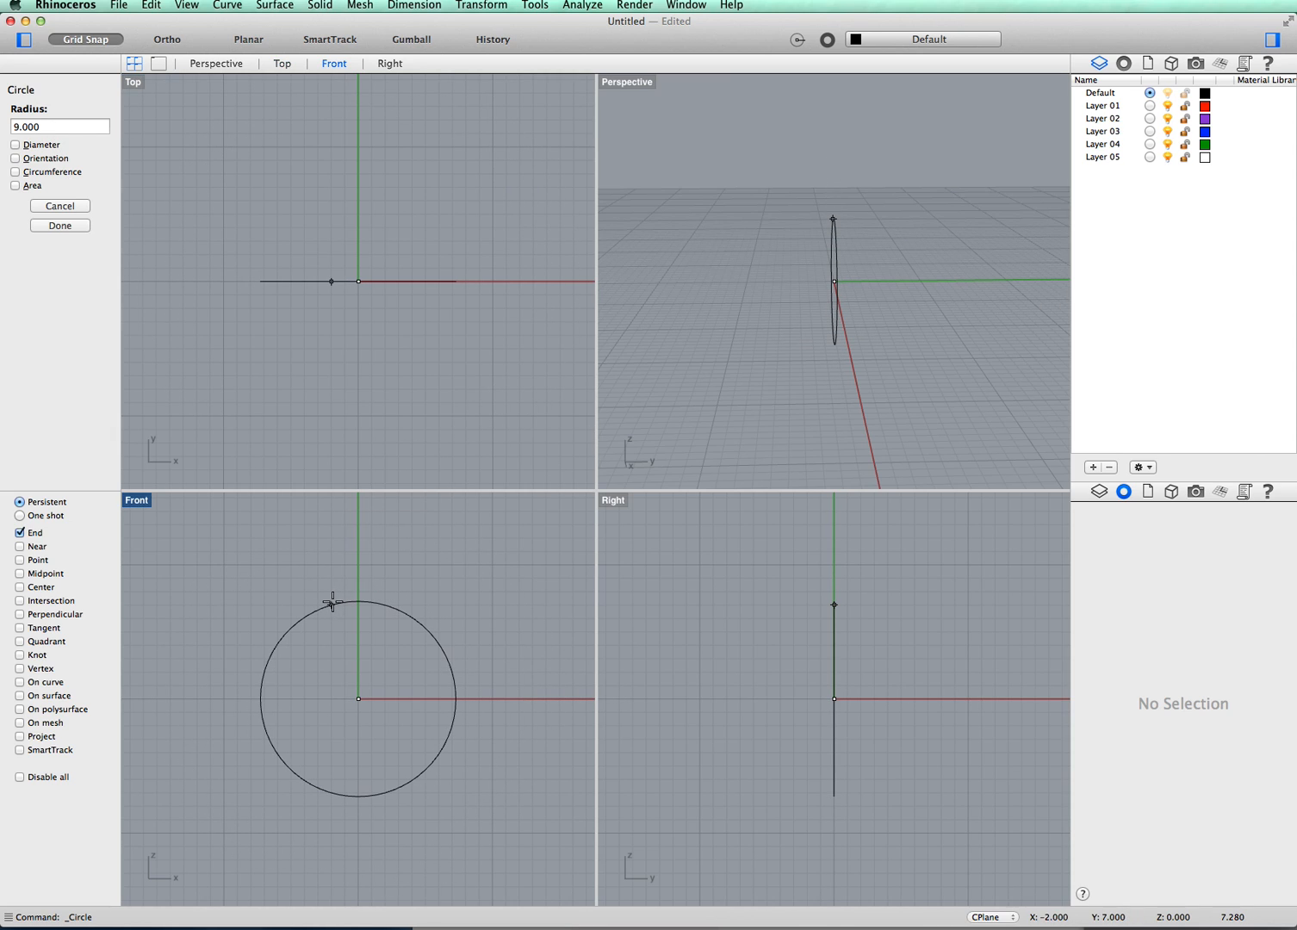
left_click(59, 225)
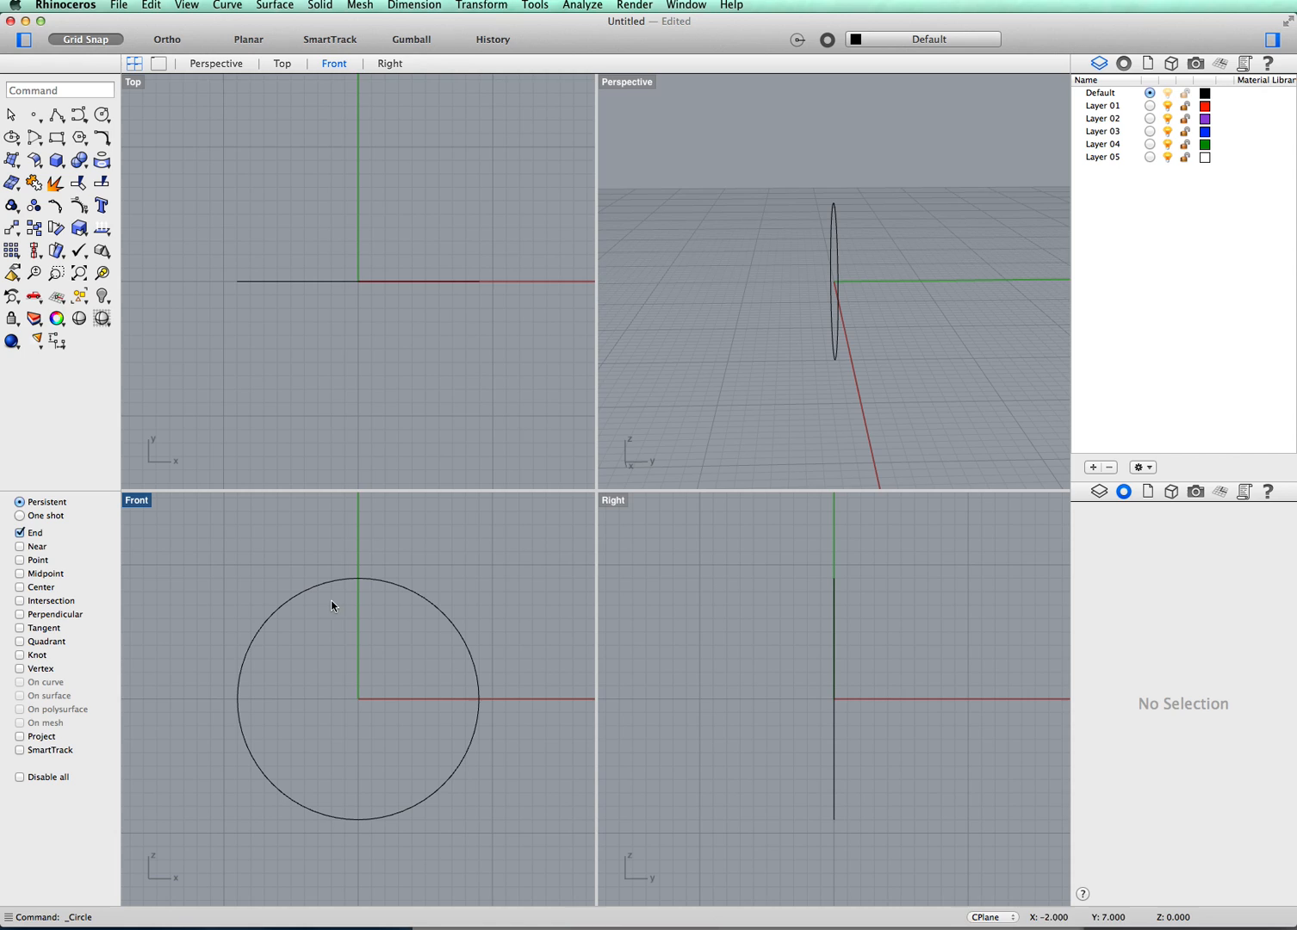
mouse_move(350, 712)
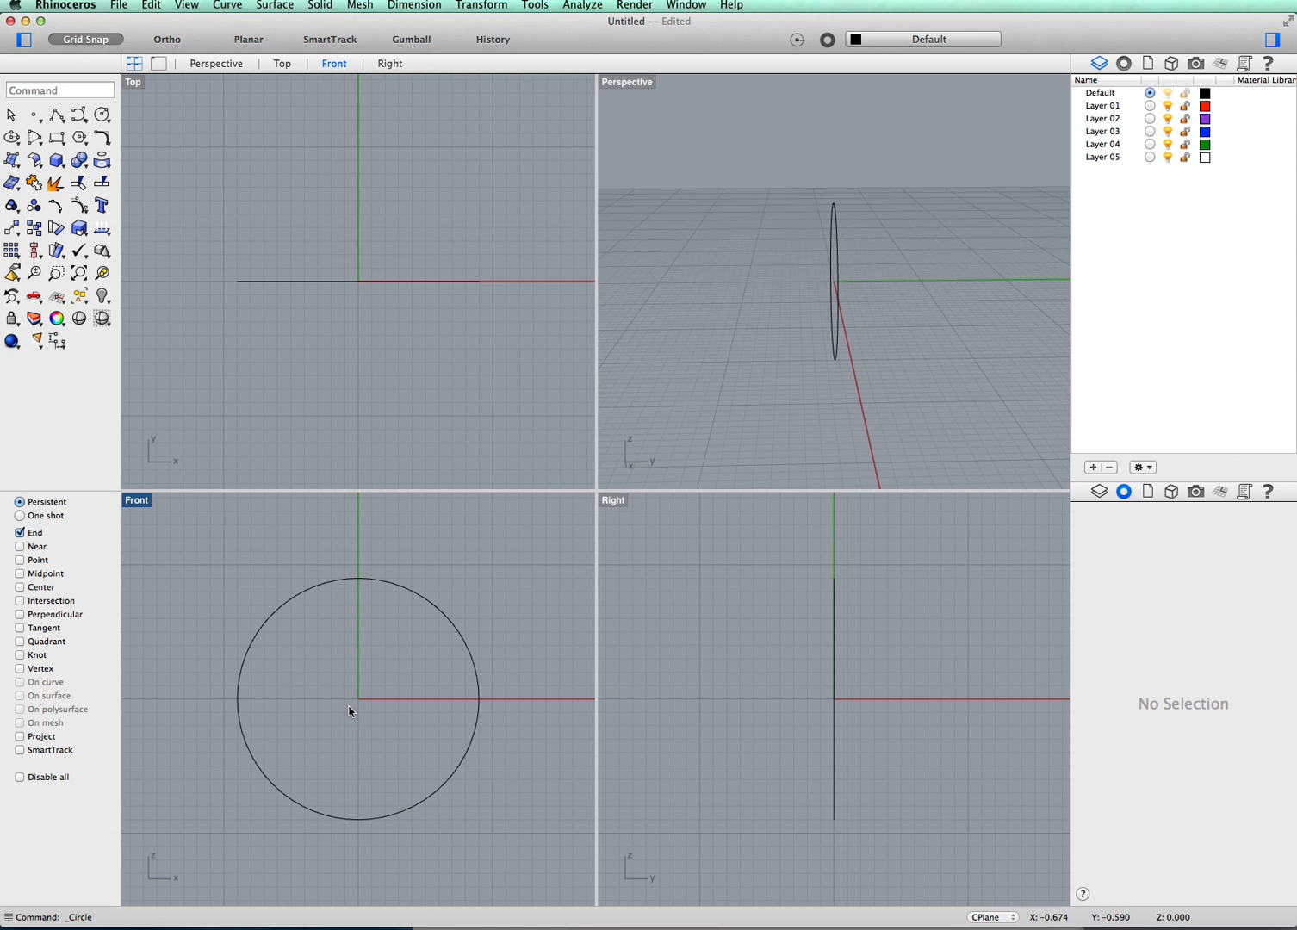
mouse_move(338, 701)
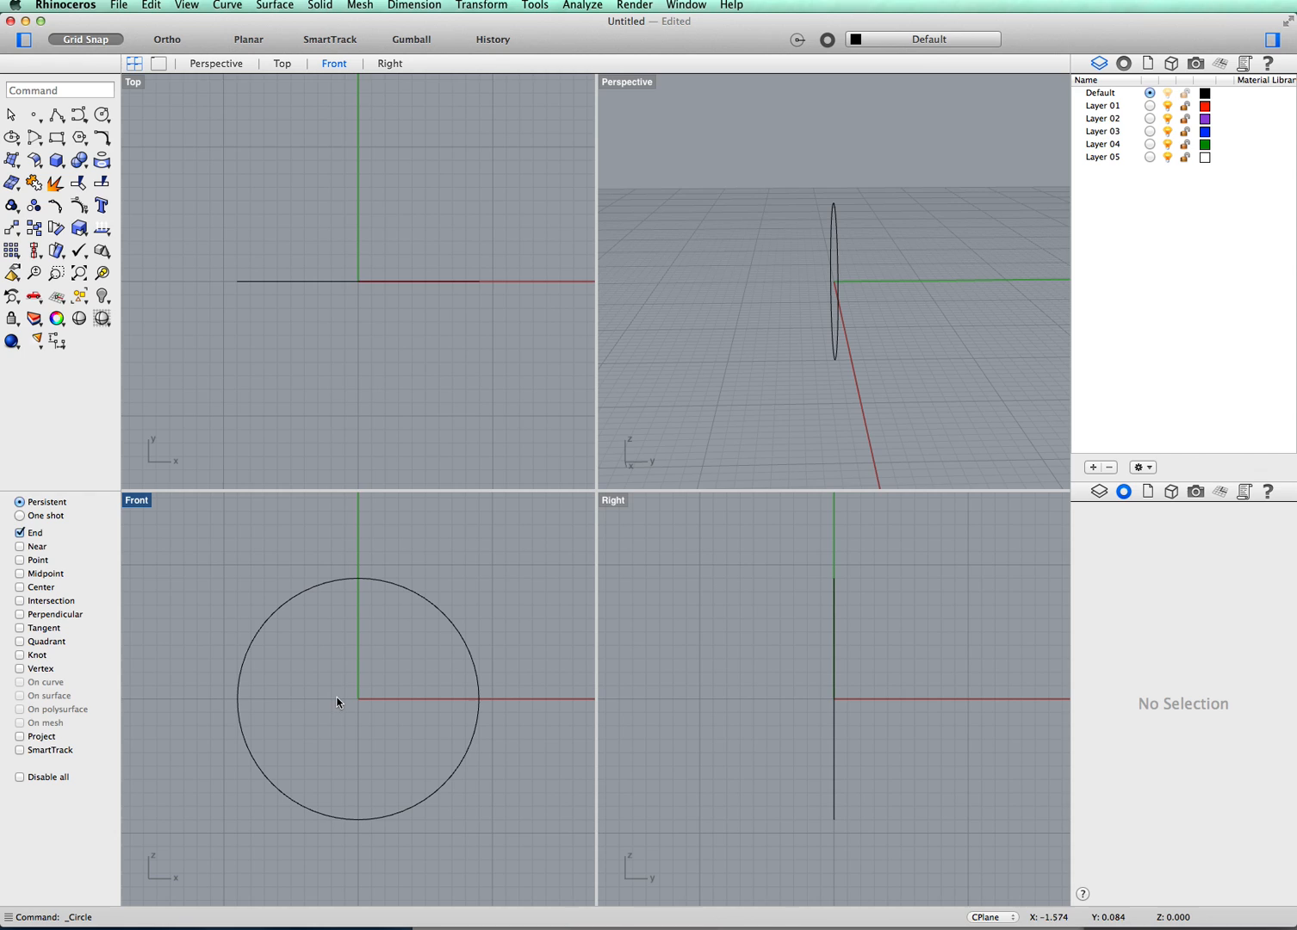
mouse_move(199, 586)
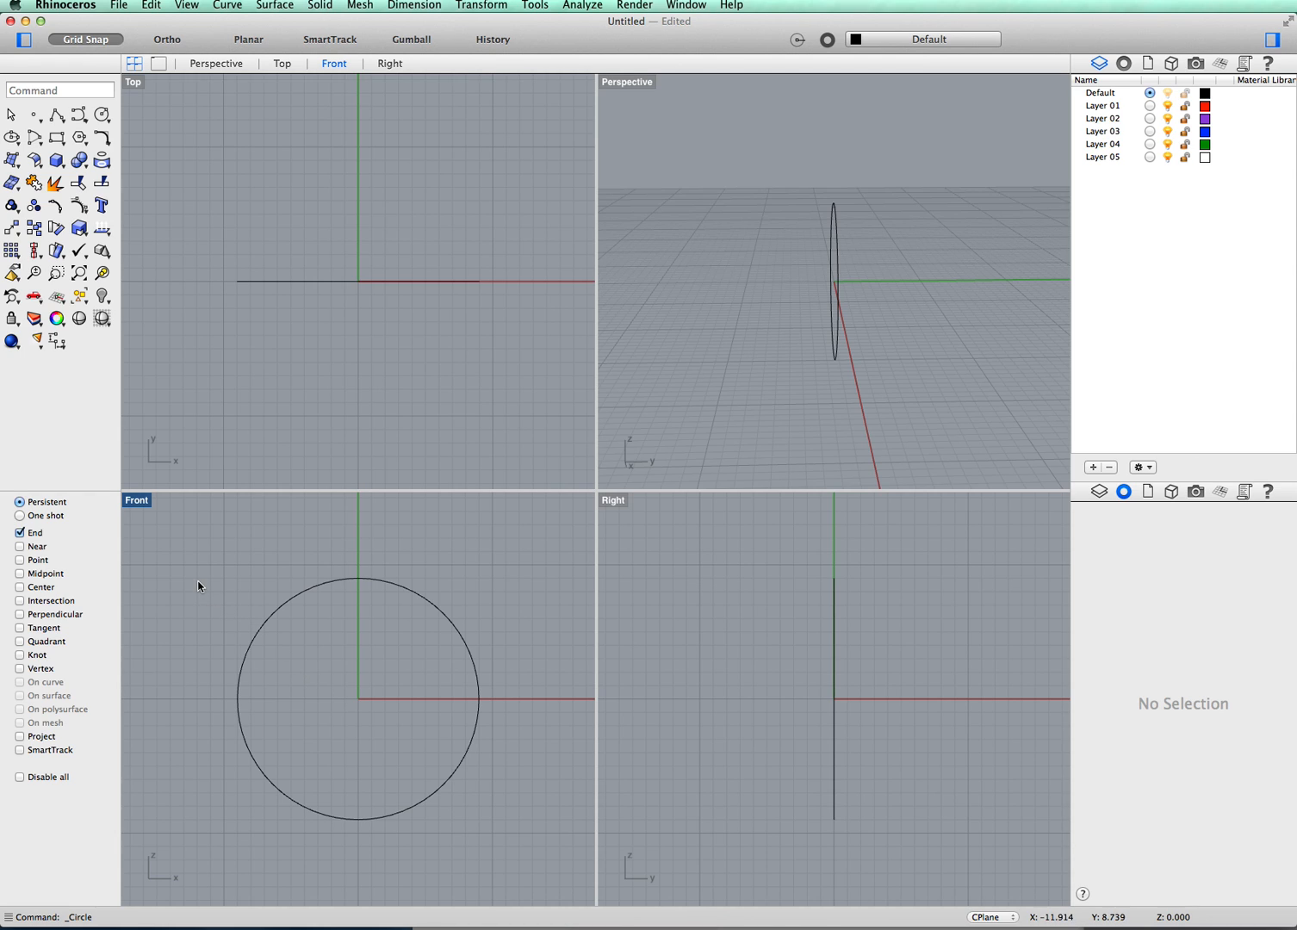
mouse_move(615, 509)
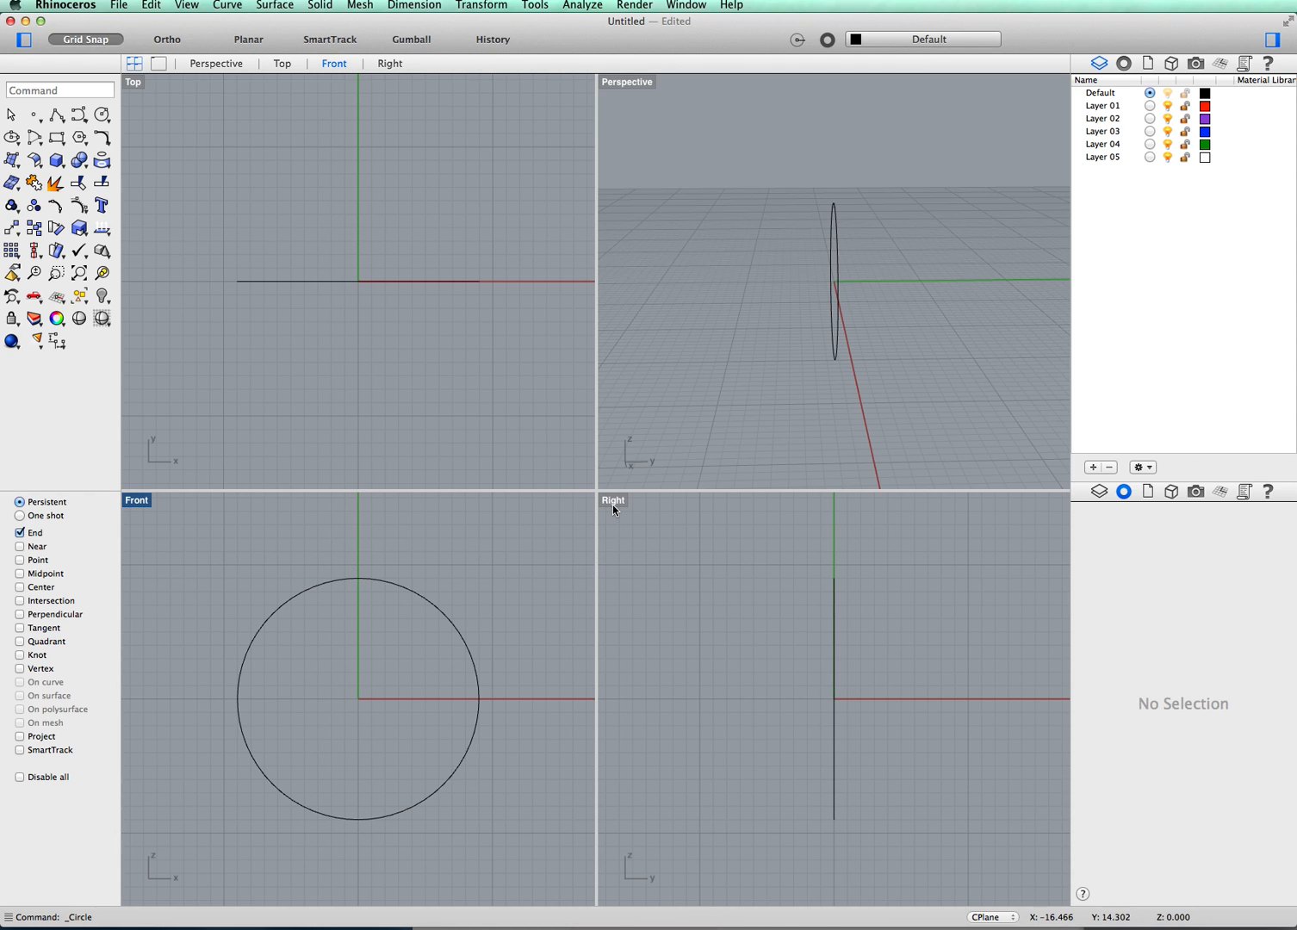
- Maximize the Right viewport to fill the modelling area
double_click(613, 500)
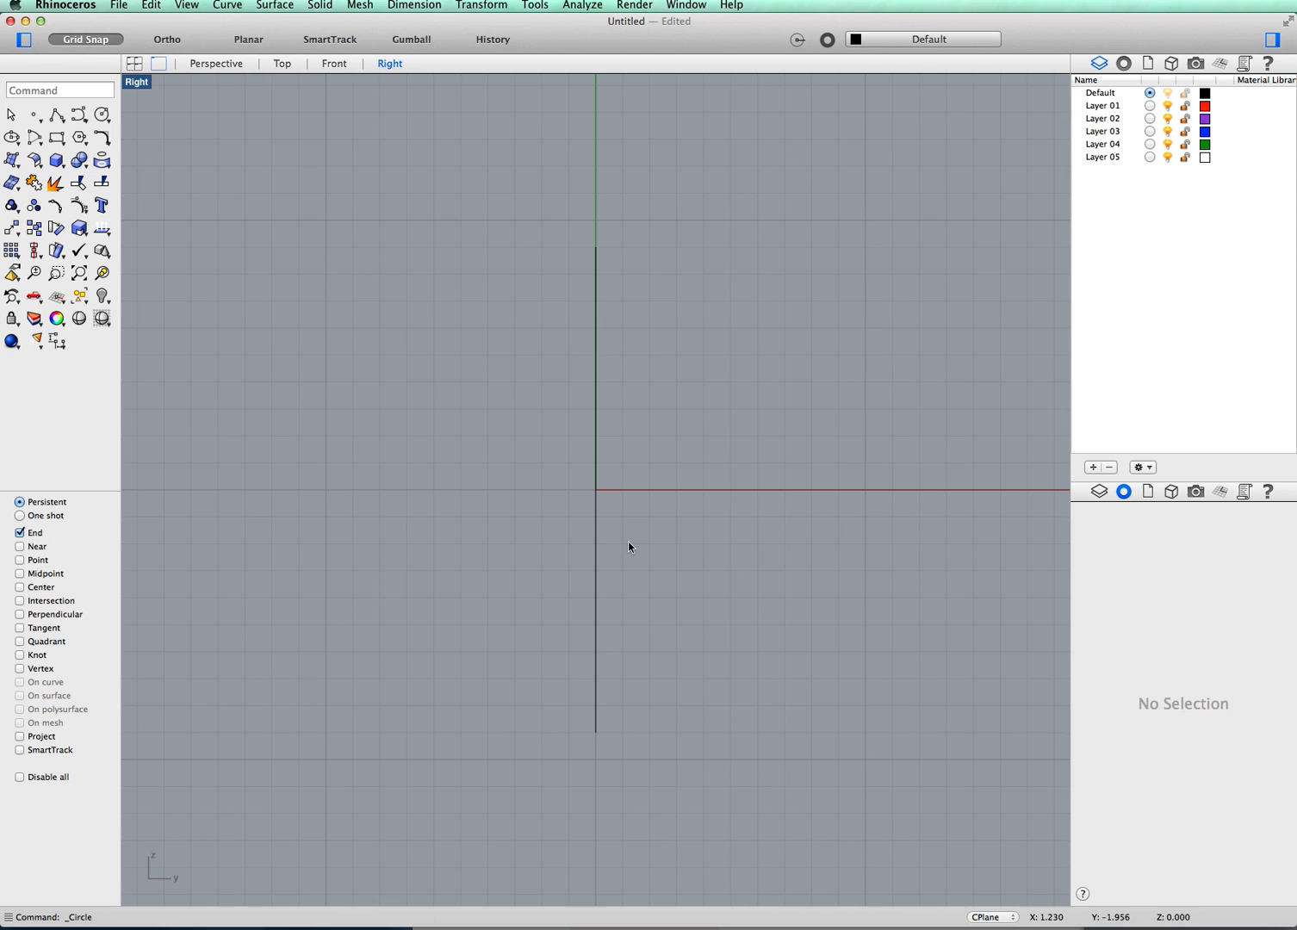
mouse_move(546, 373)
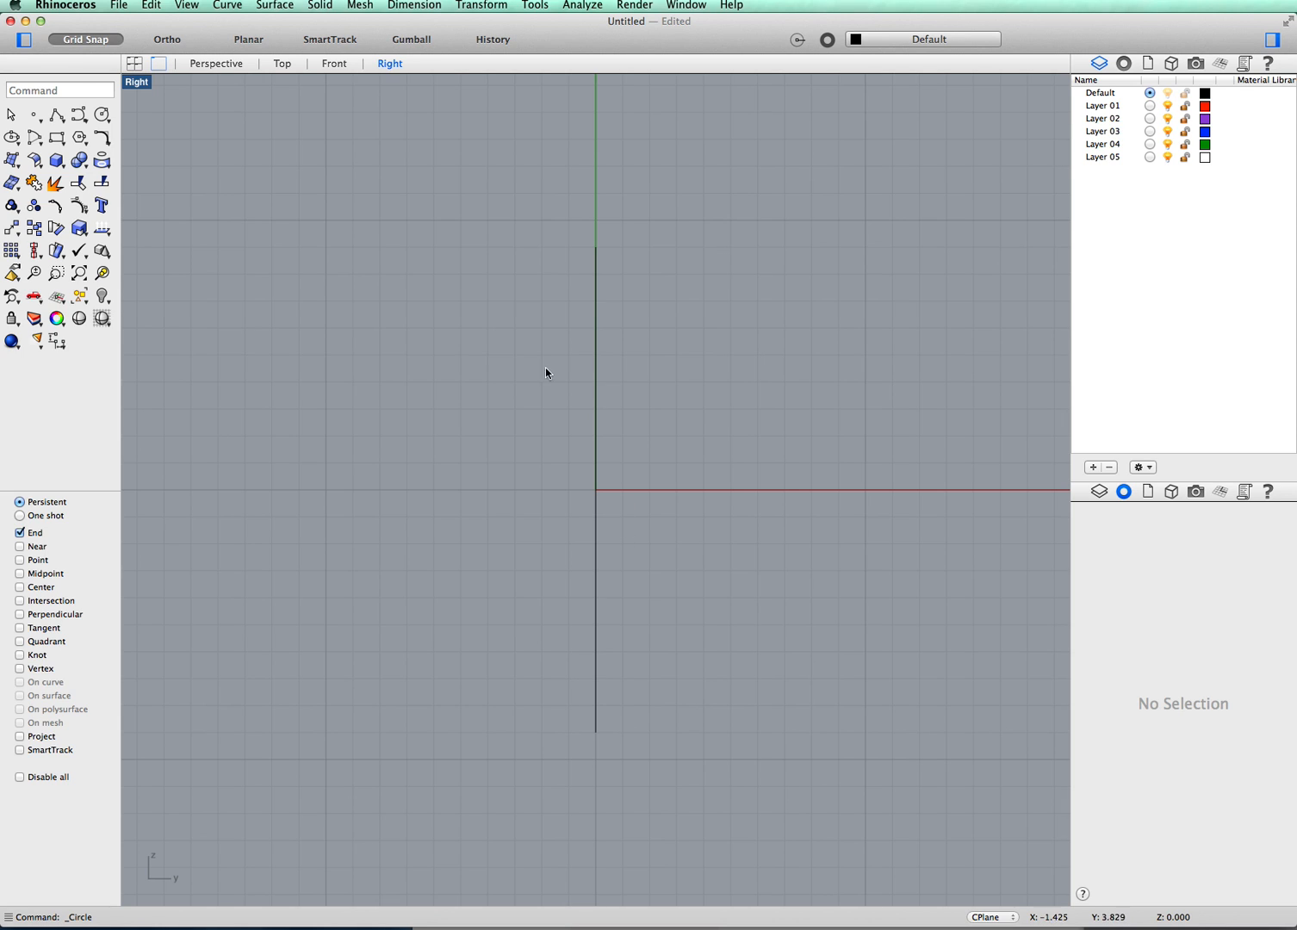
mouse_move(275, 5)
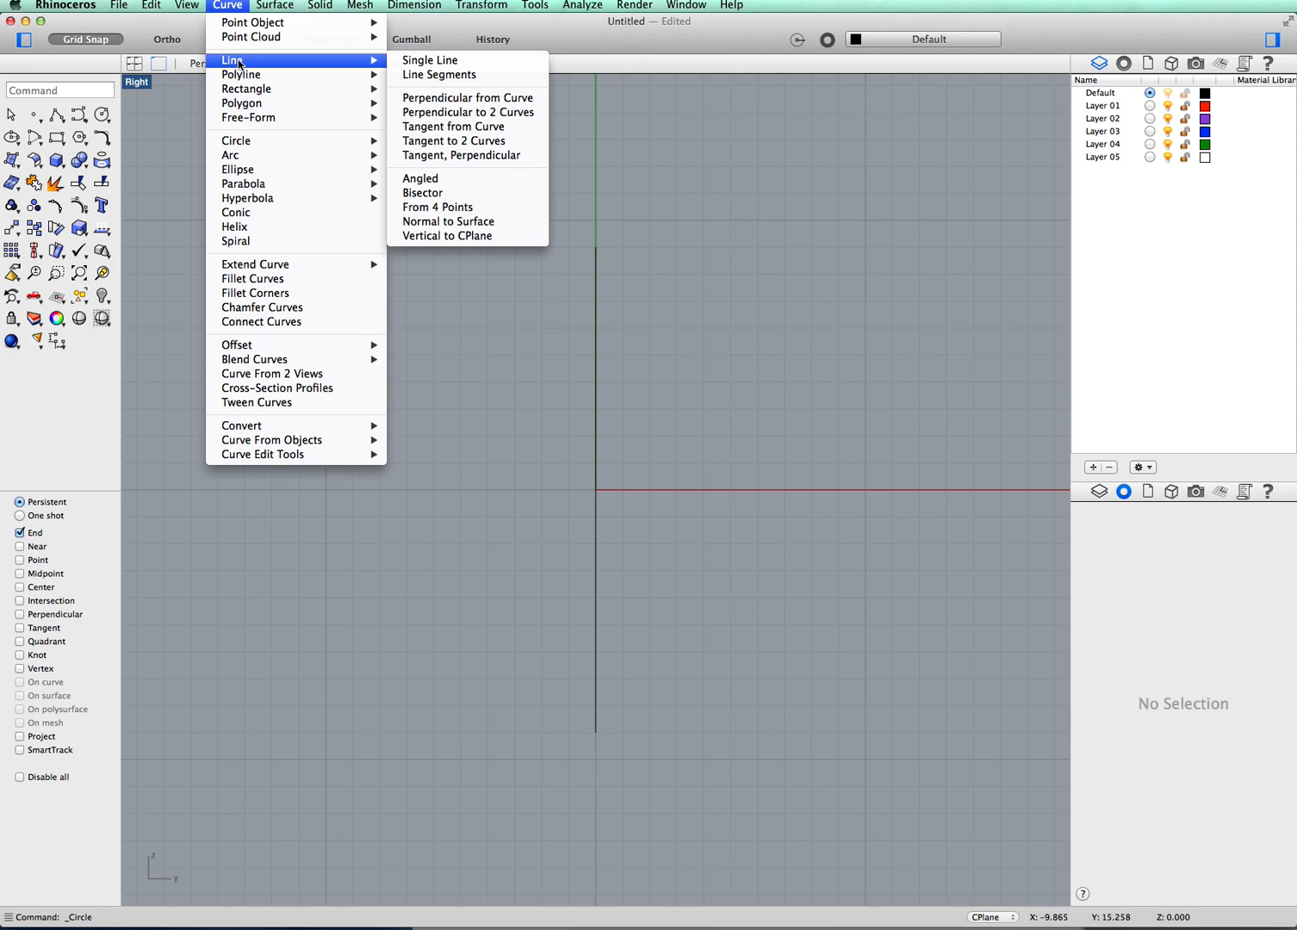
- Draw a horizontal line of length 5 centred on the circle's top point
left_click(430, 60)
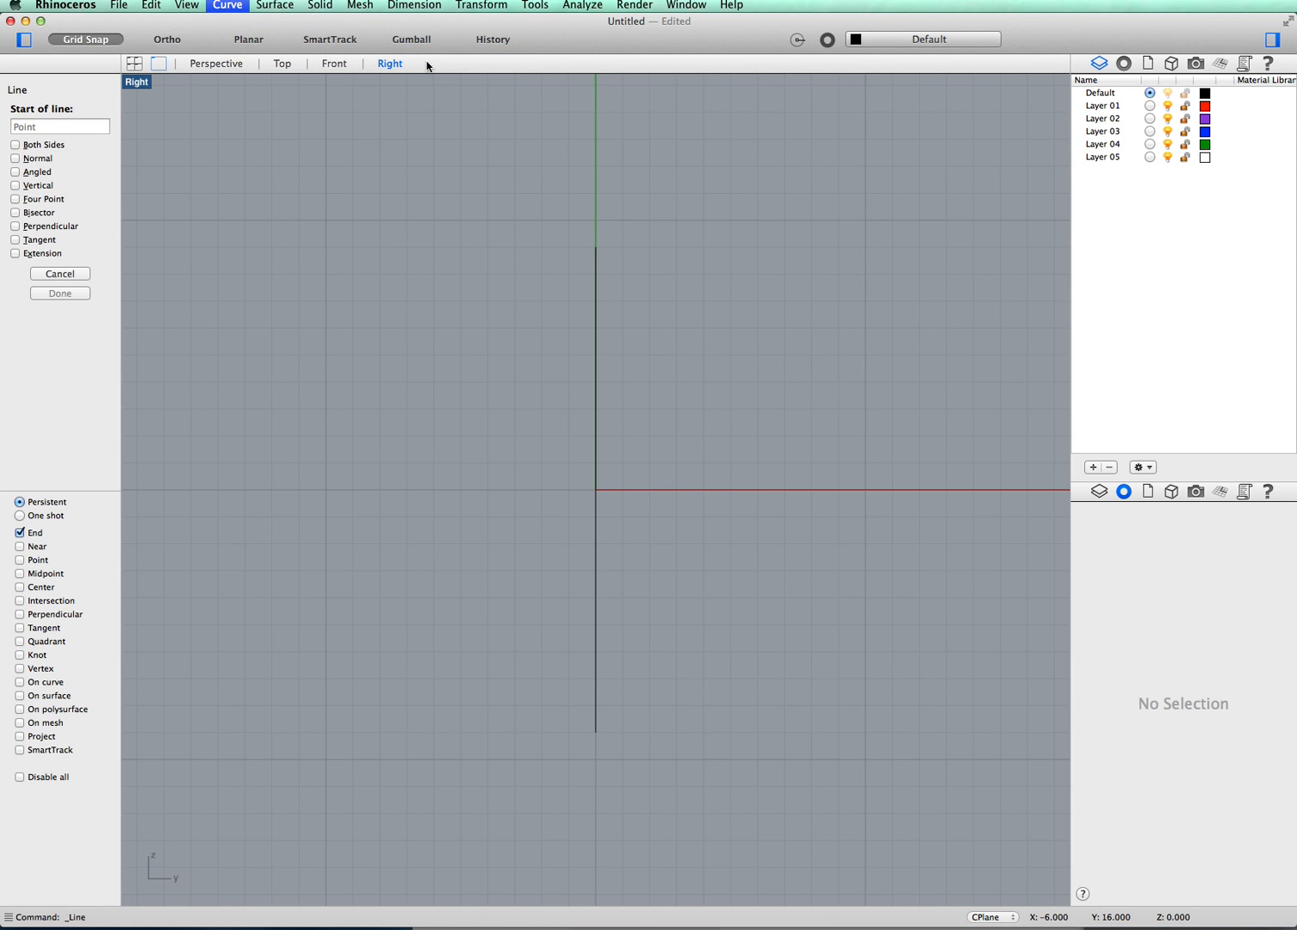
mouse_move(136, 166)
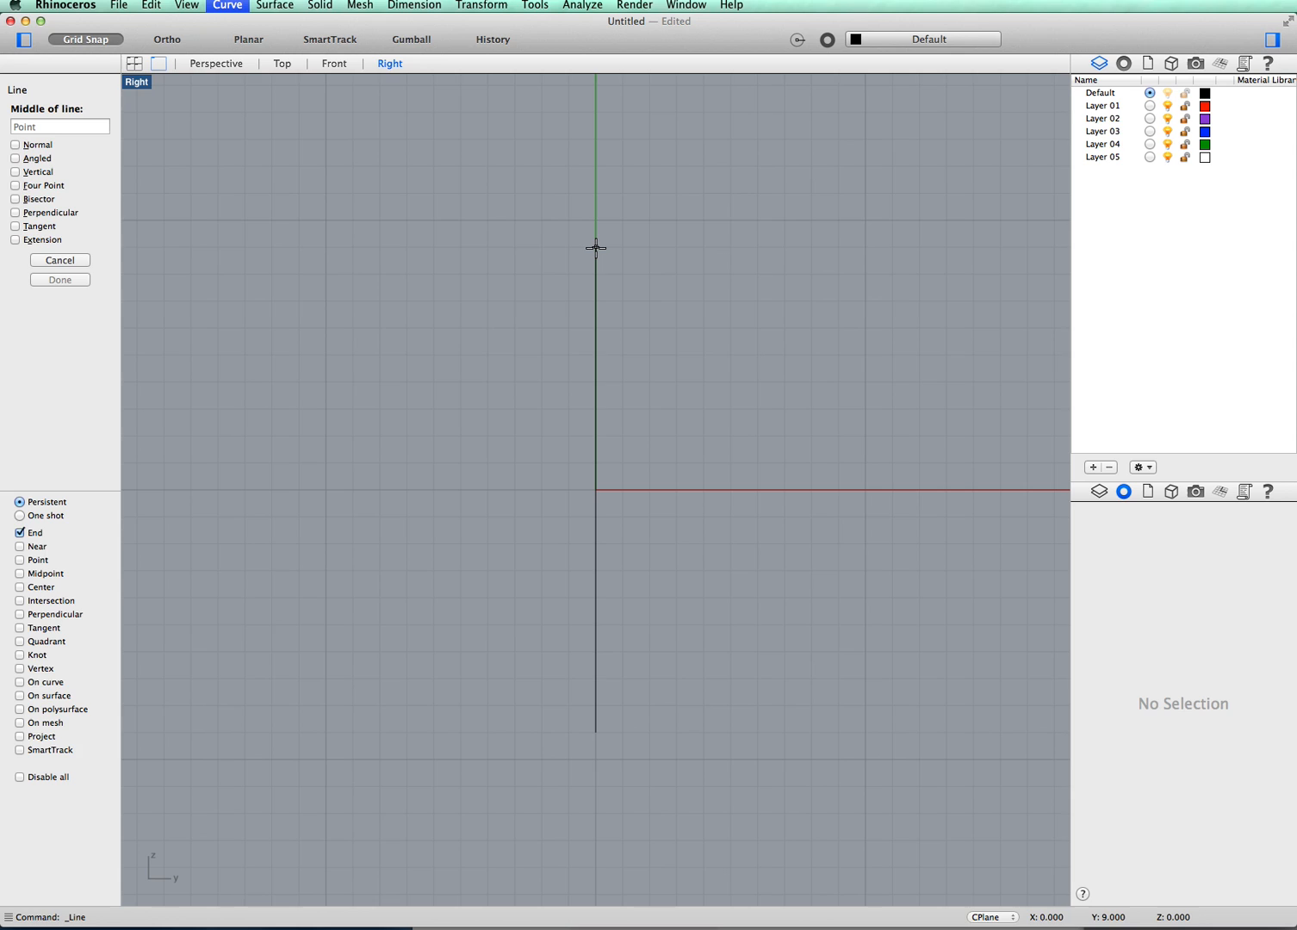
mouse_move(595, 254)
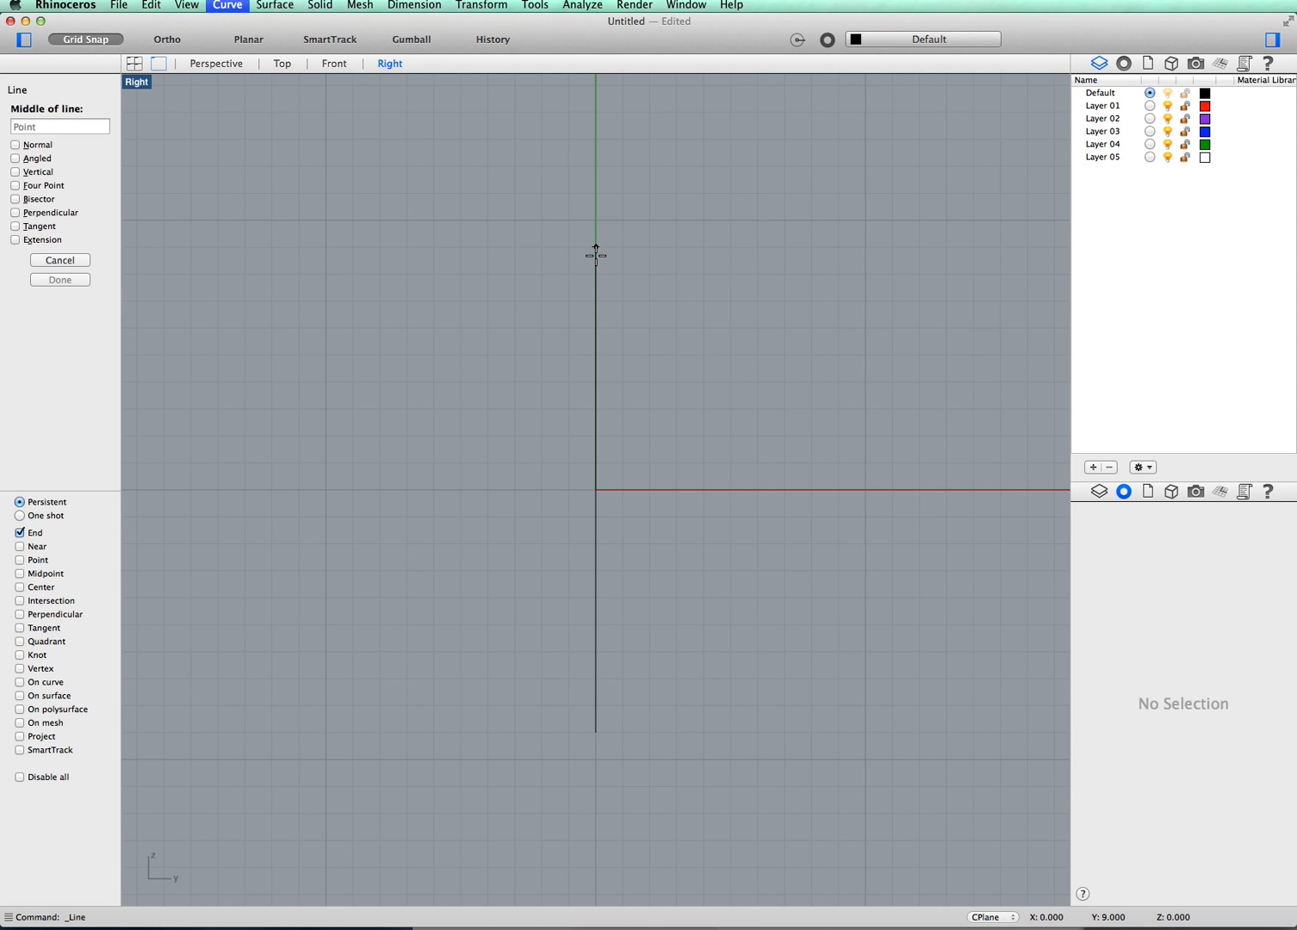
left_click(596, 248)
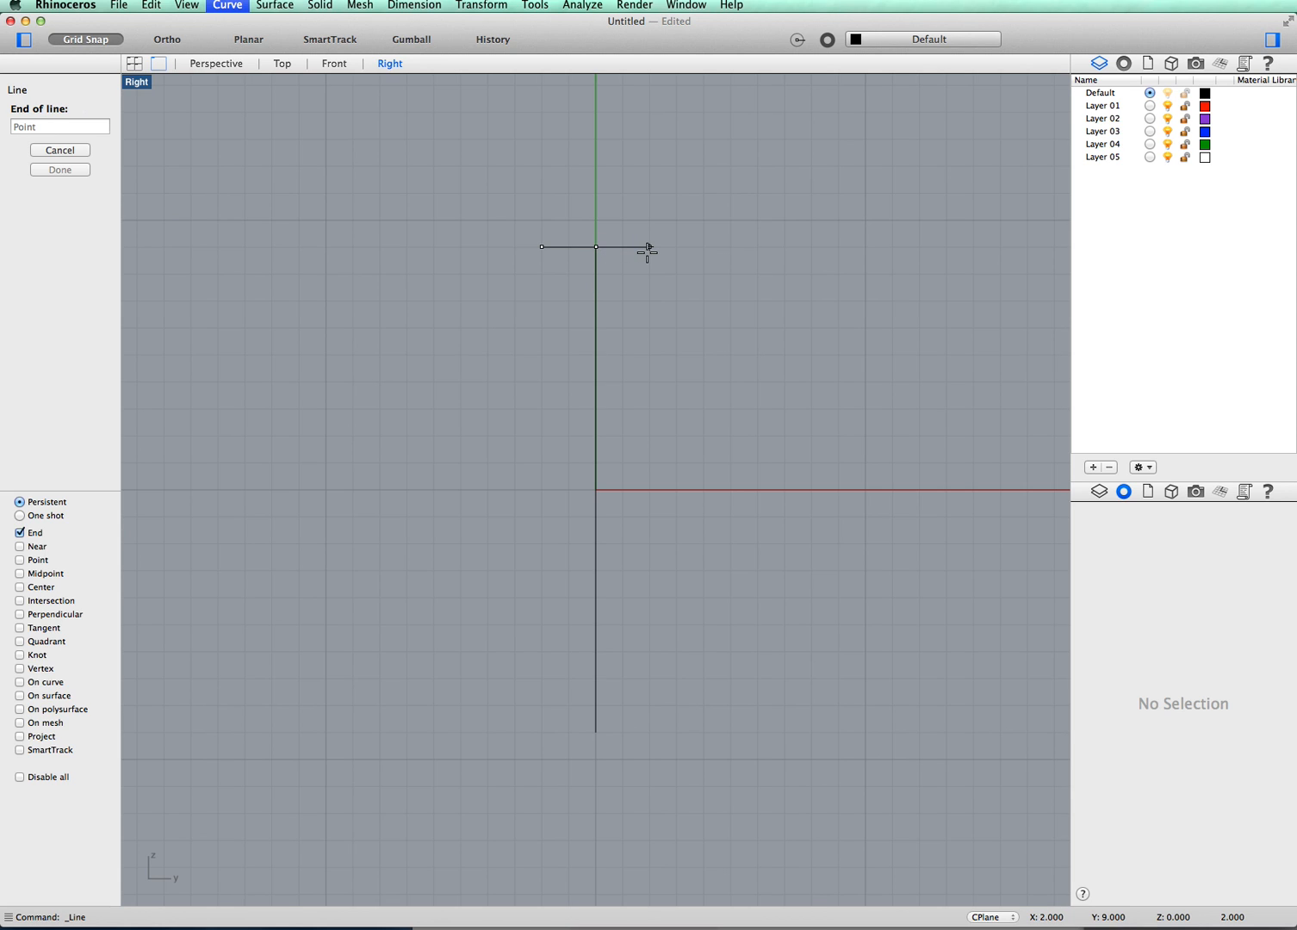
mouse_move(594, 246)
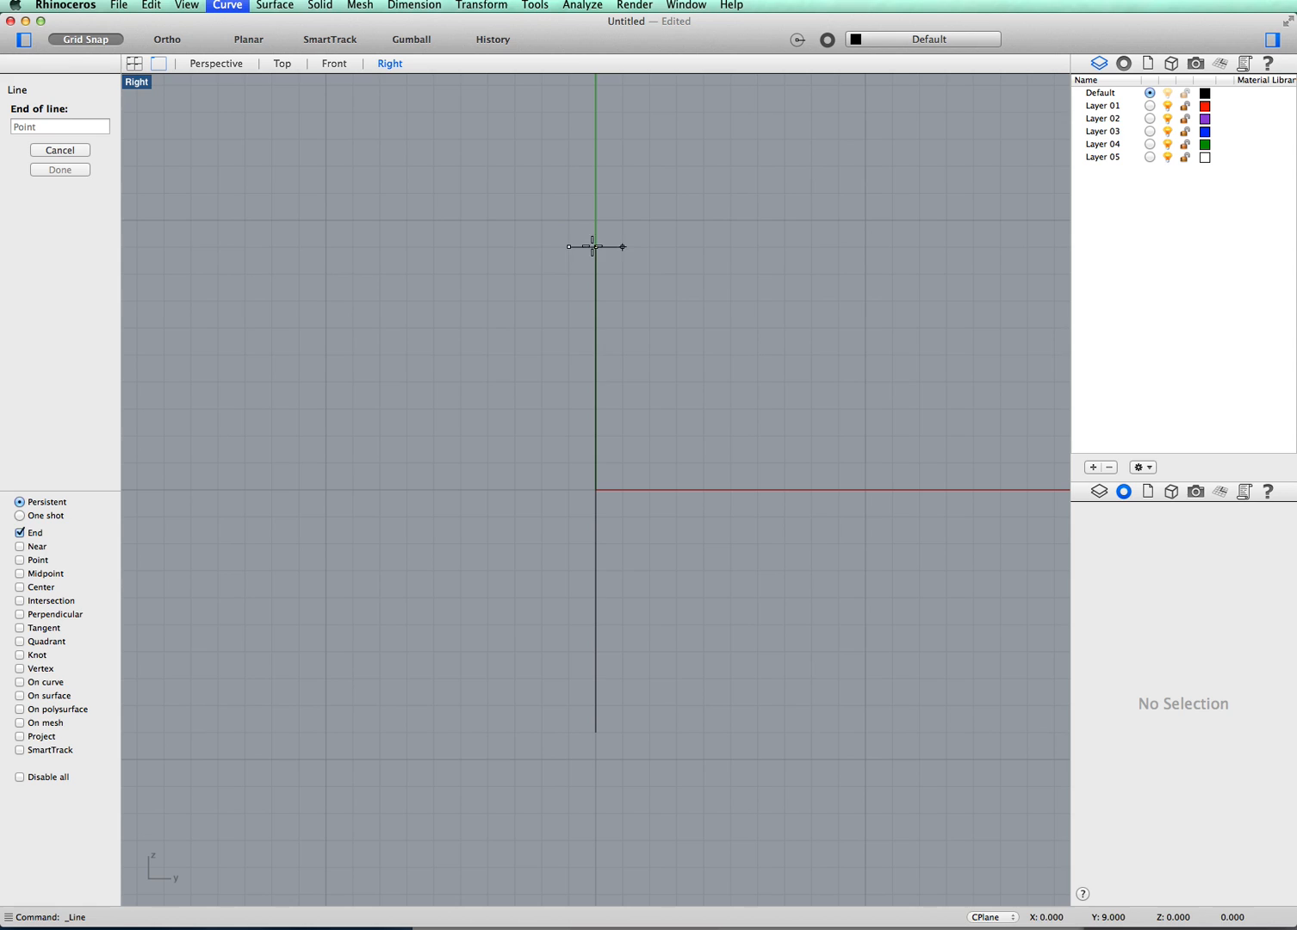
left_click(594, 248)
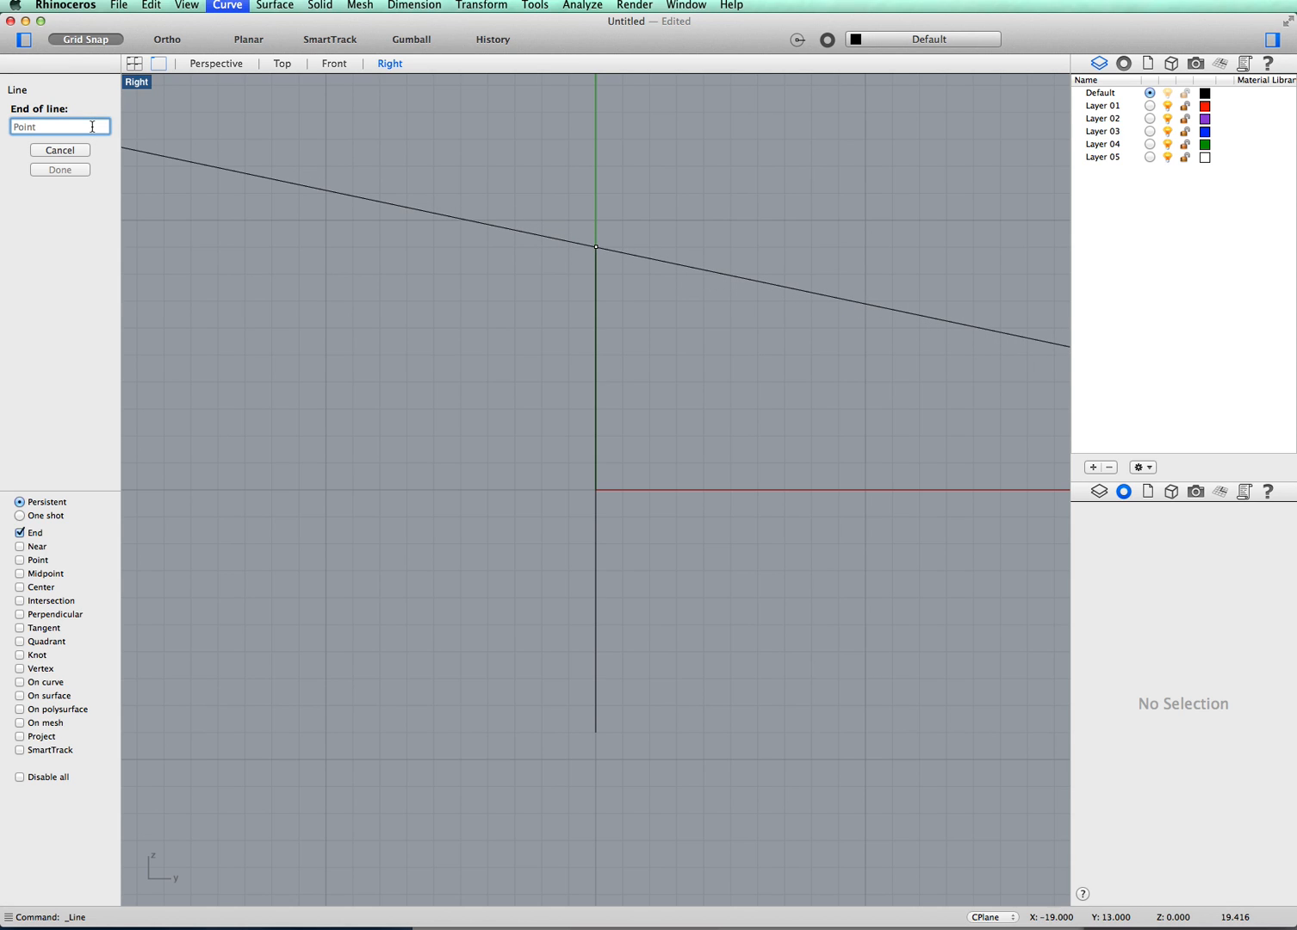
type("5")
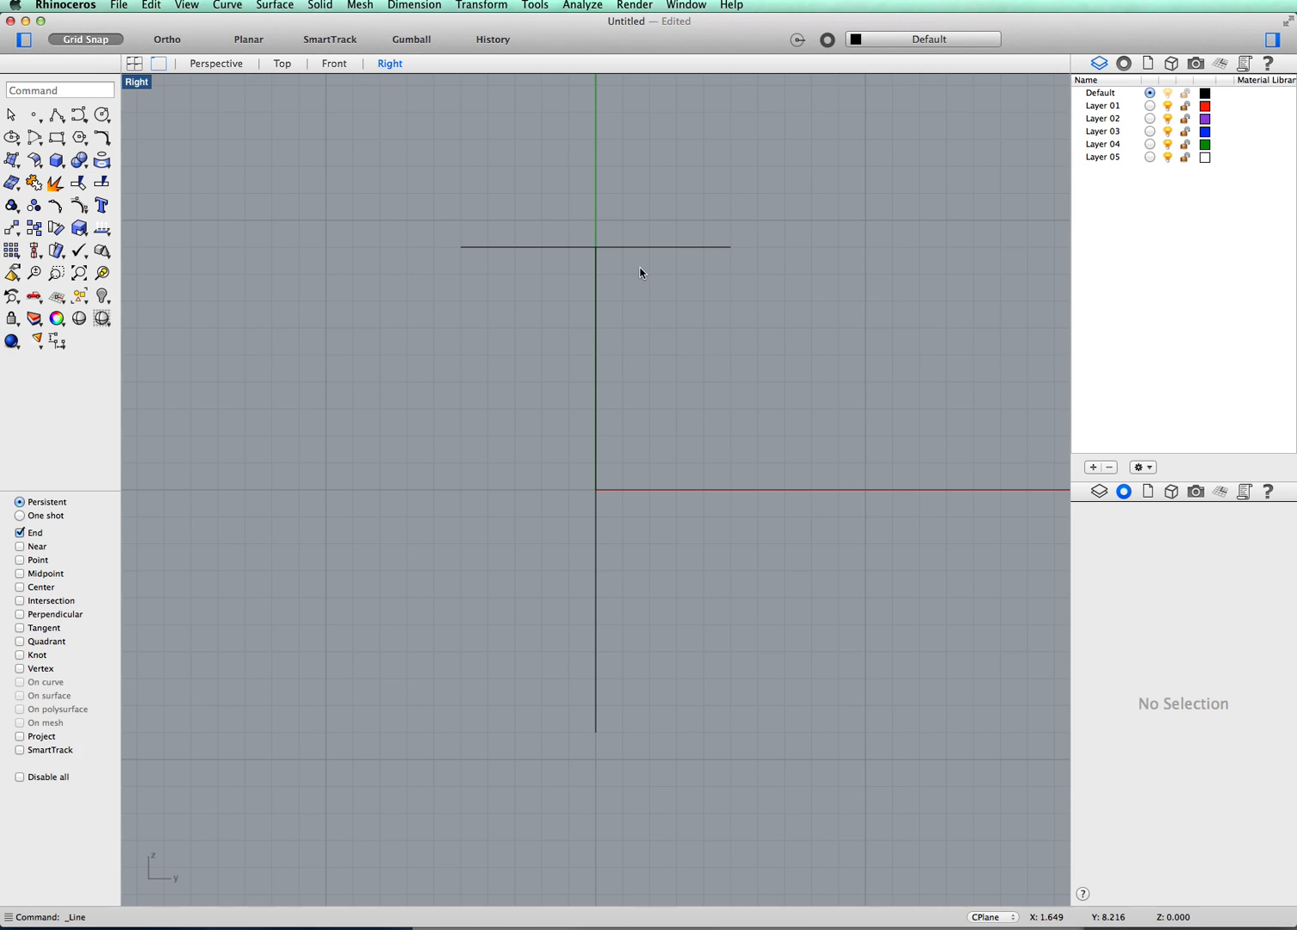
mouse_move(607, 304)
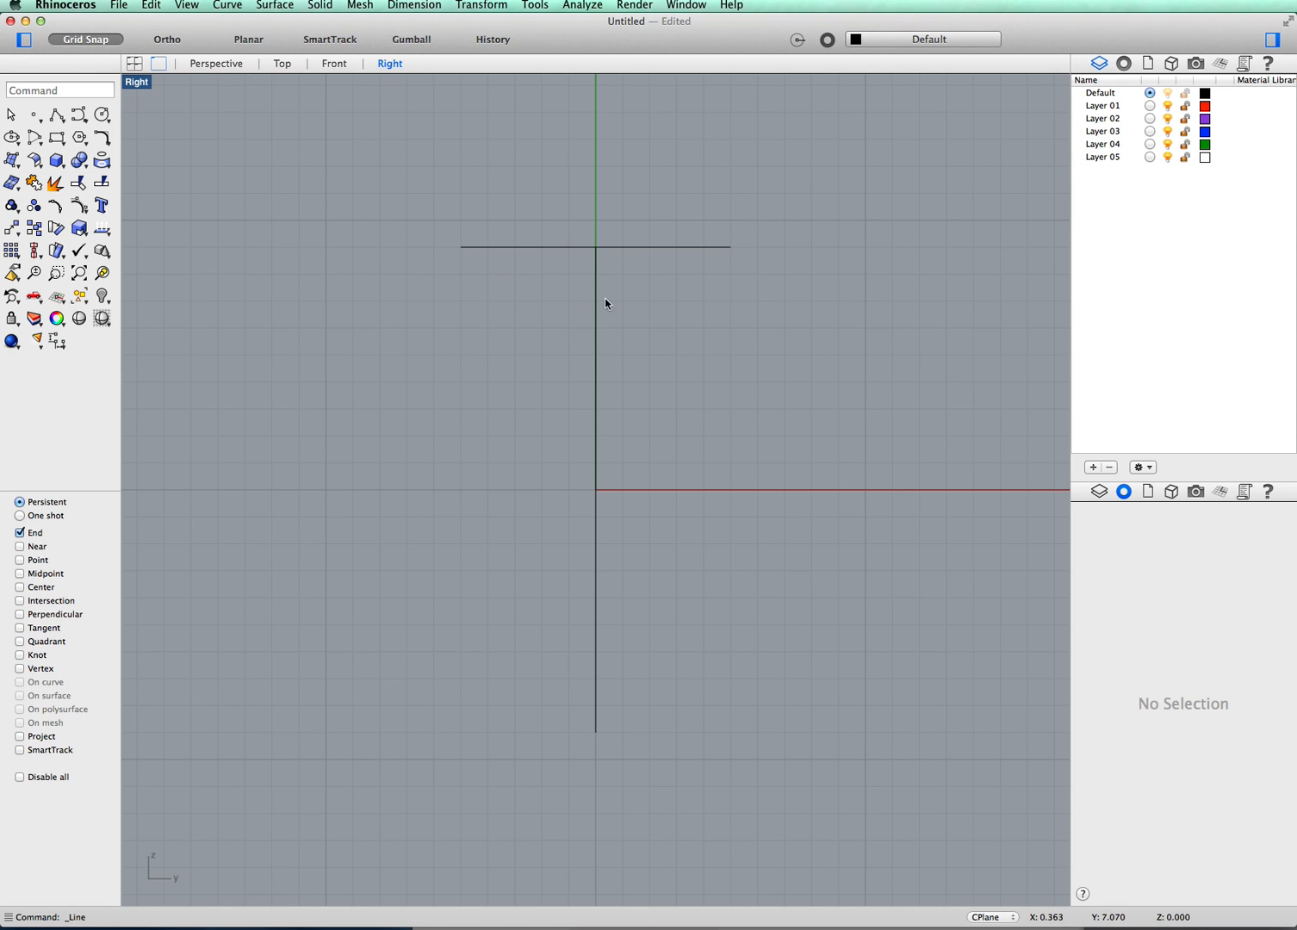
mouse_move(622, 307)
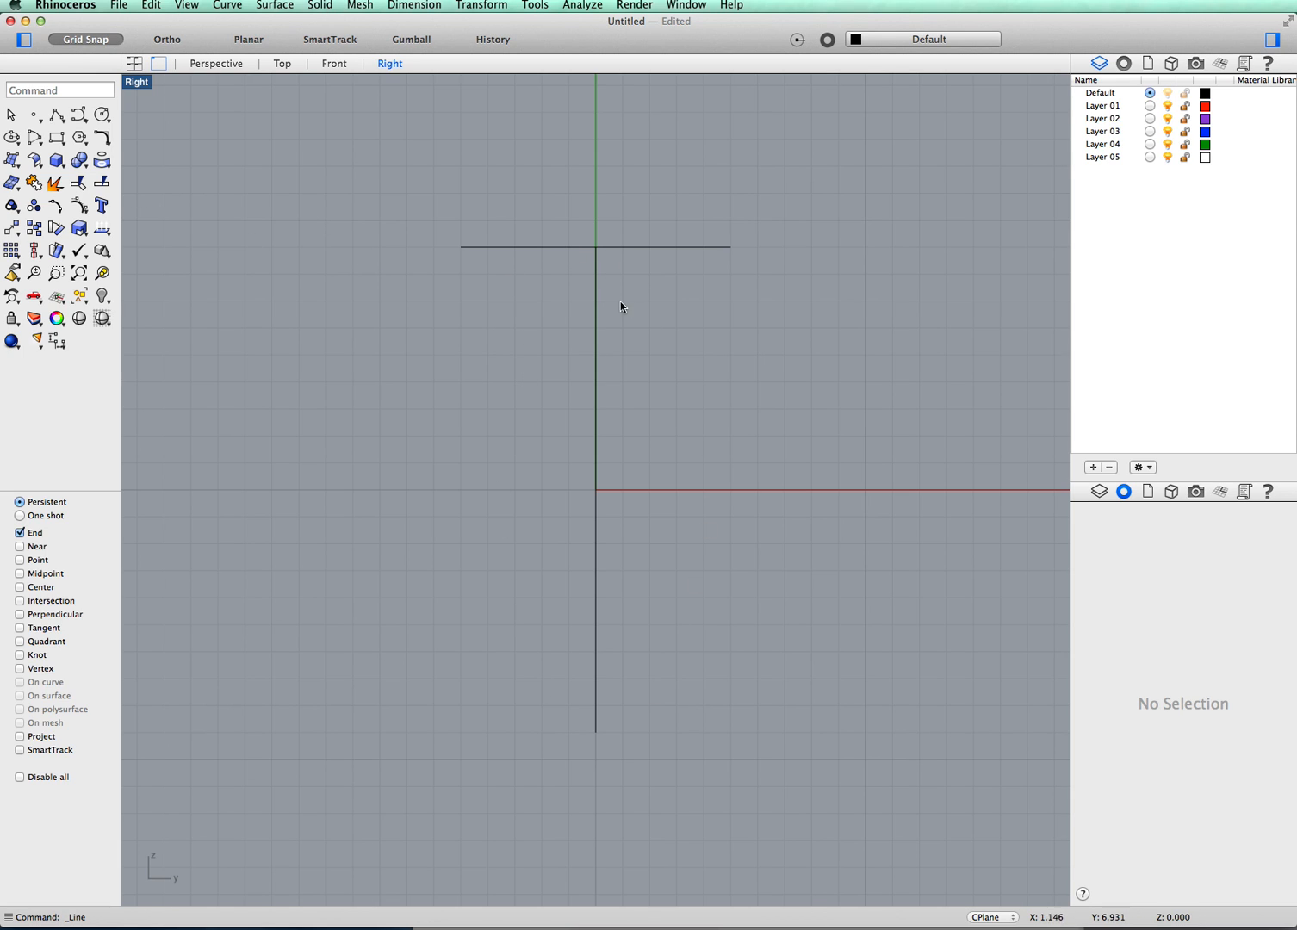
mouse_move(534, 387)
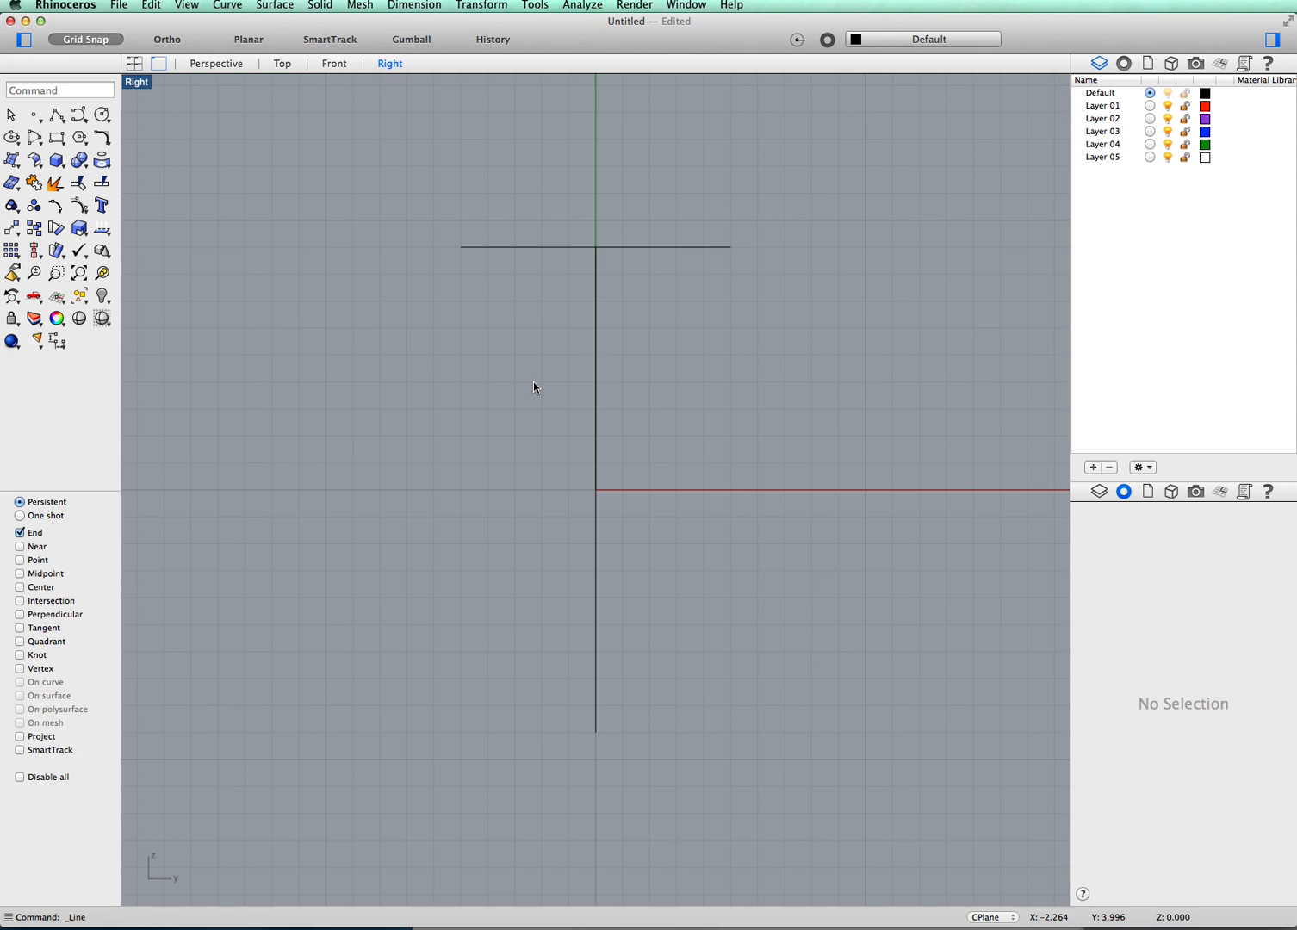
mouse_move(734, 259)
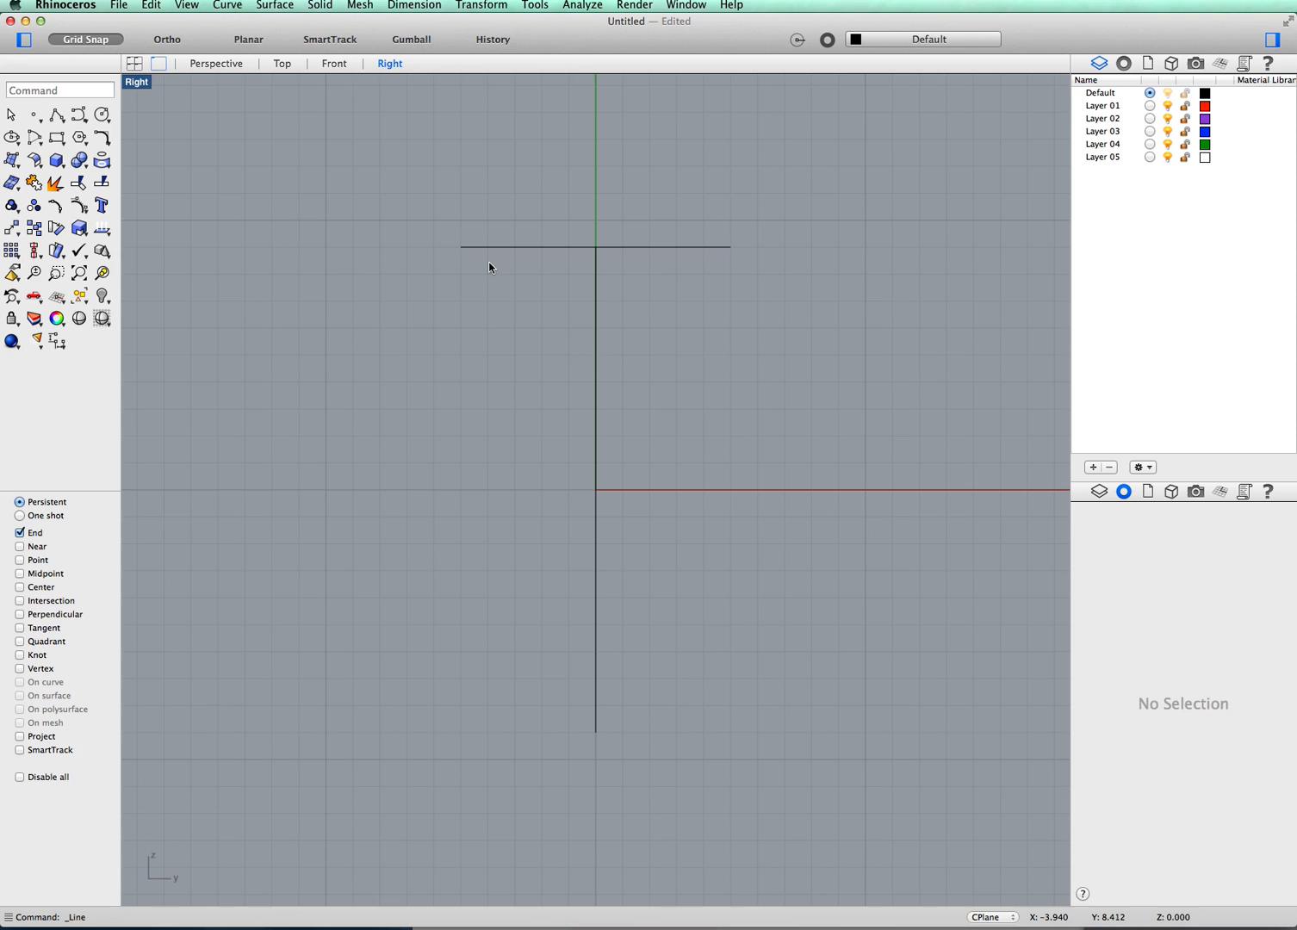
mouse_move(642, 252)
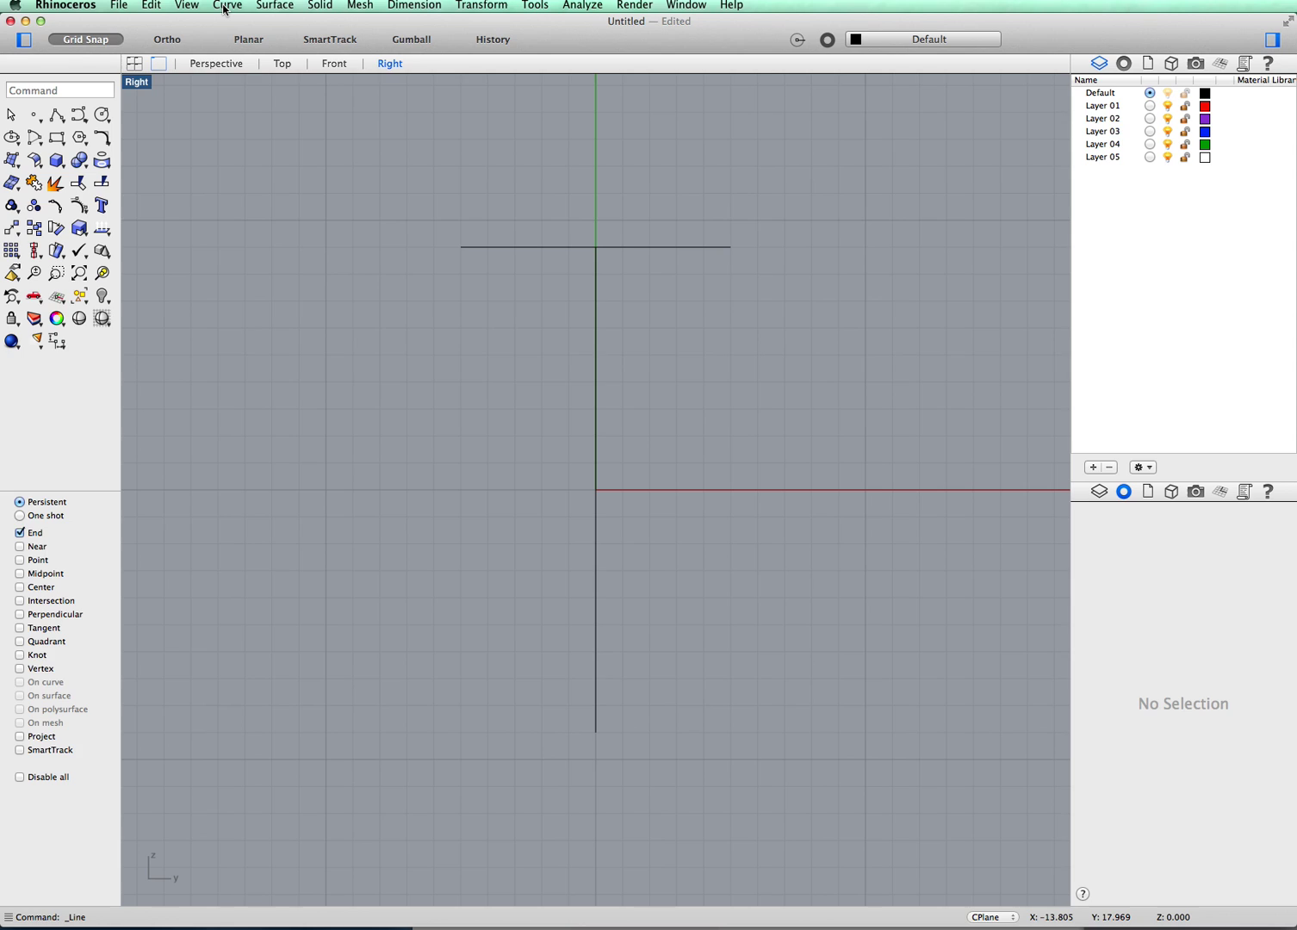
- Draw a small Start-End-Point arc bump at the line's left end and select it
left_click(226, 5)
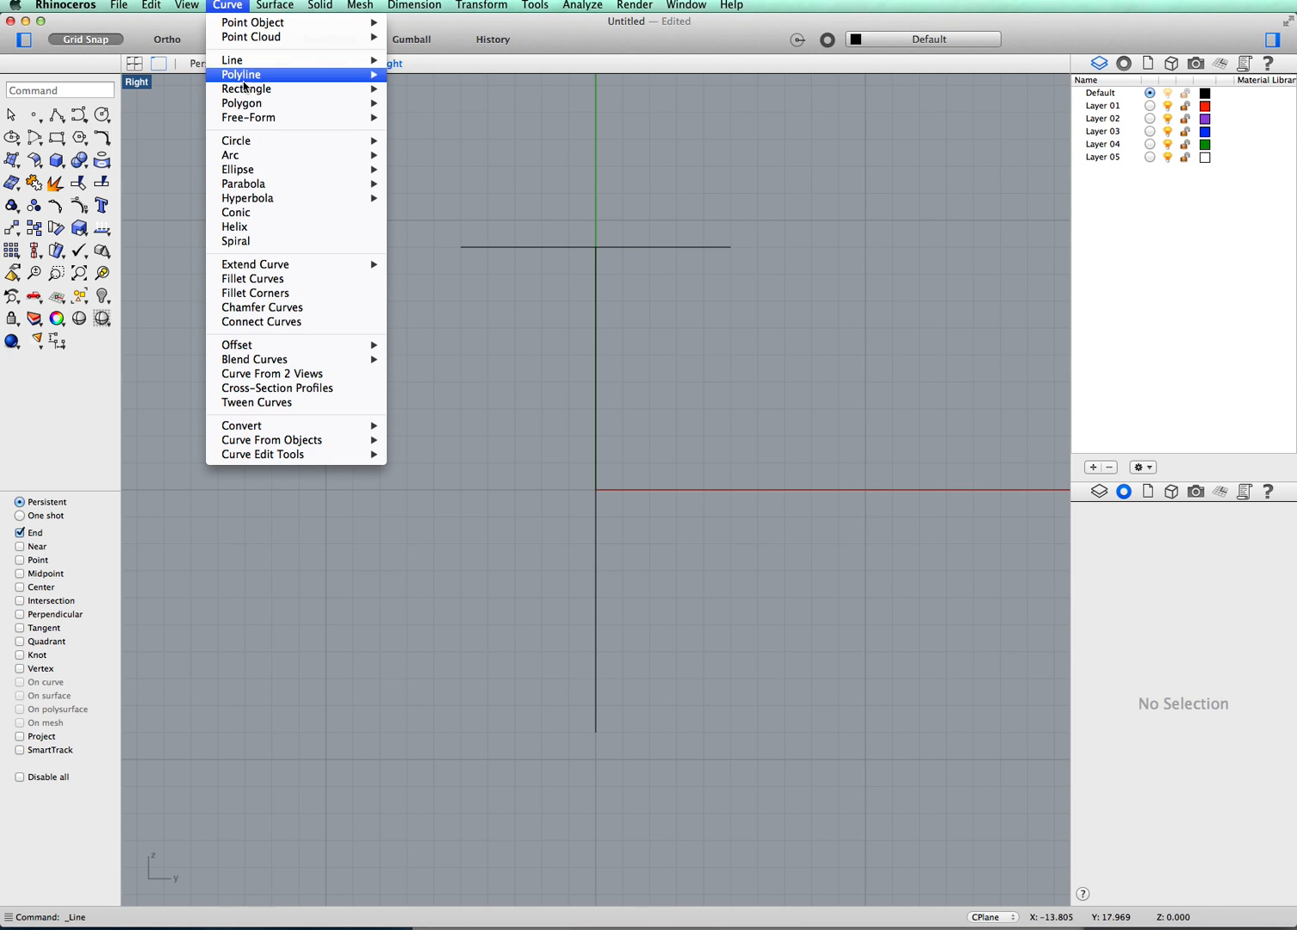
mouse_move(230, 155)
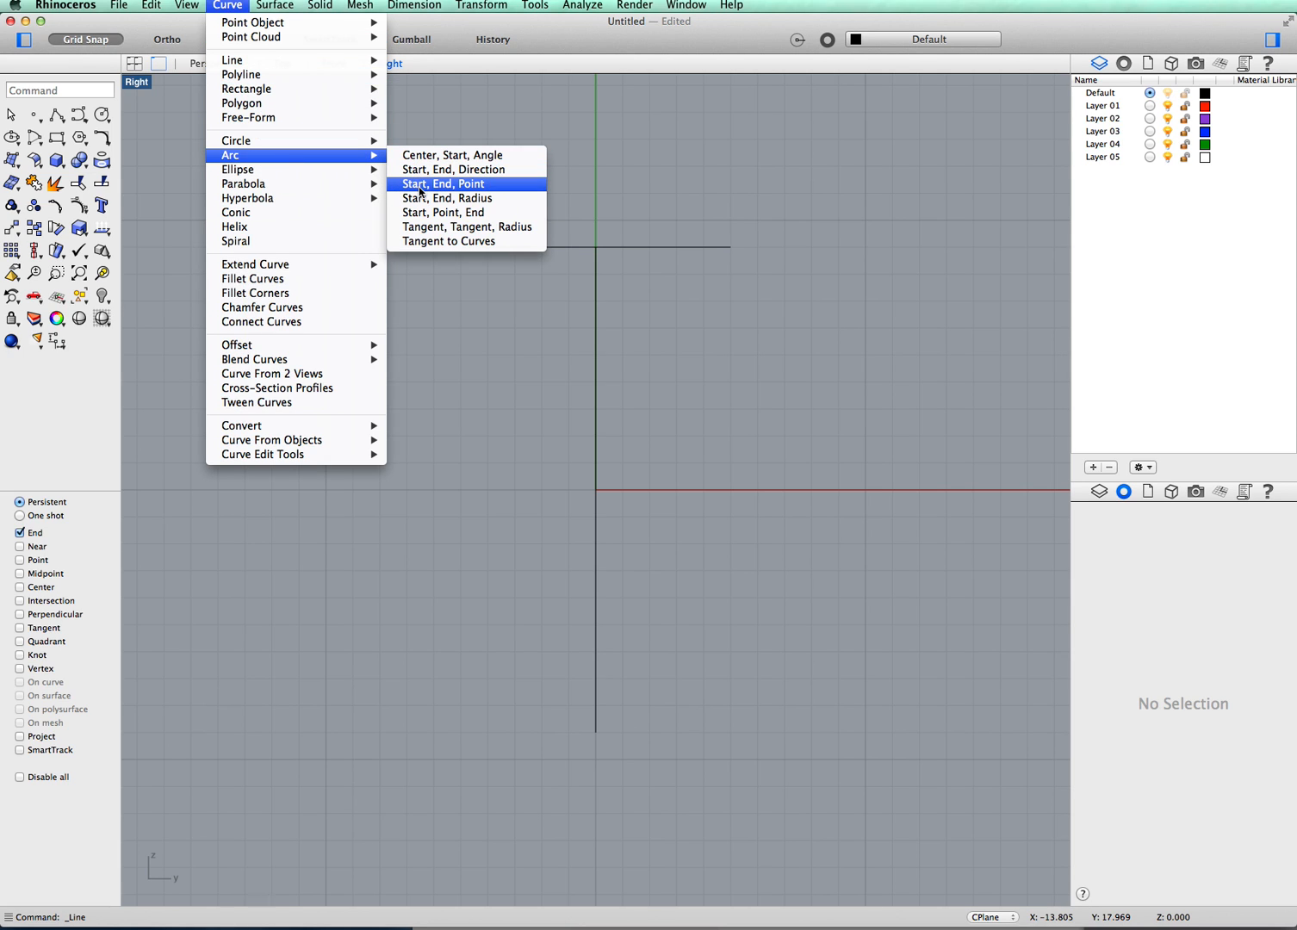
mouse_move(442, 183)
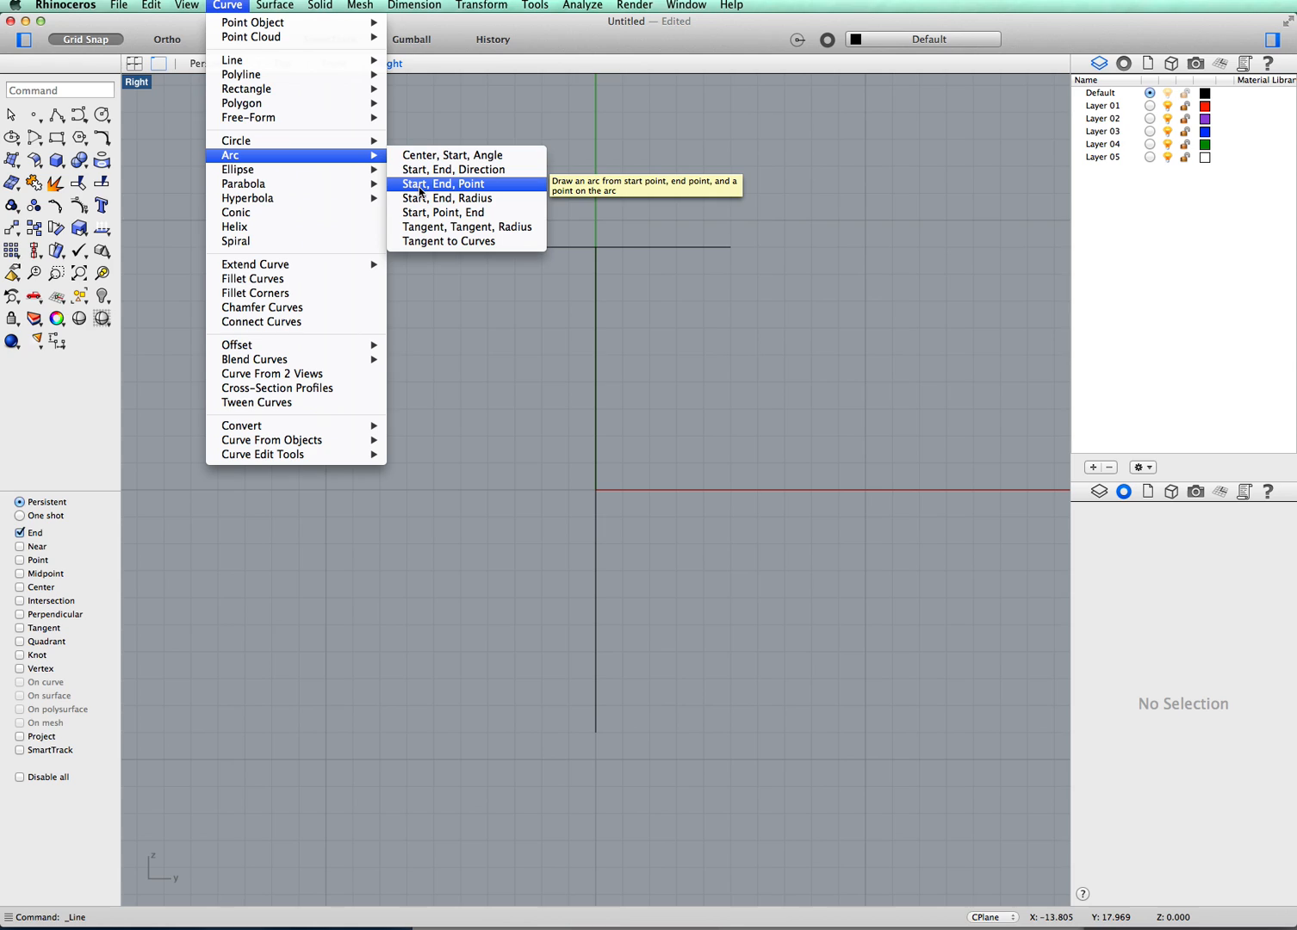
left_click(442, 183)
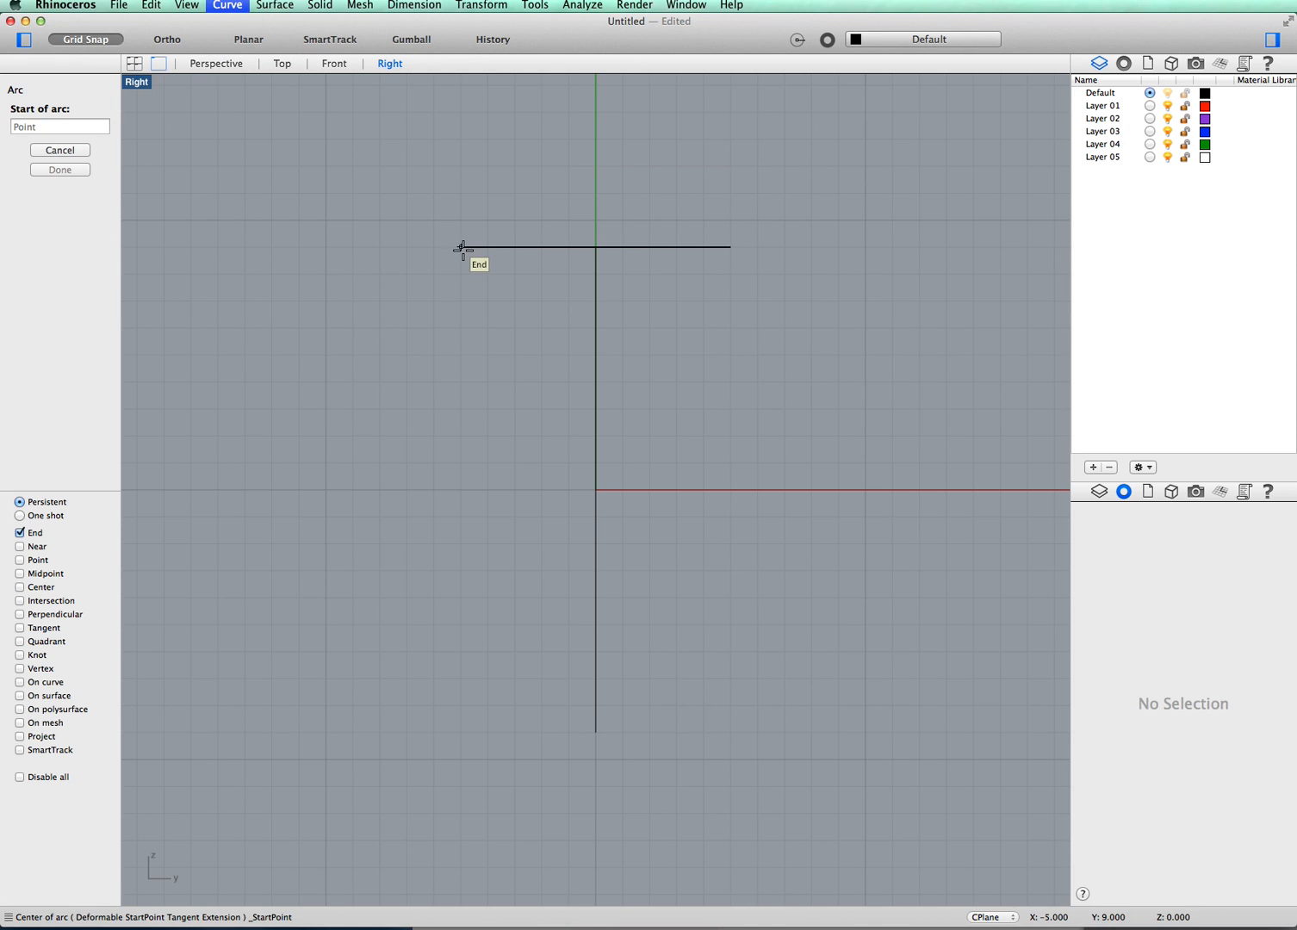
mouse_move(460, 247)
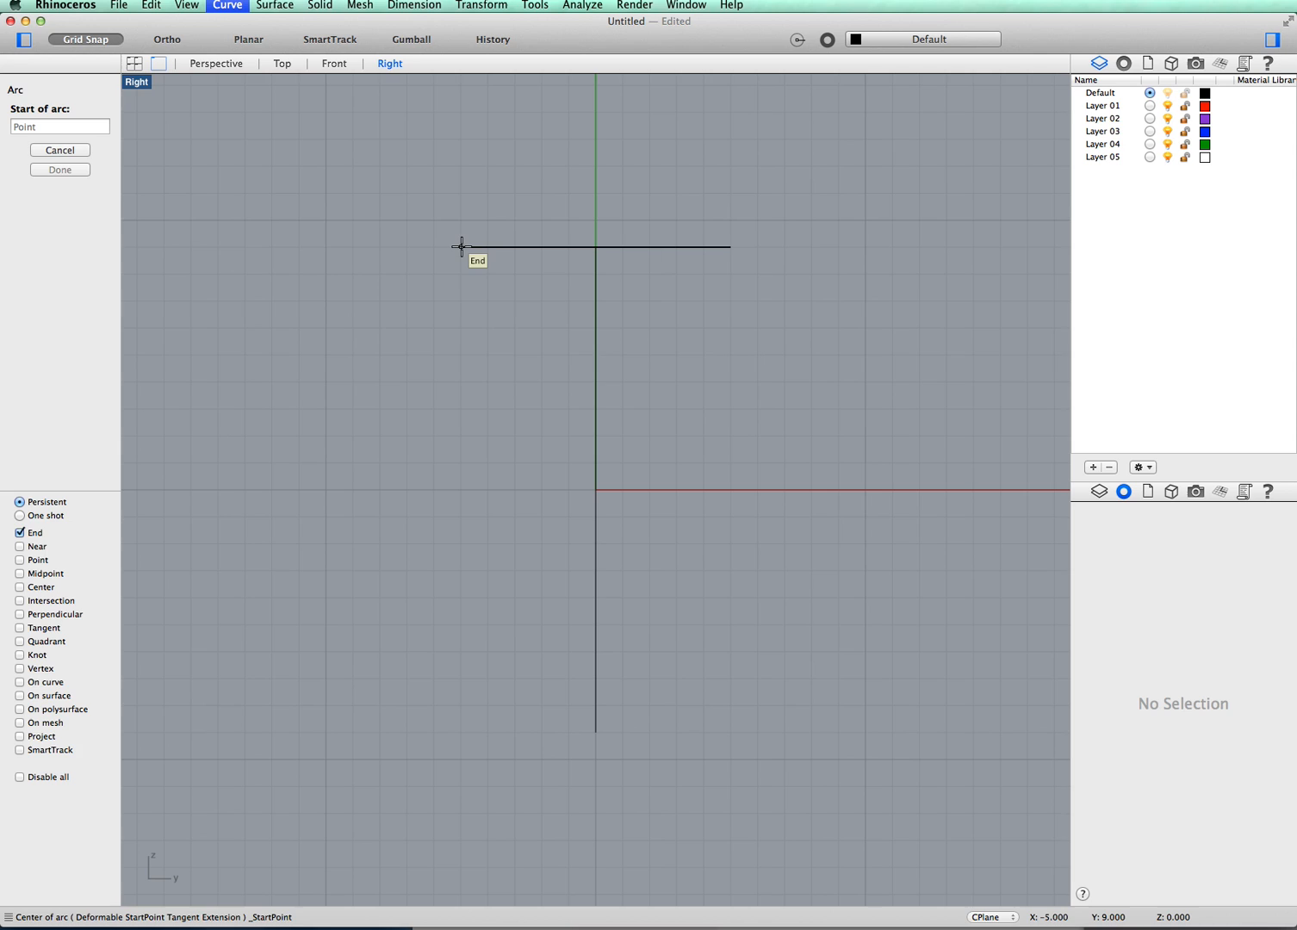
left_click(462, 245)
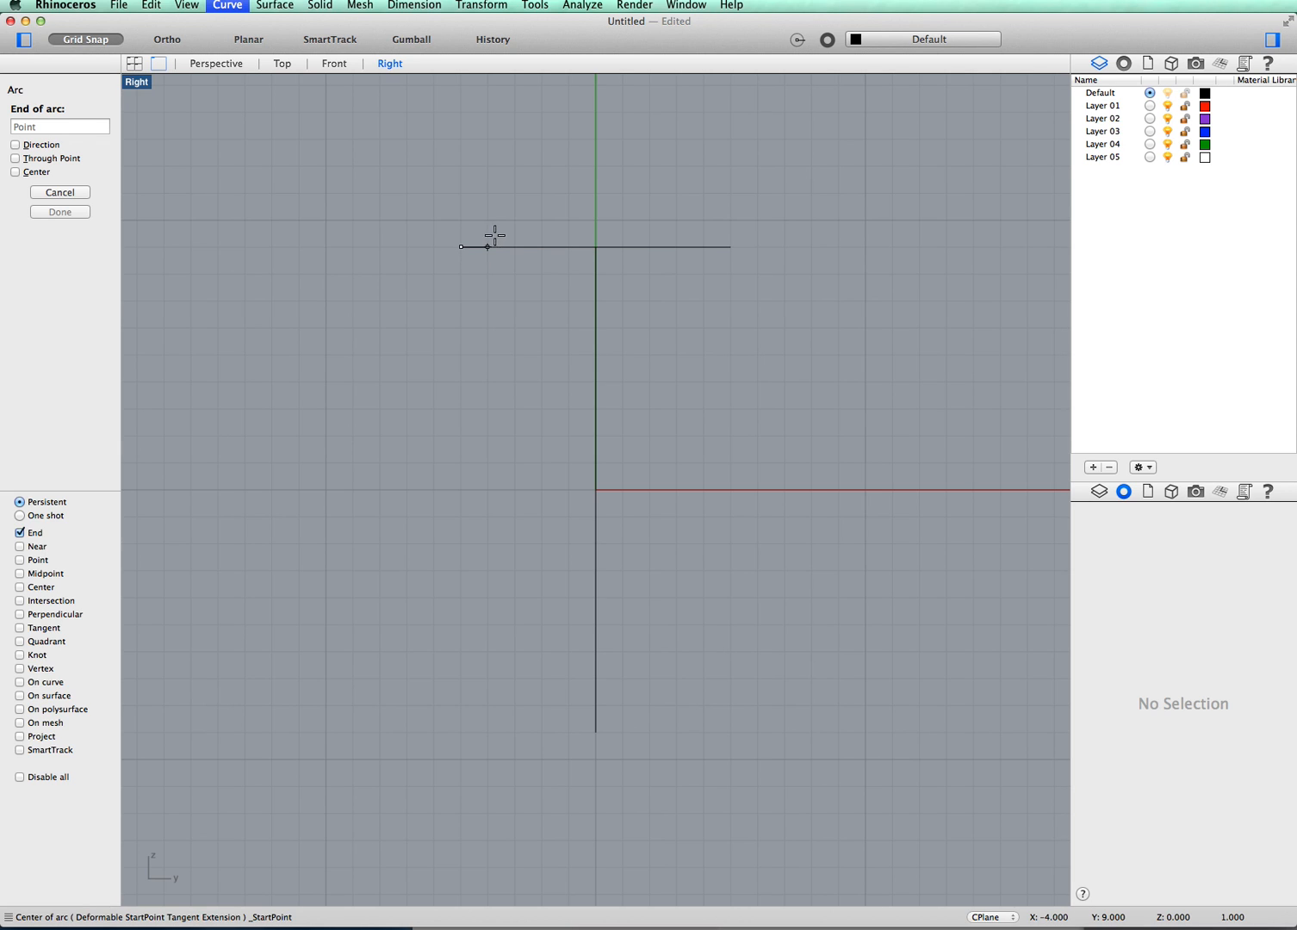
mouse_move(514, 248)
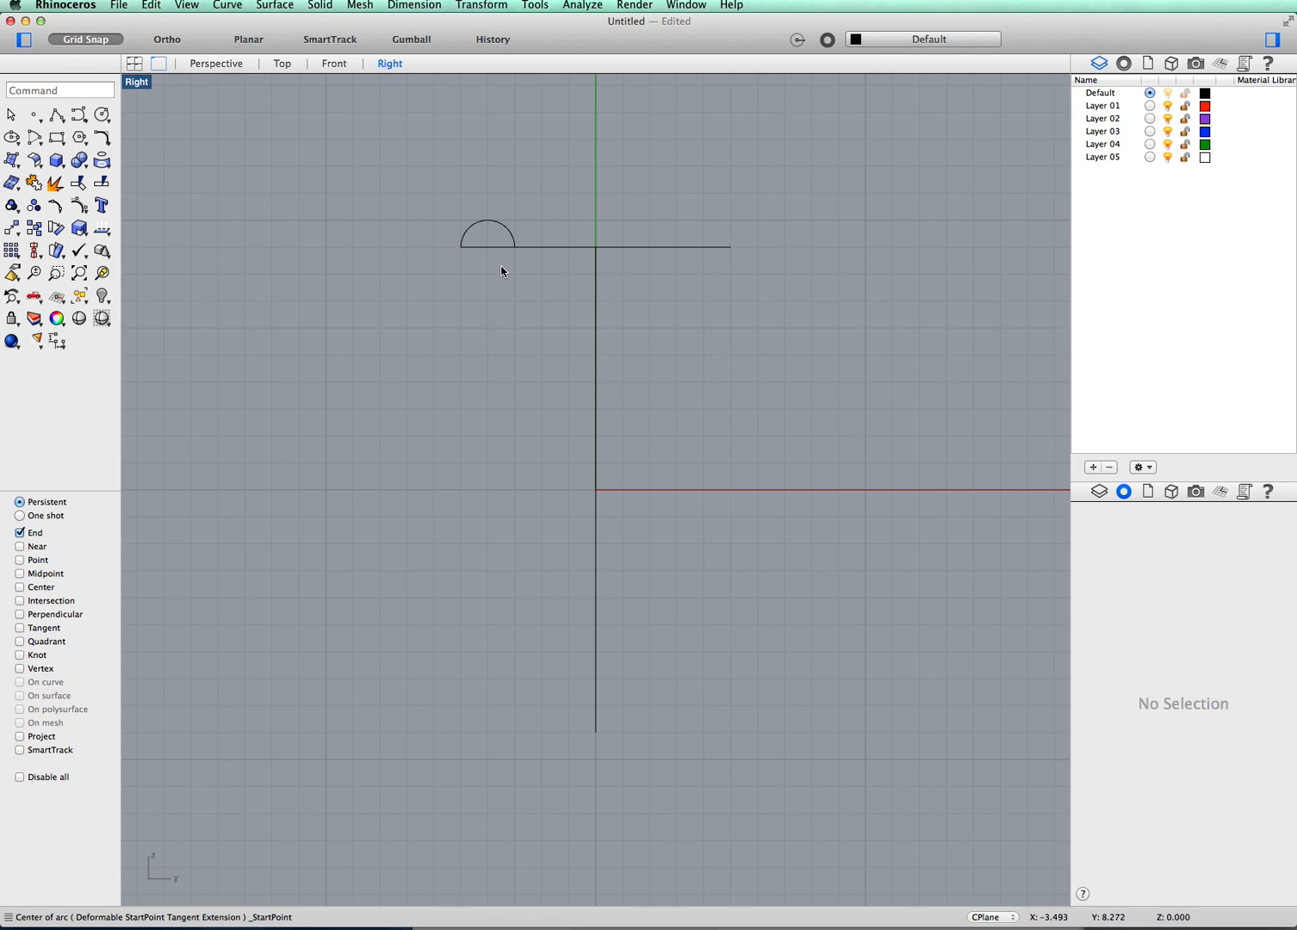
mouse_move(502, 228)
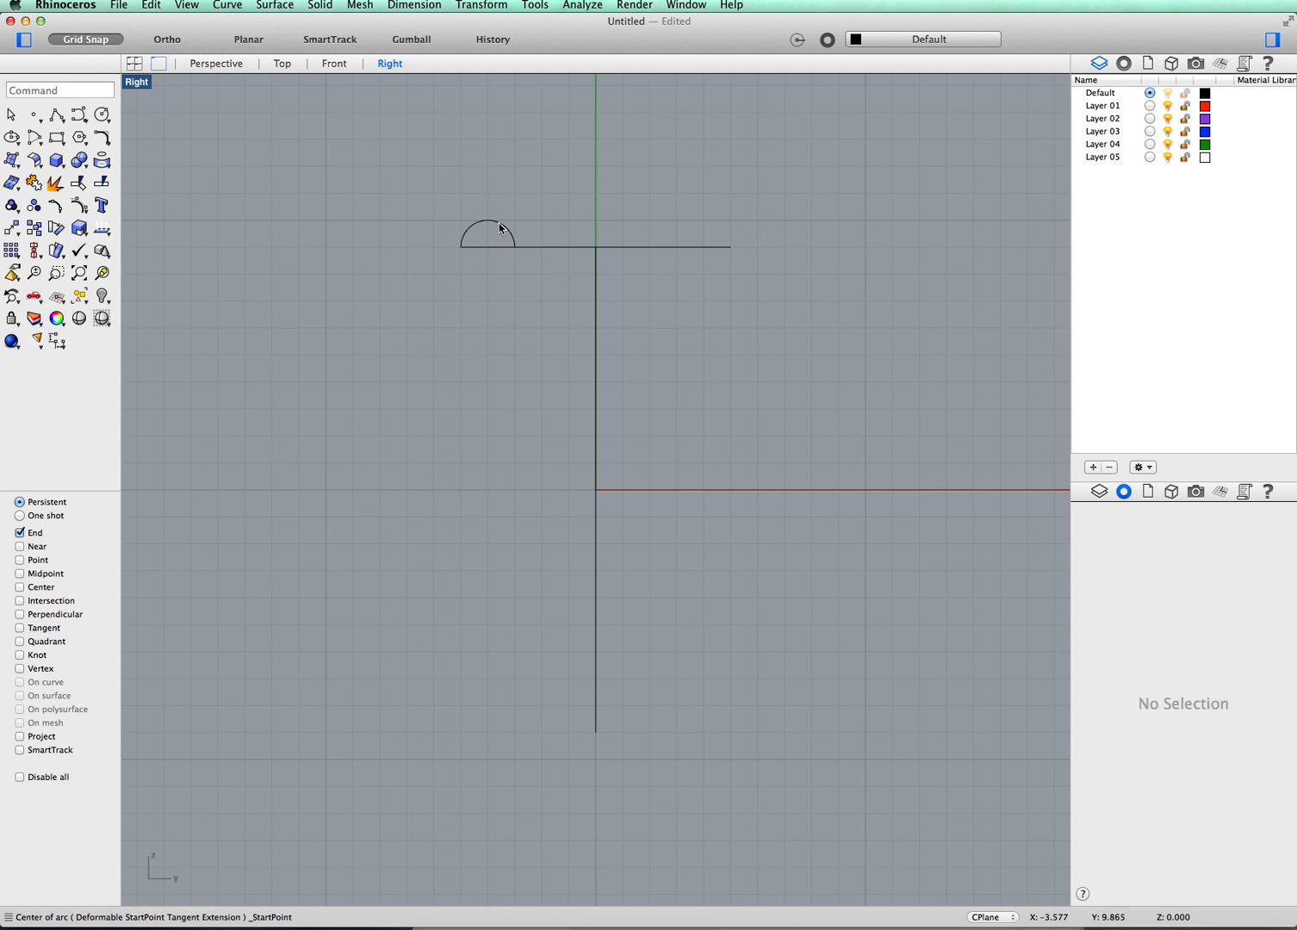
mouse_move(627, 252)
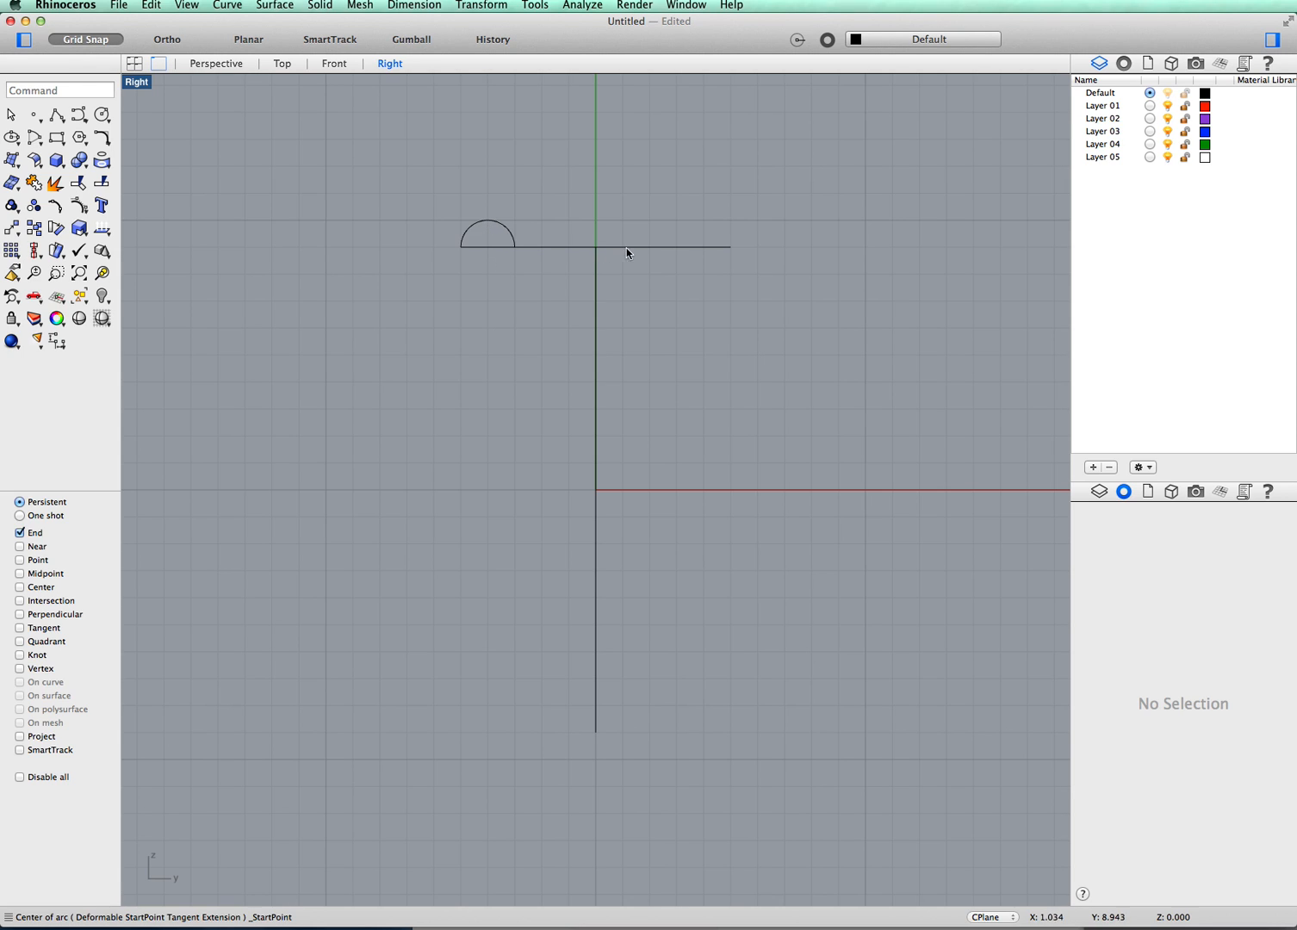
mouse_move(480, 229)
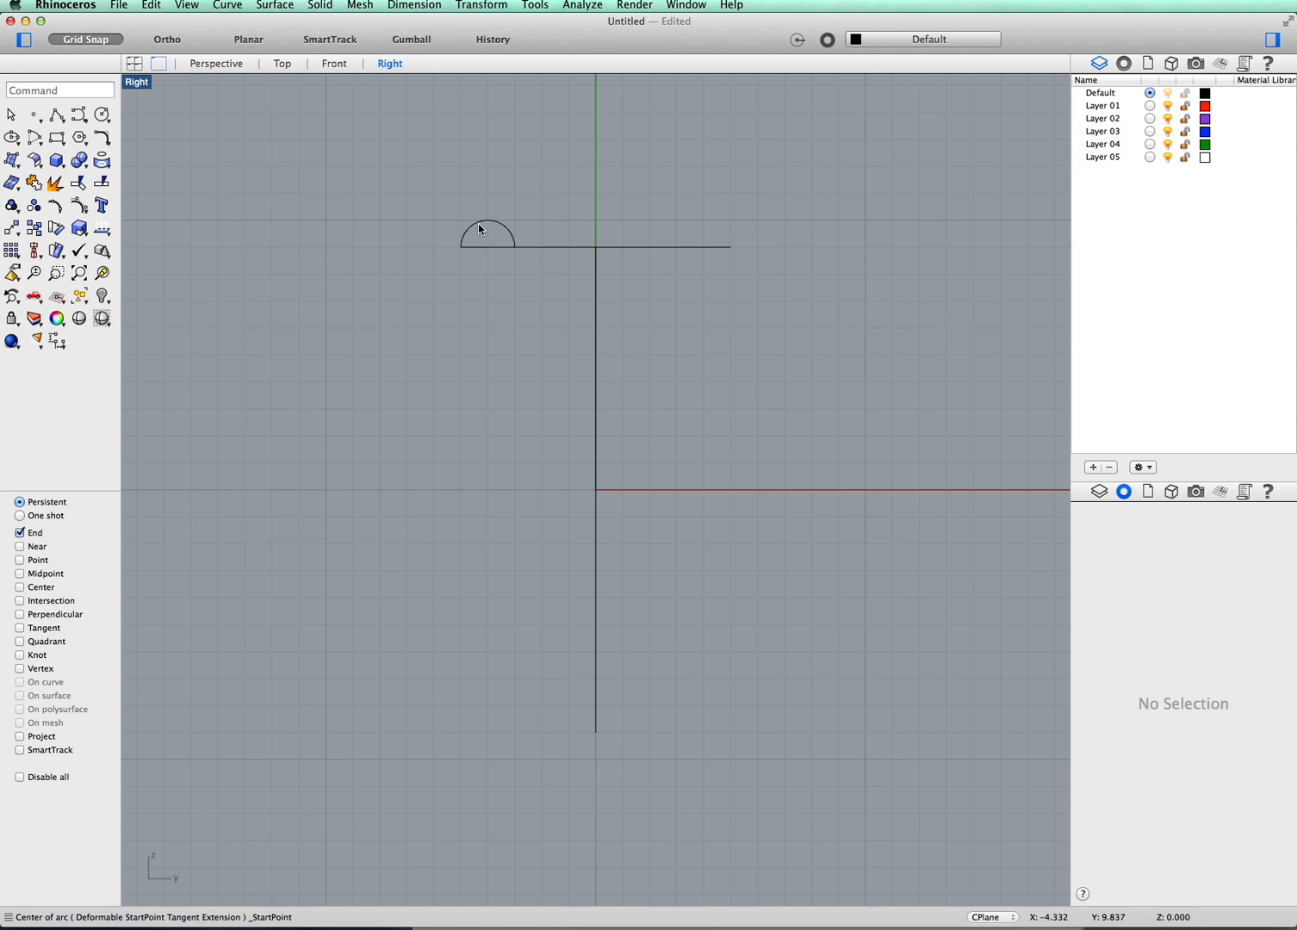
left_click(486, 233)
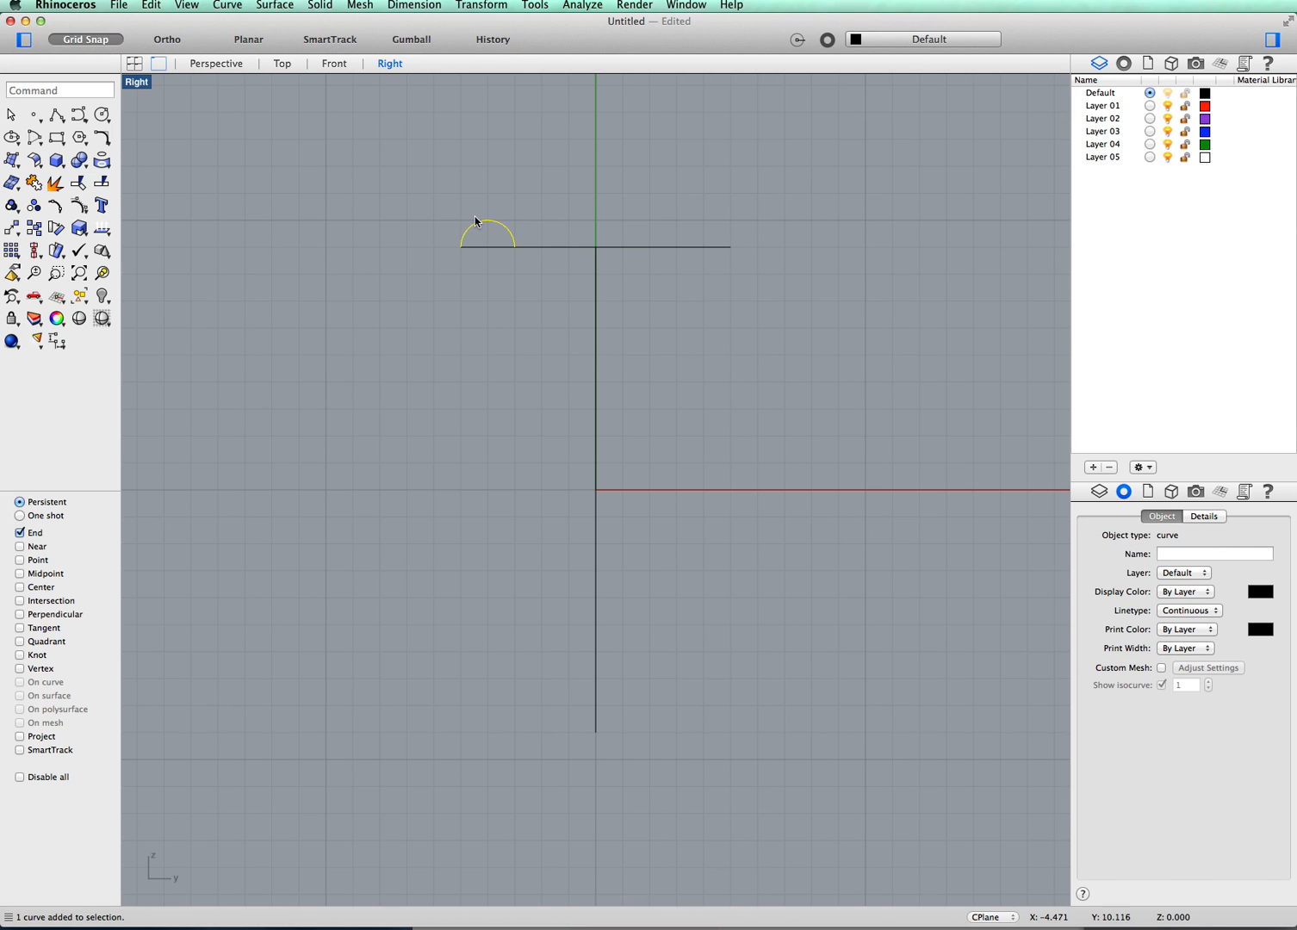
mouse_move(491, 12)
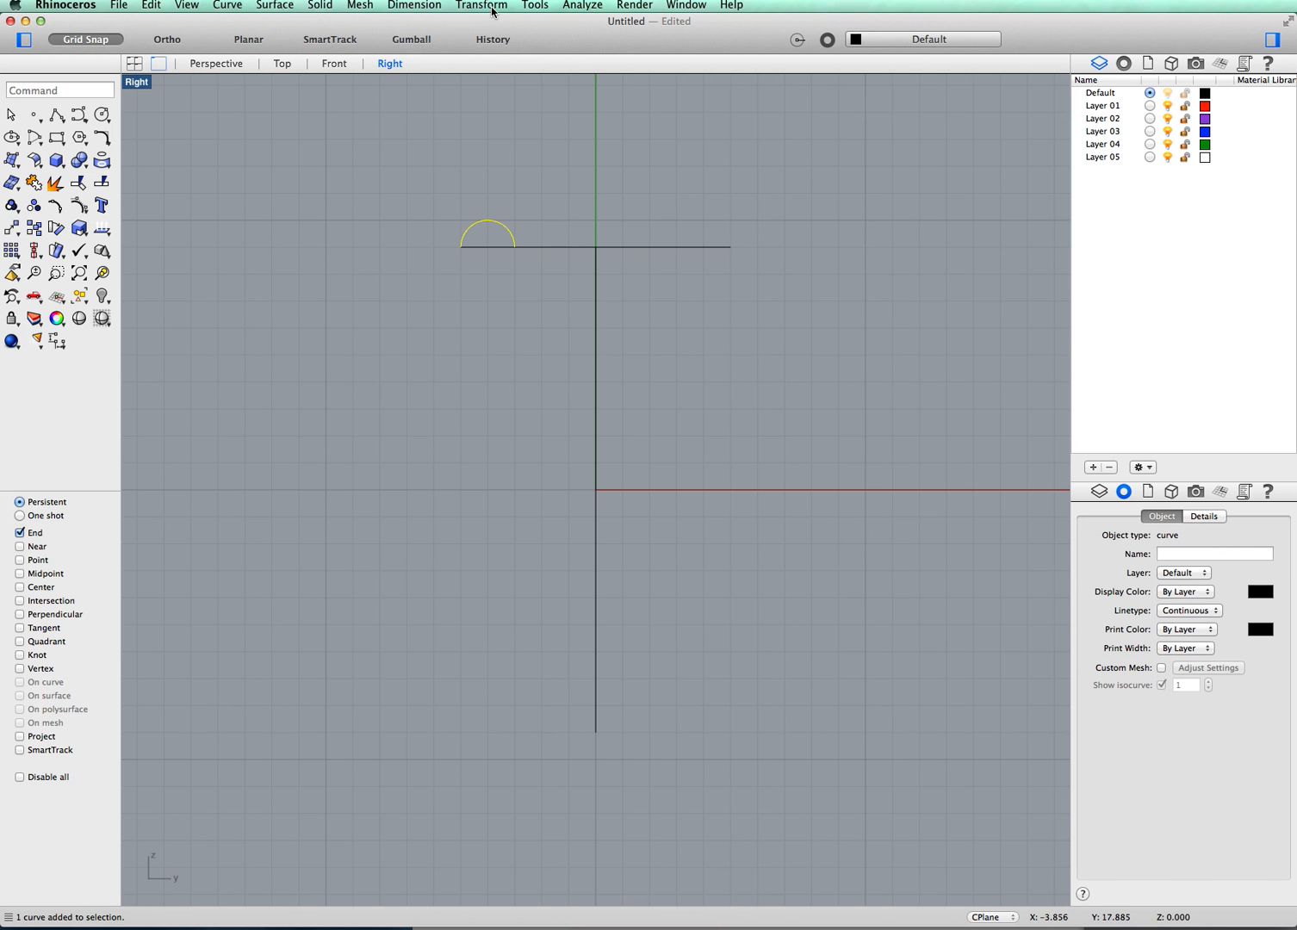
- Mirror a copy of the arc bump across the vertical line to the right end
left_click(482, 5)
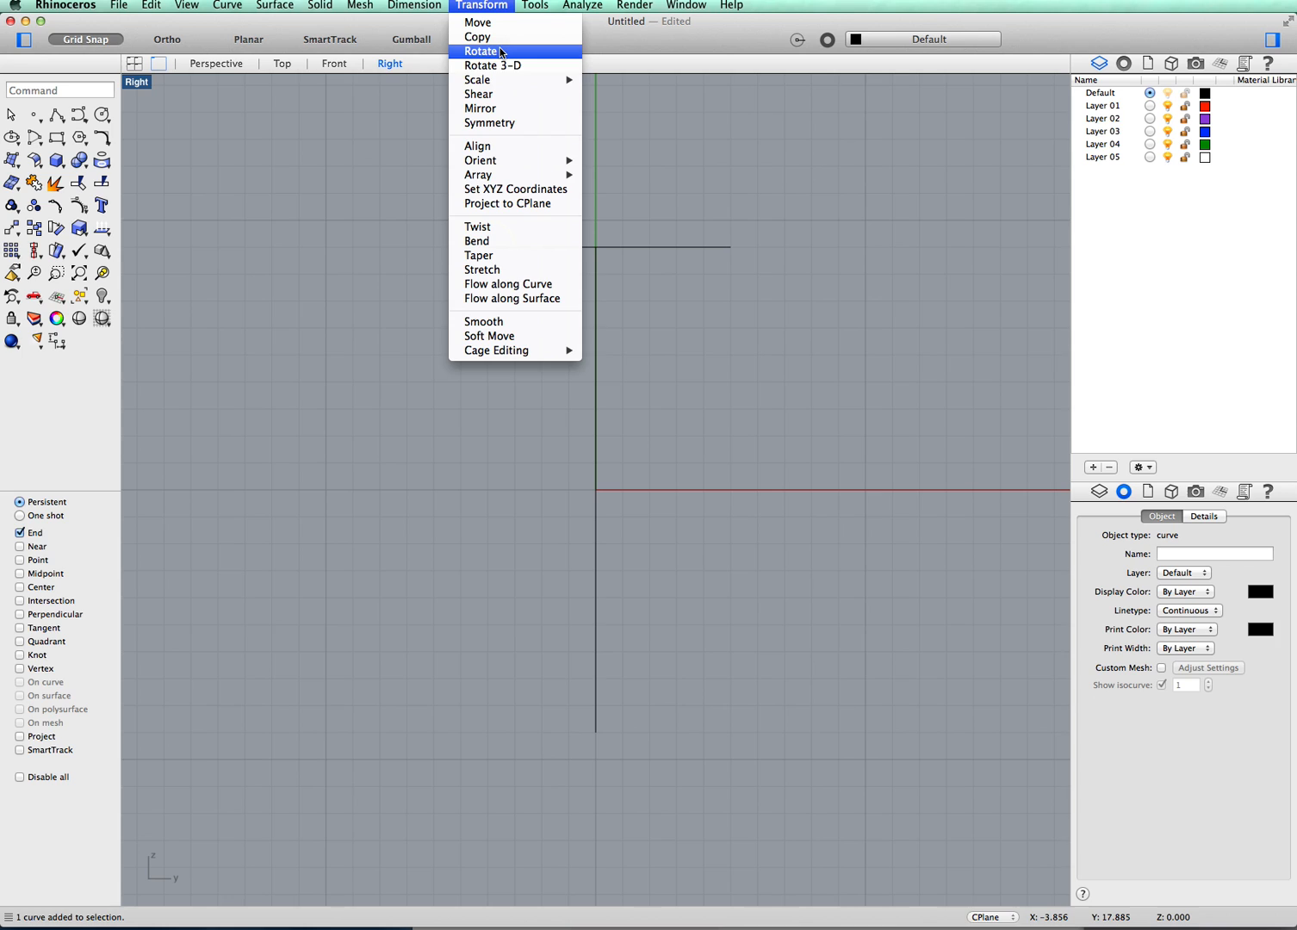
left_click(481, 108)
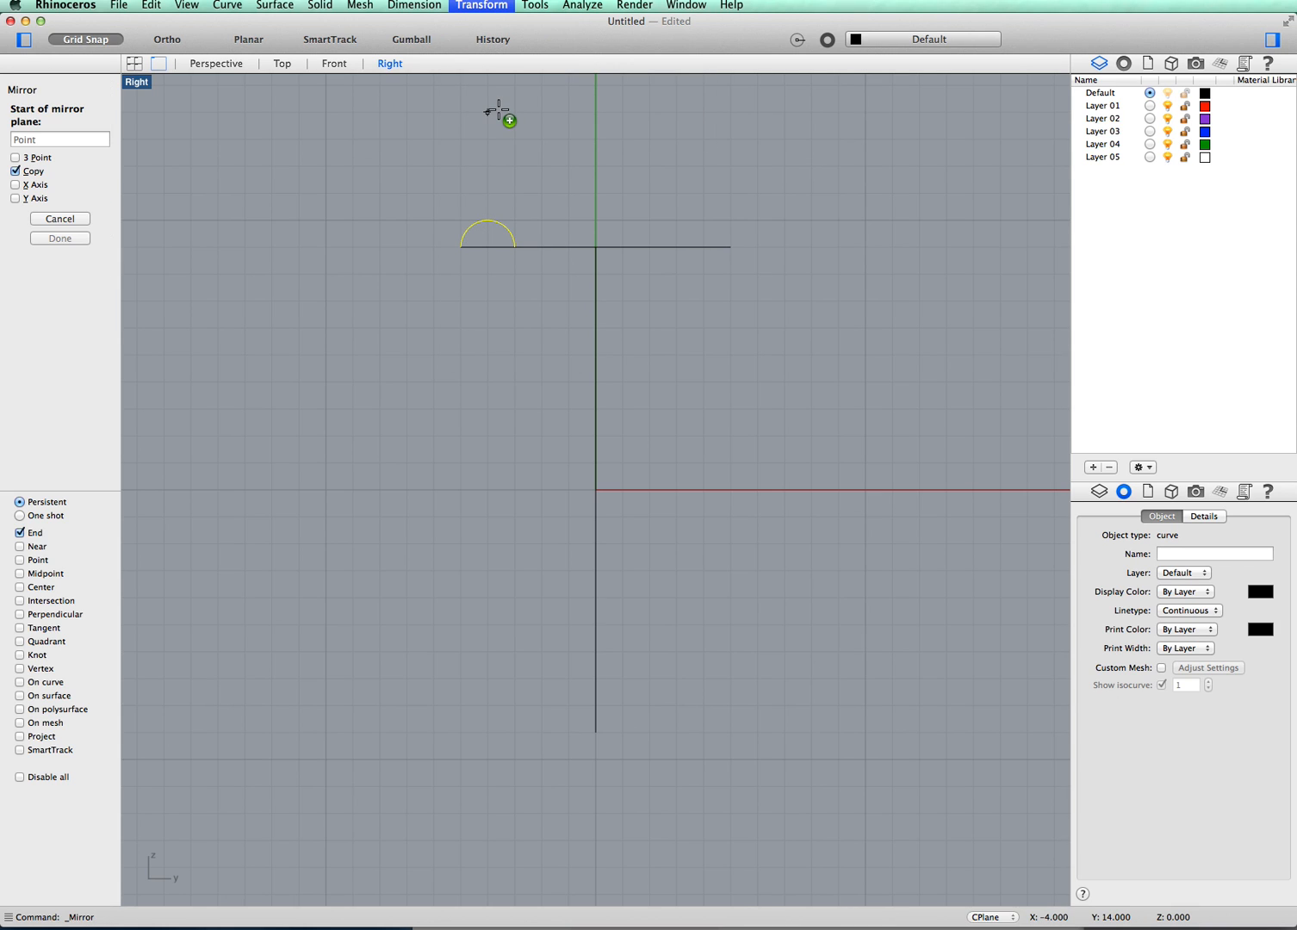
mouse_move(581, 250)
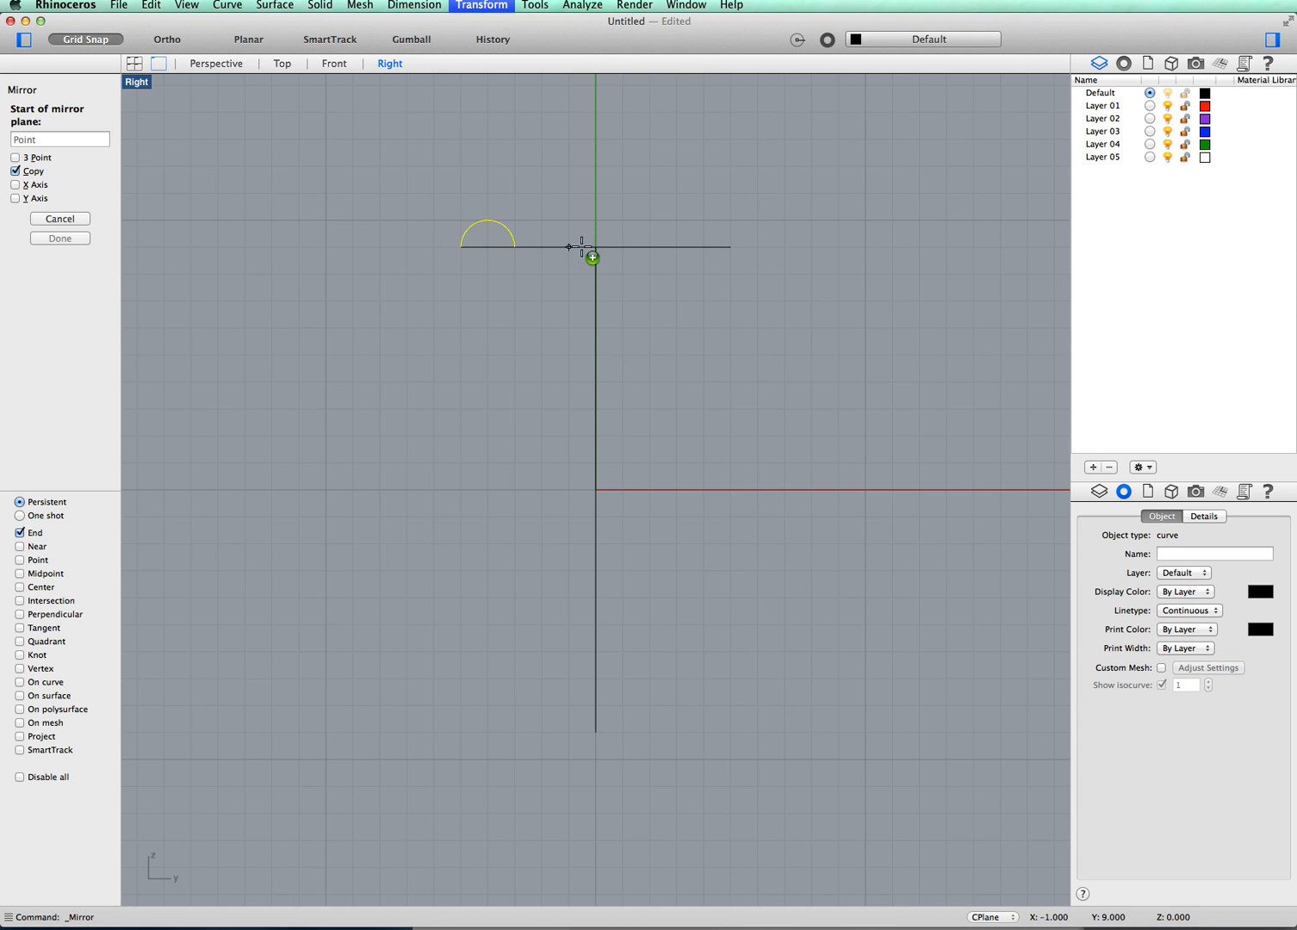
mouse_move(595, 247)
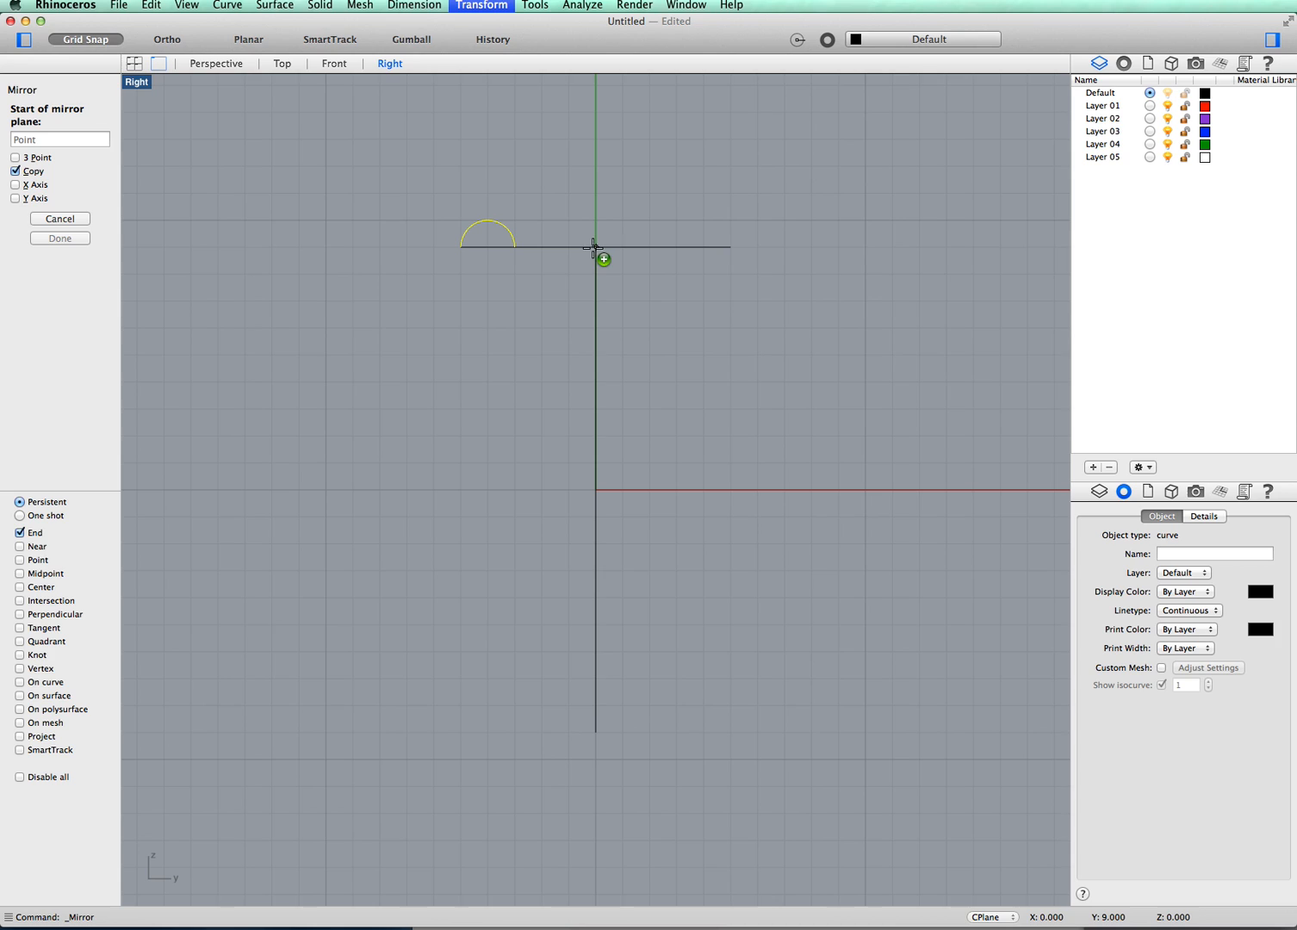
mouse_move(594, 258)
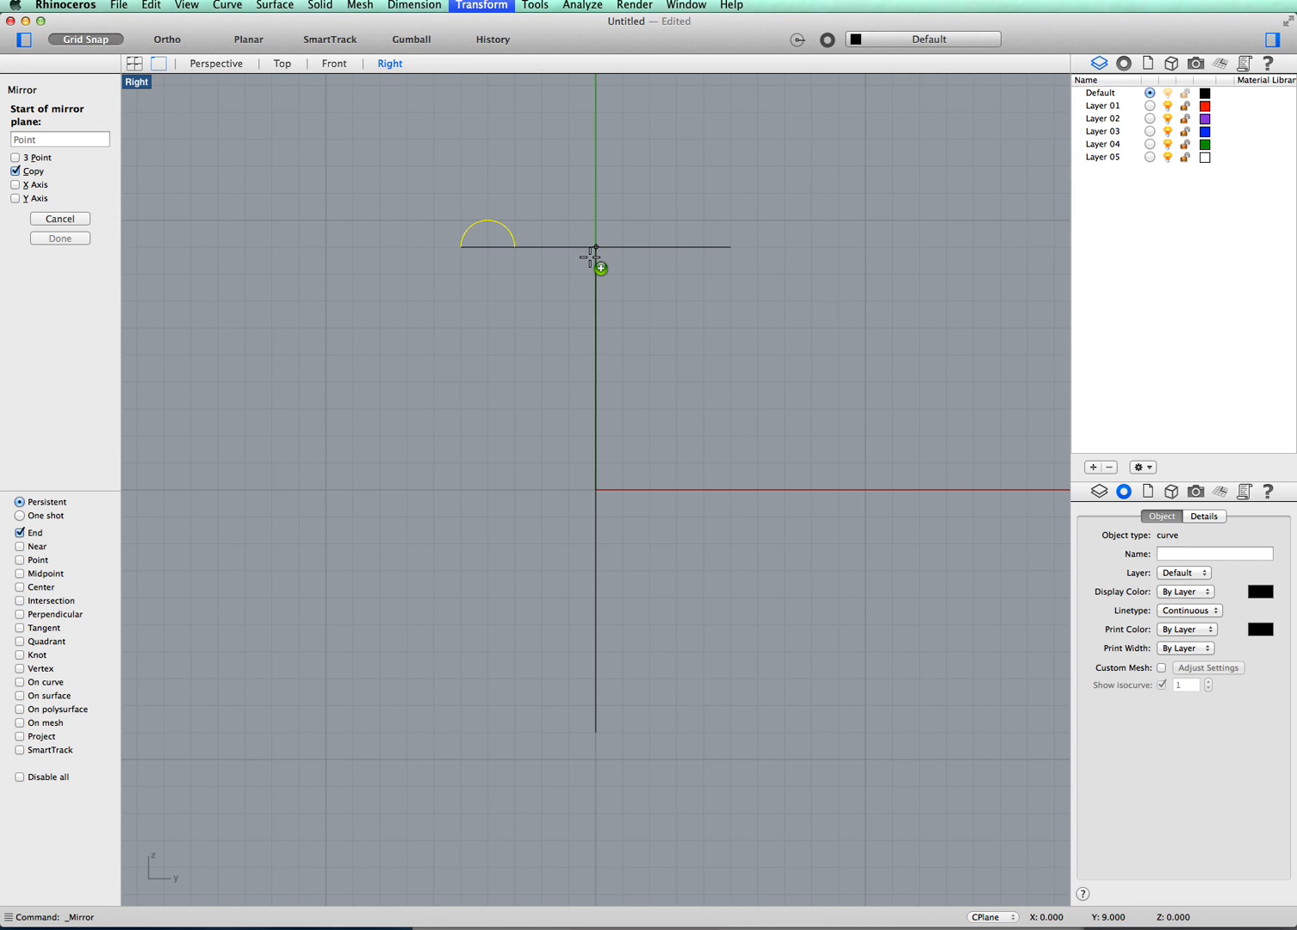
mouse_move(596, 248)
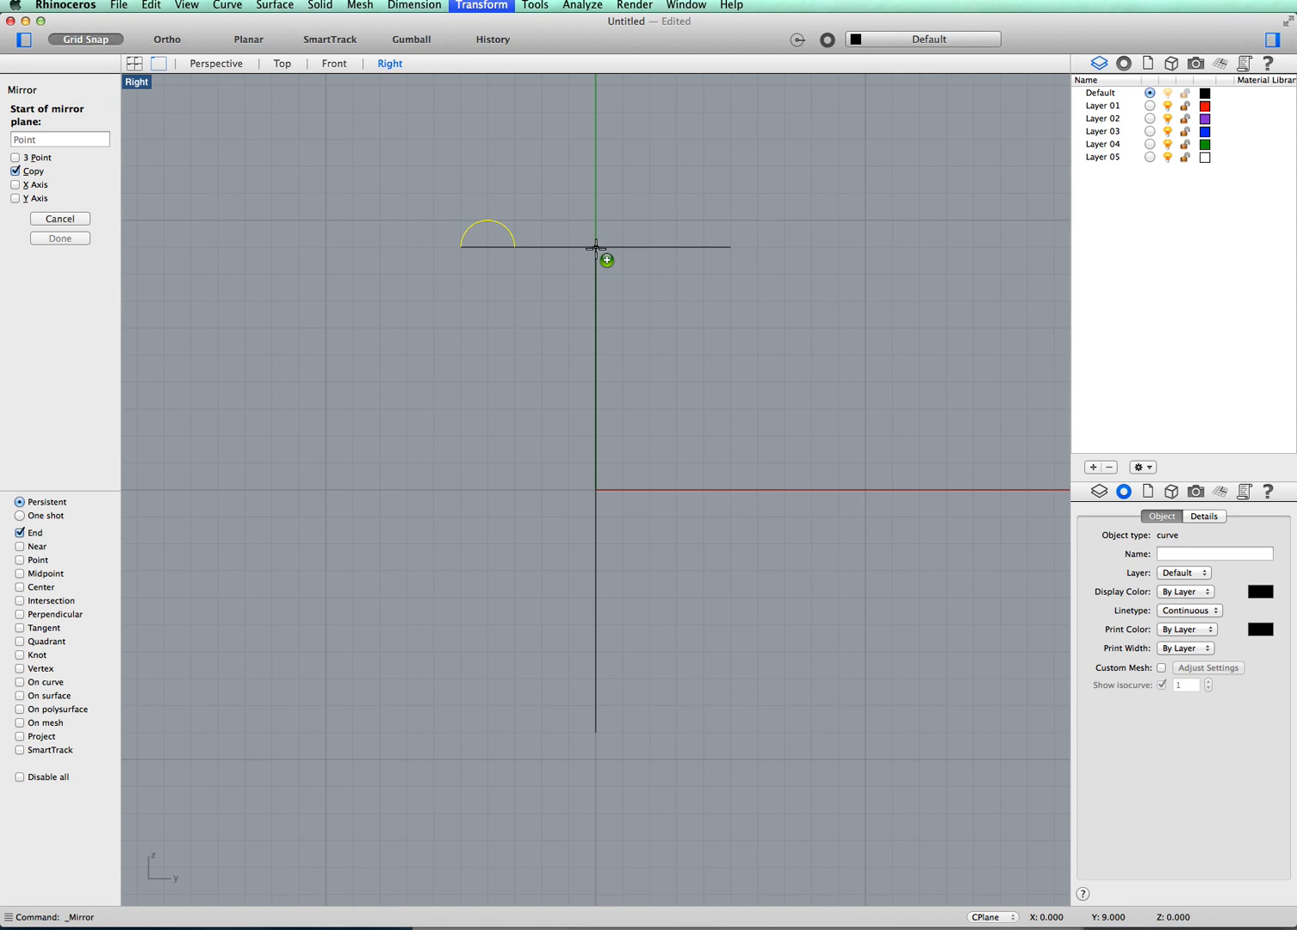
mouse_move(596, 248)
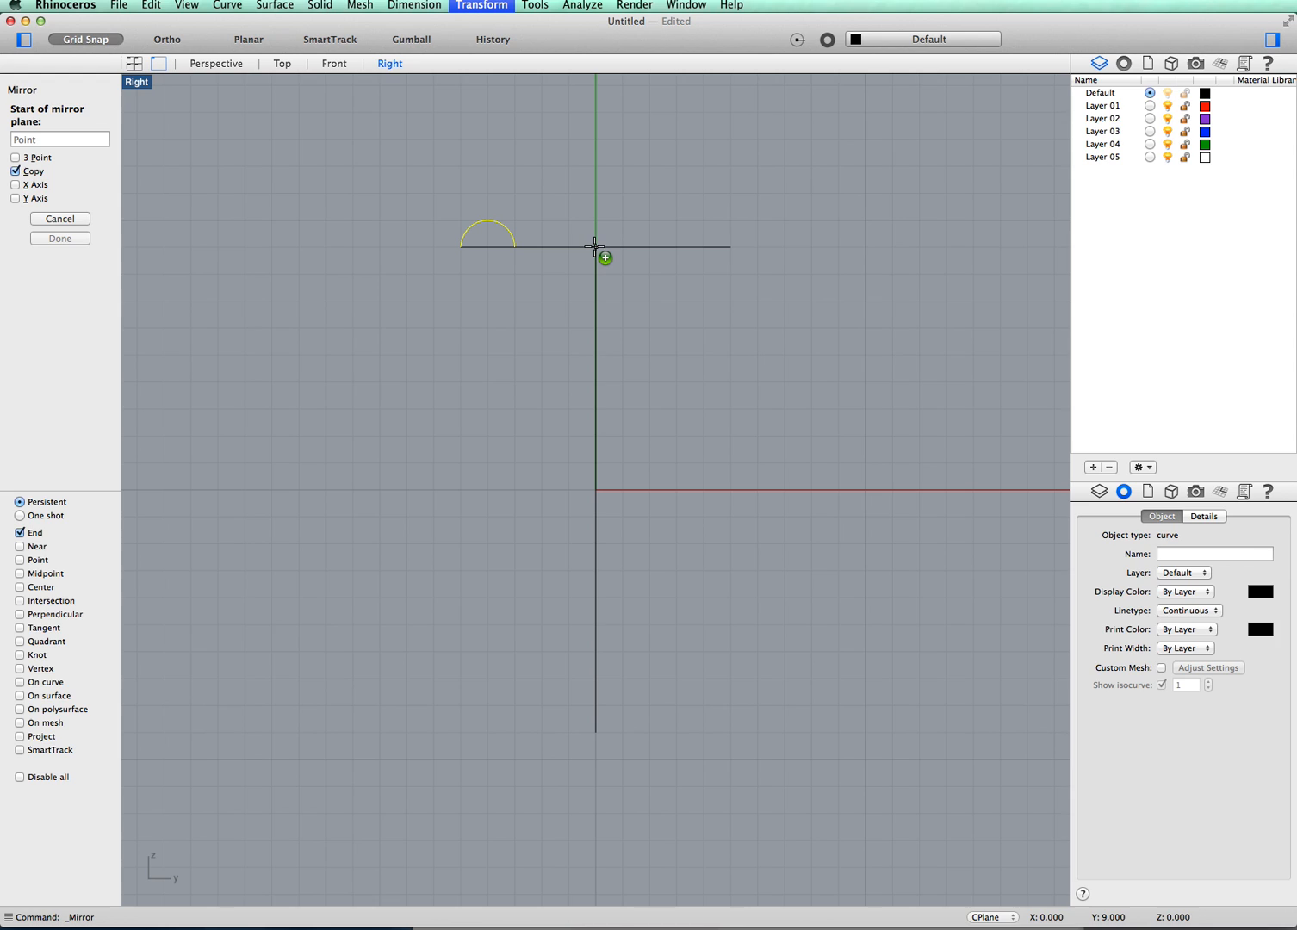
mouse_move(730, 244)
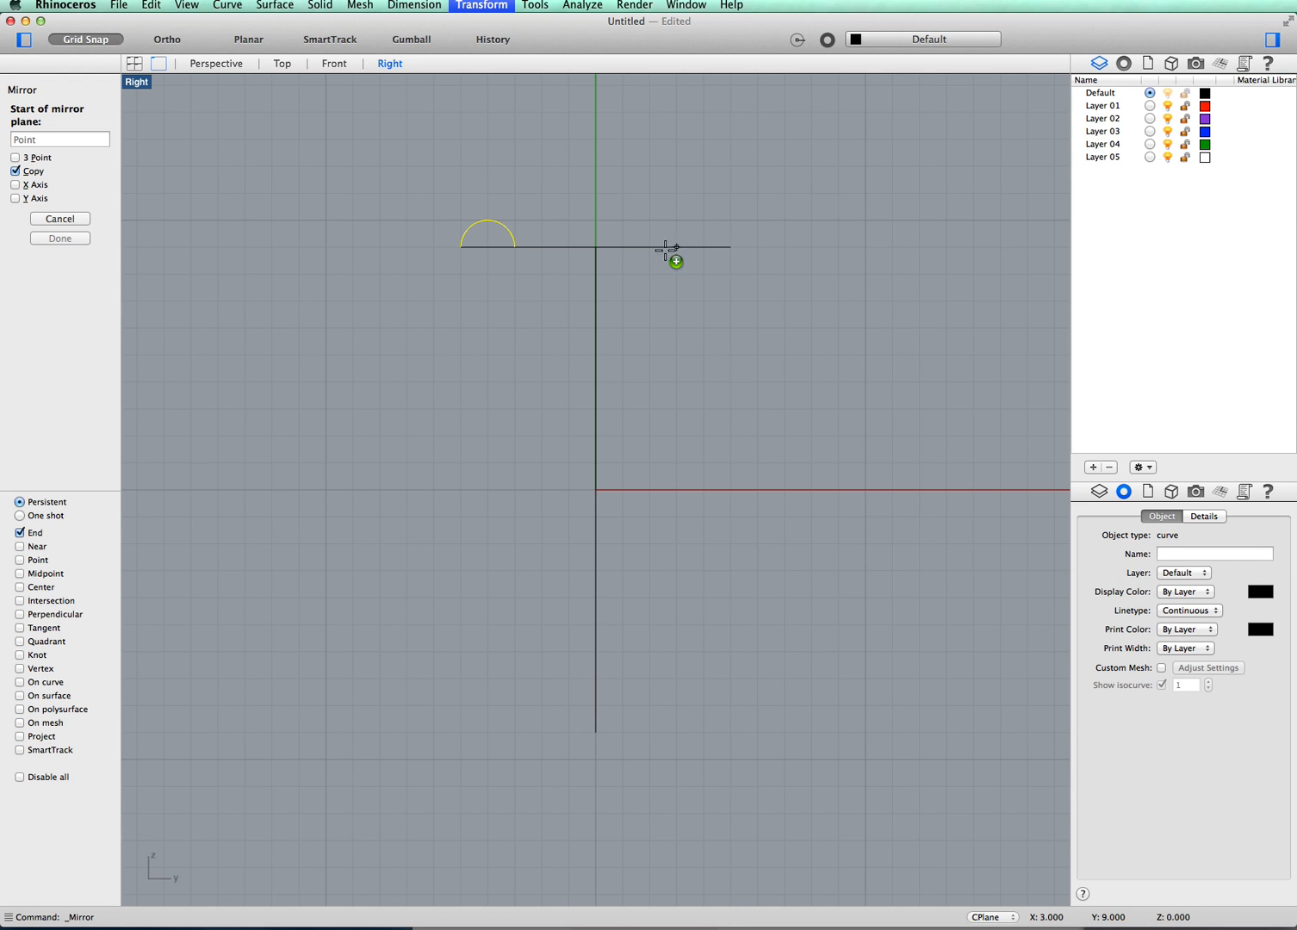
mouse_move(594, 247)
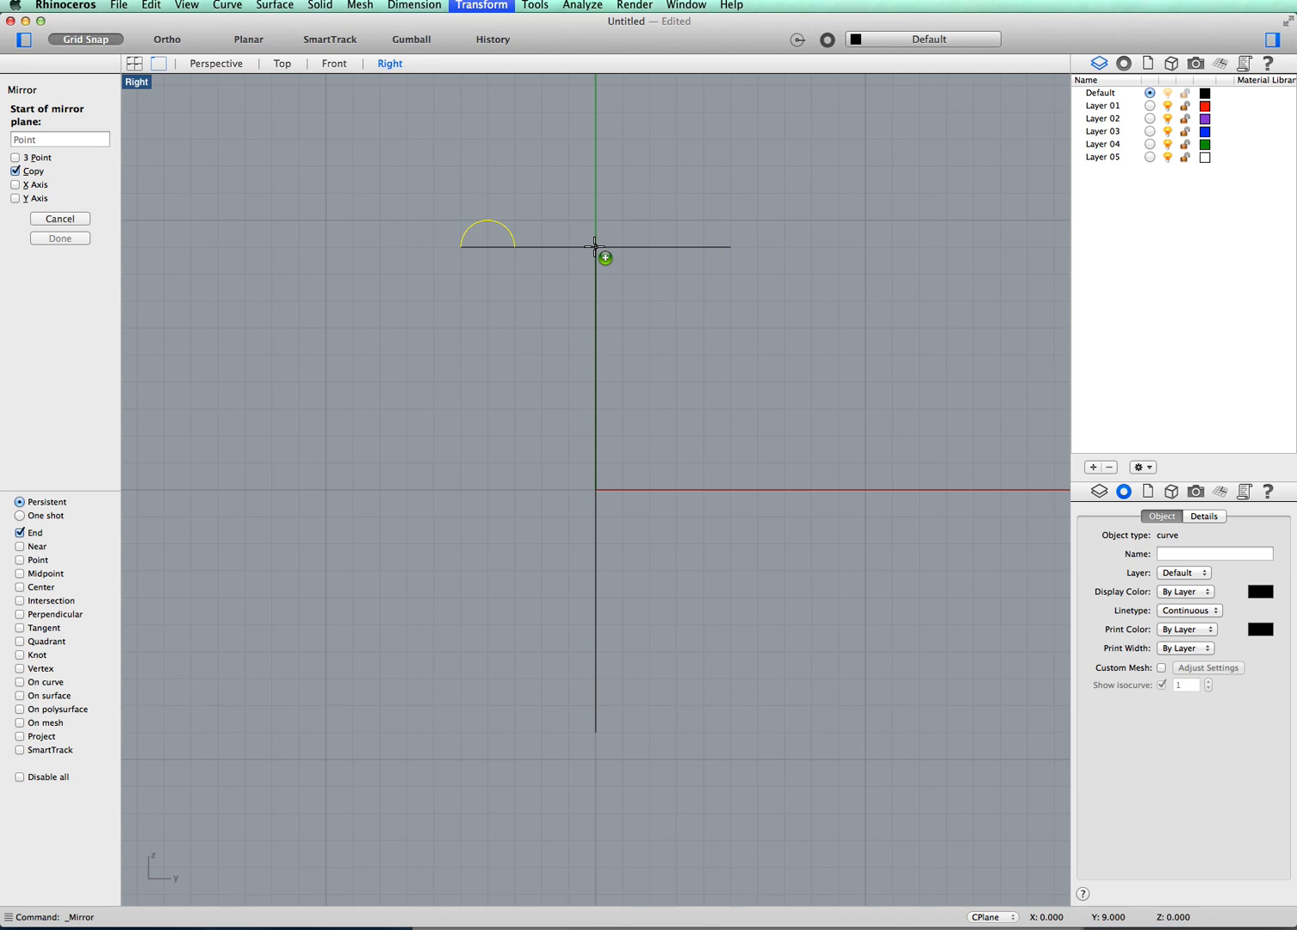
left_click(594, 247)
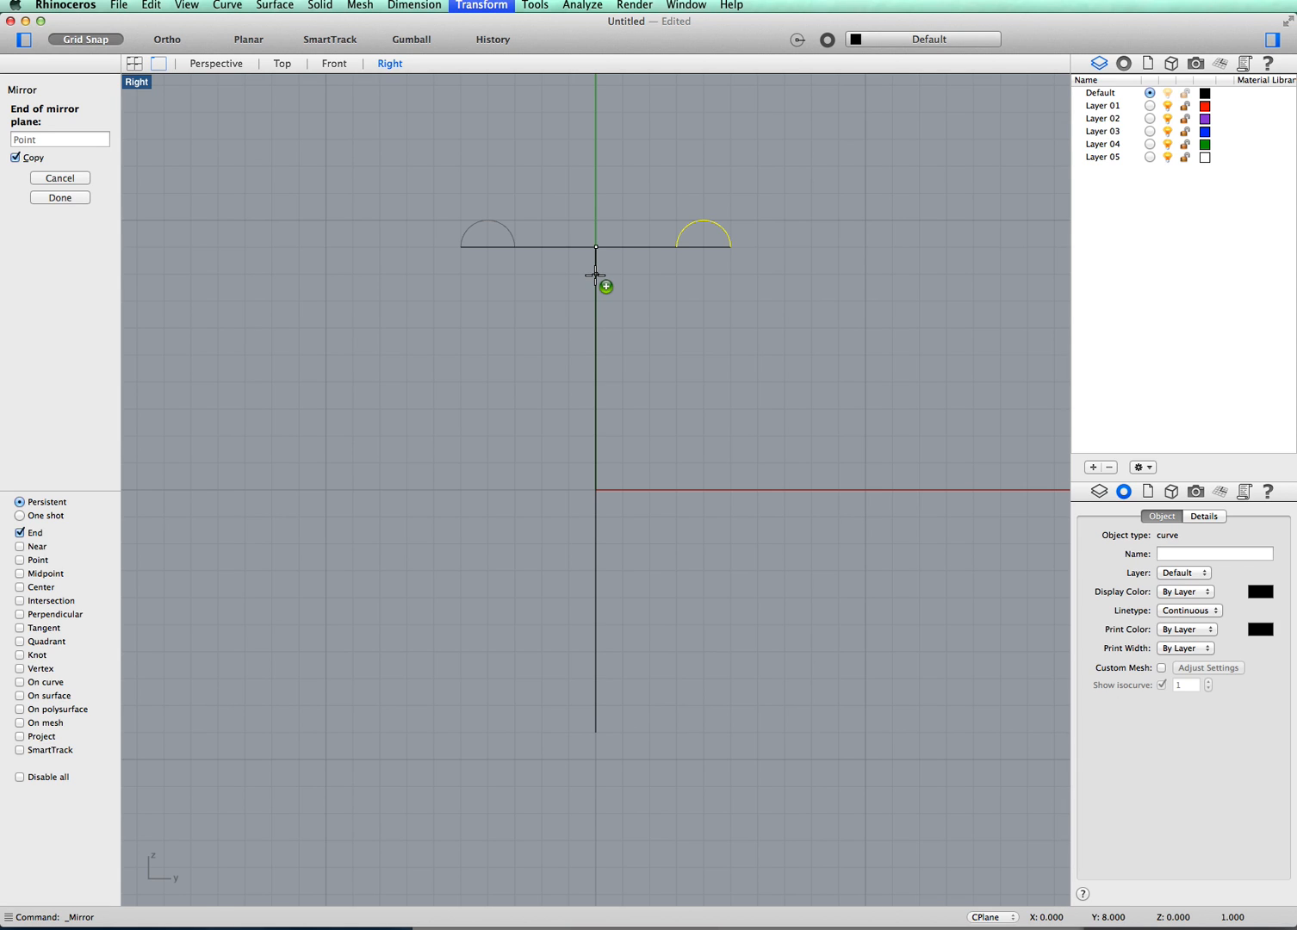
mouse_move(596, 274)
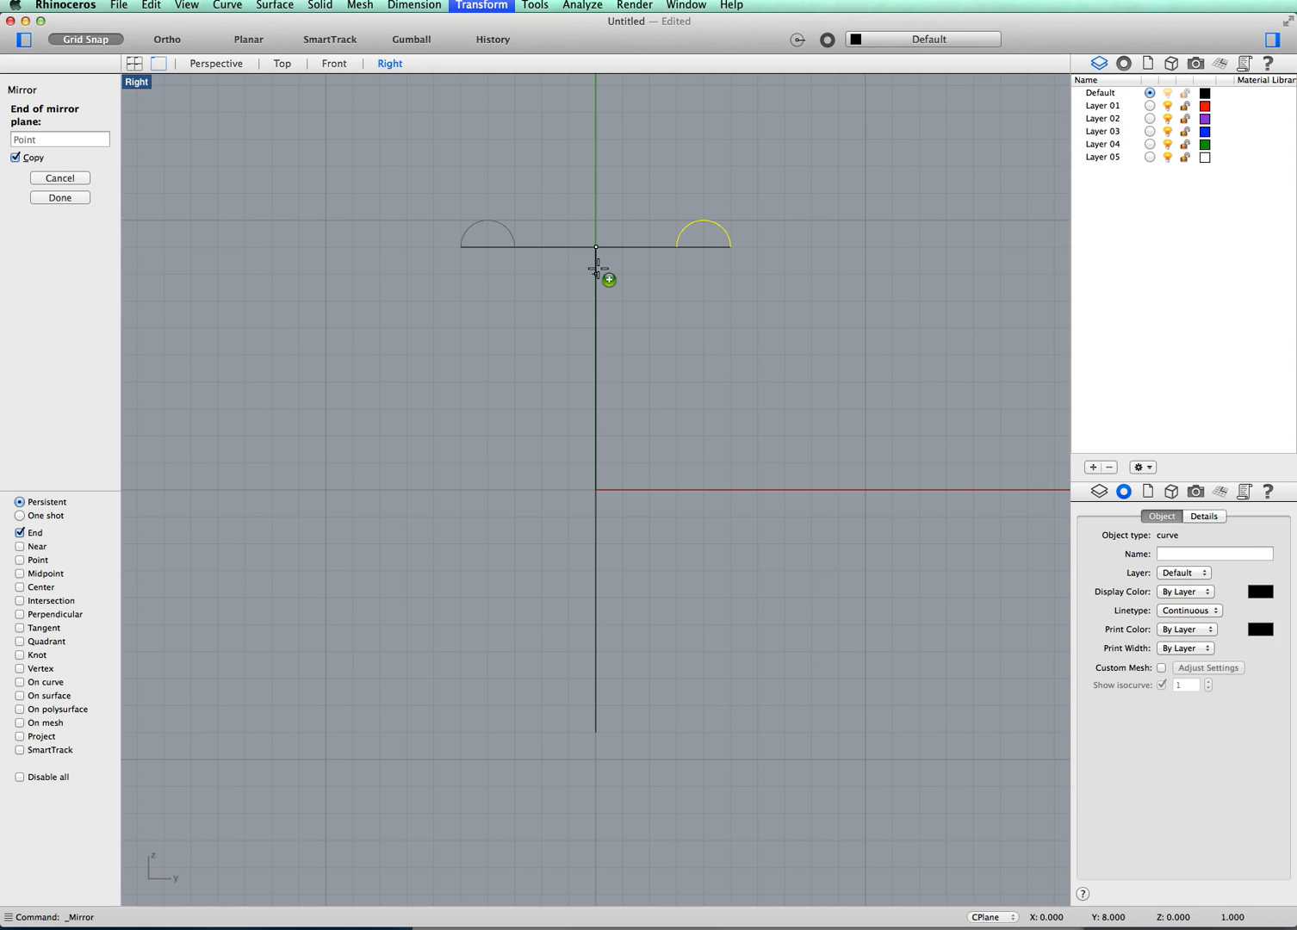
mouse_move(596, 274)
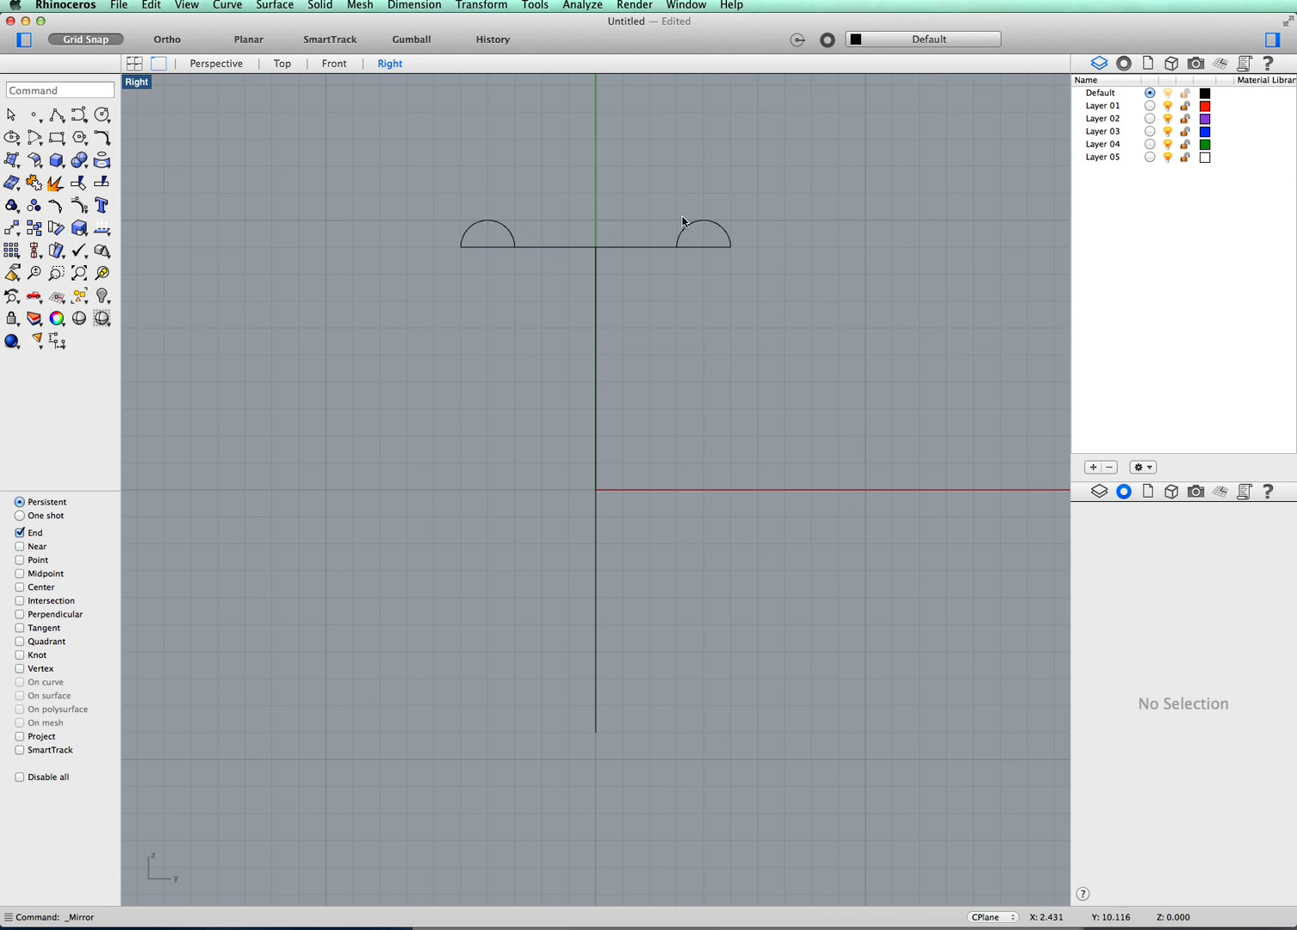
mouse_move(526, 253)
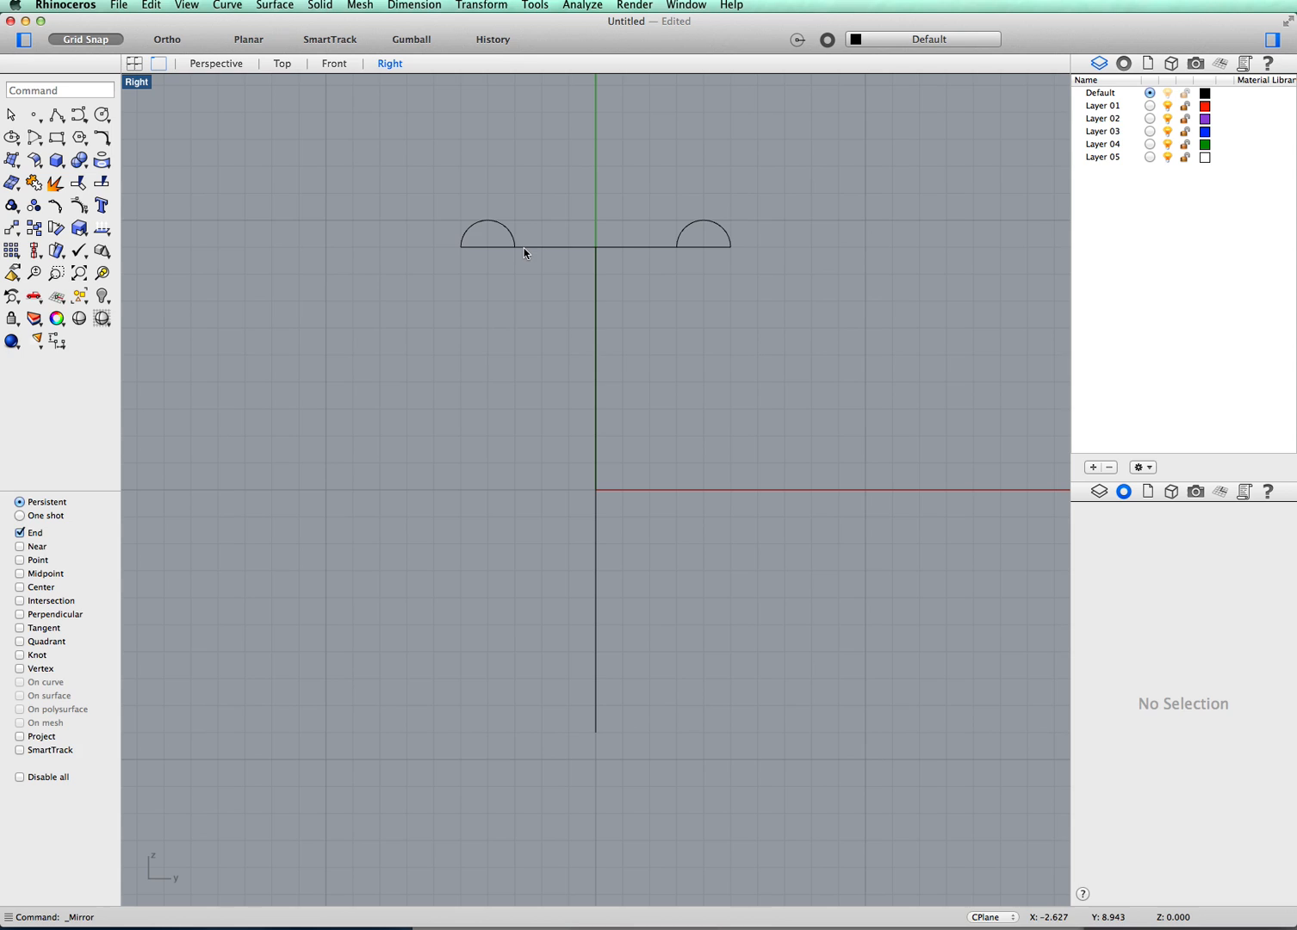
mouse_move(360, 21)
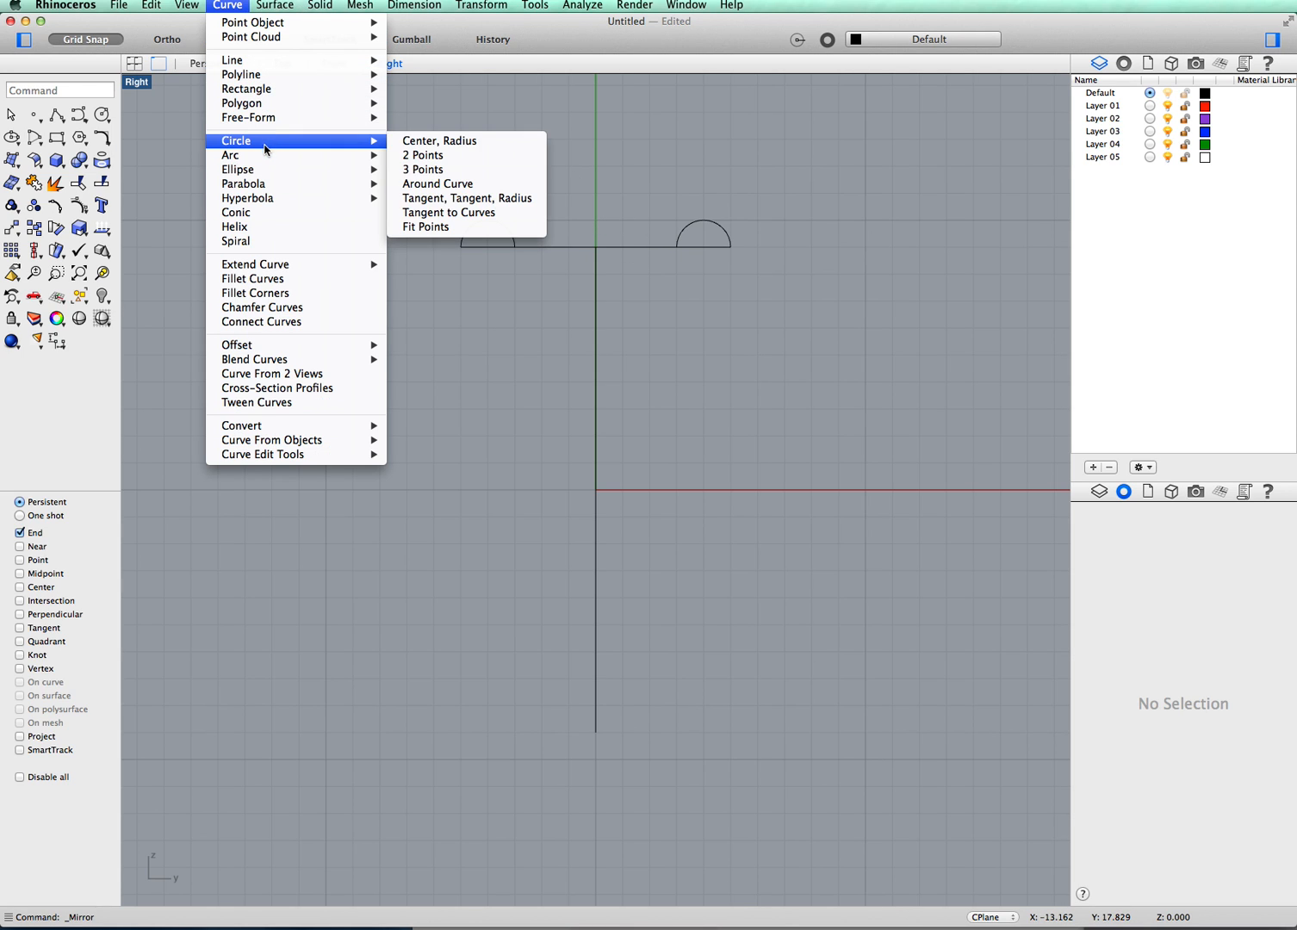
mouse_move(230, 155)
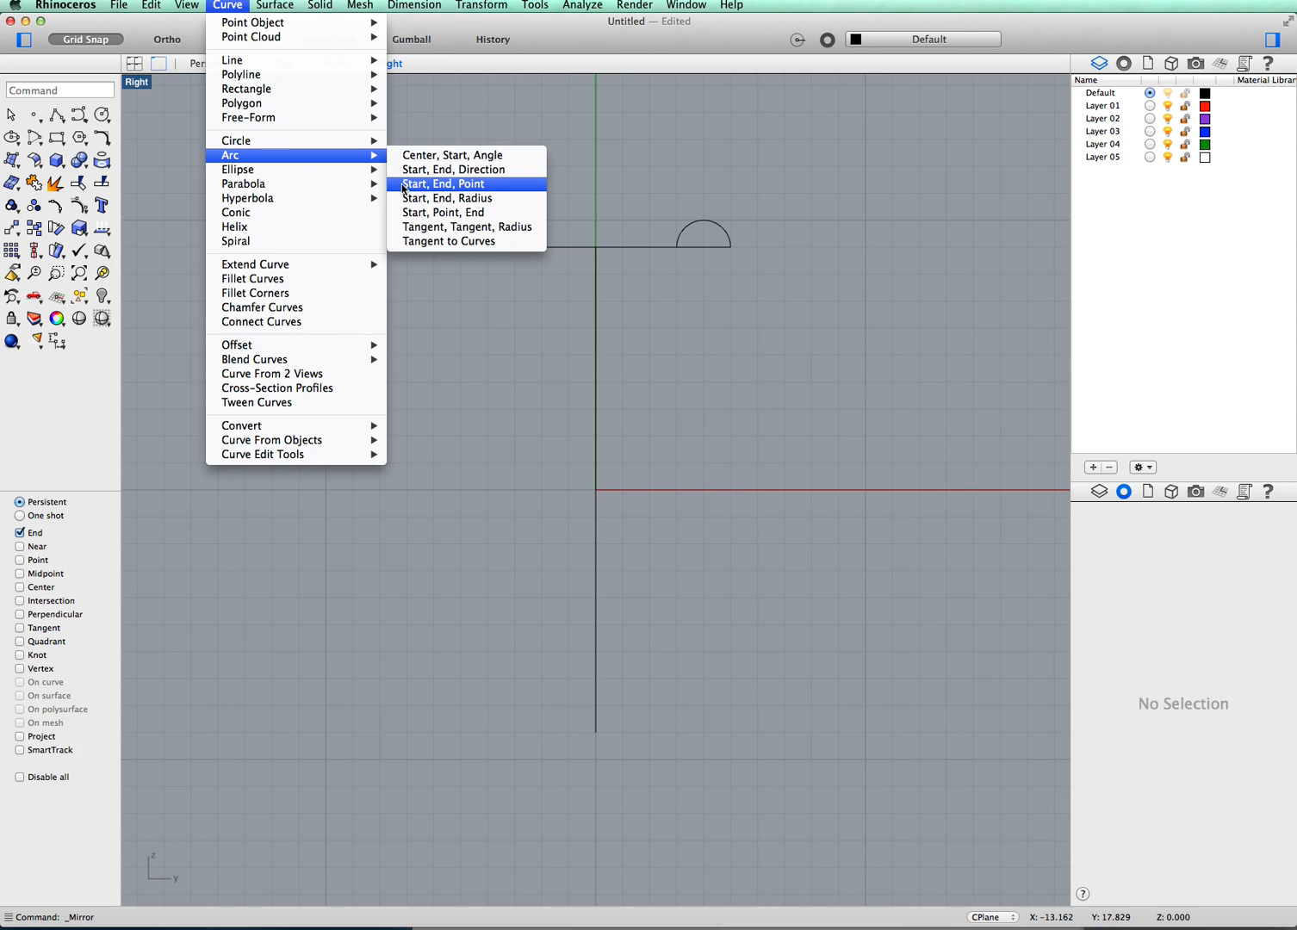
- Start a Start-End-Point arc from the left bump's inner end
left_click(441, 183)
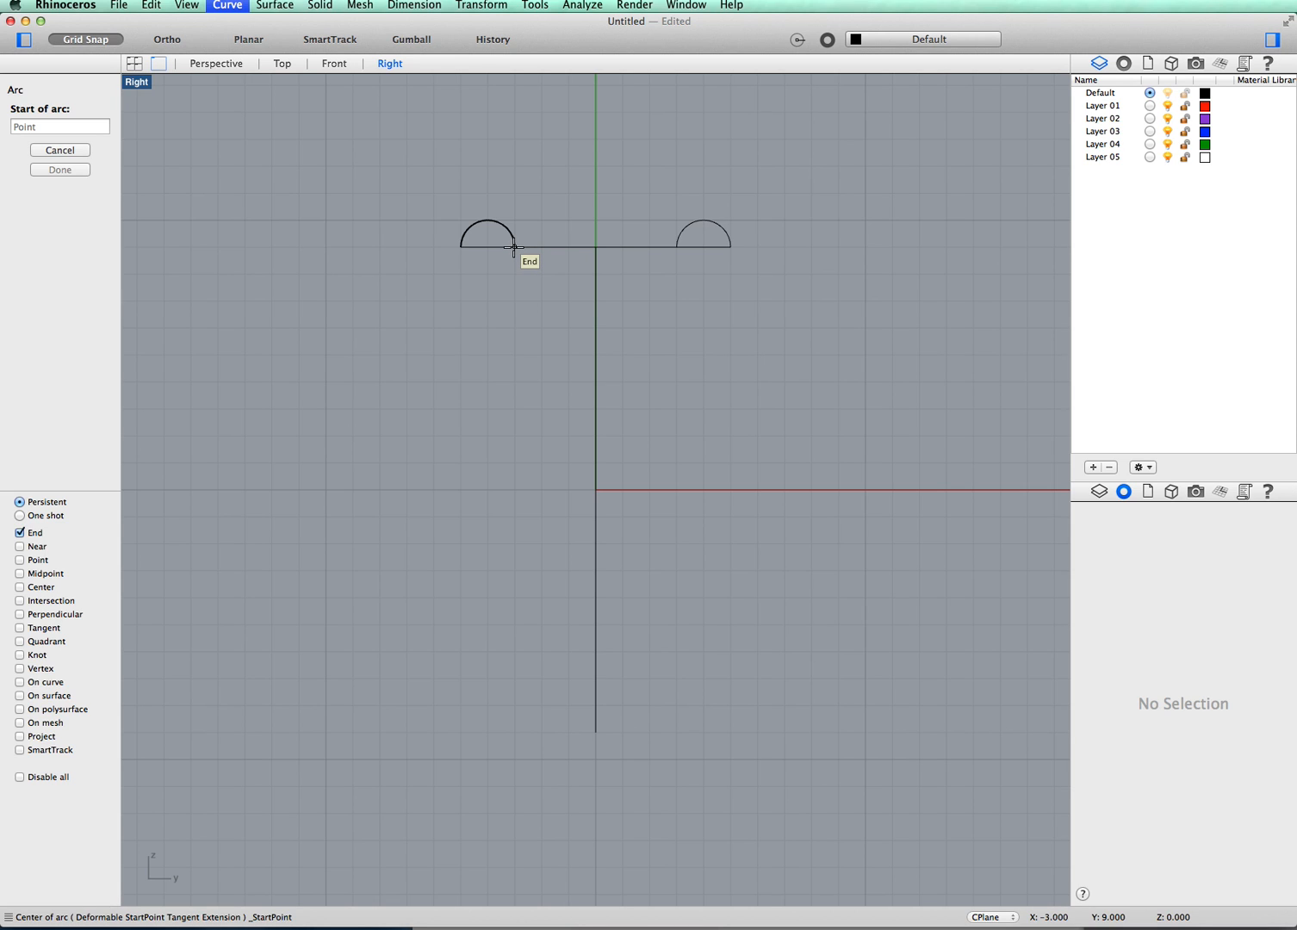
left_click(514, 247)
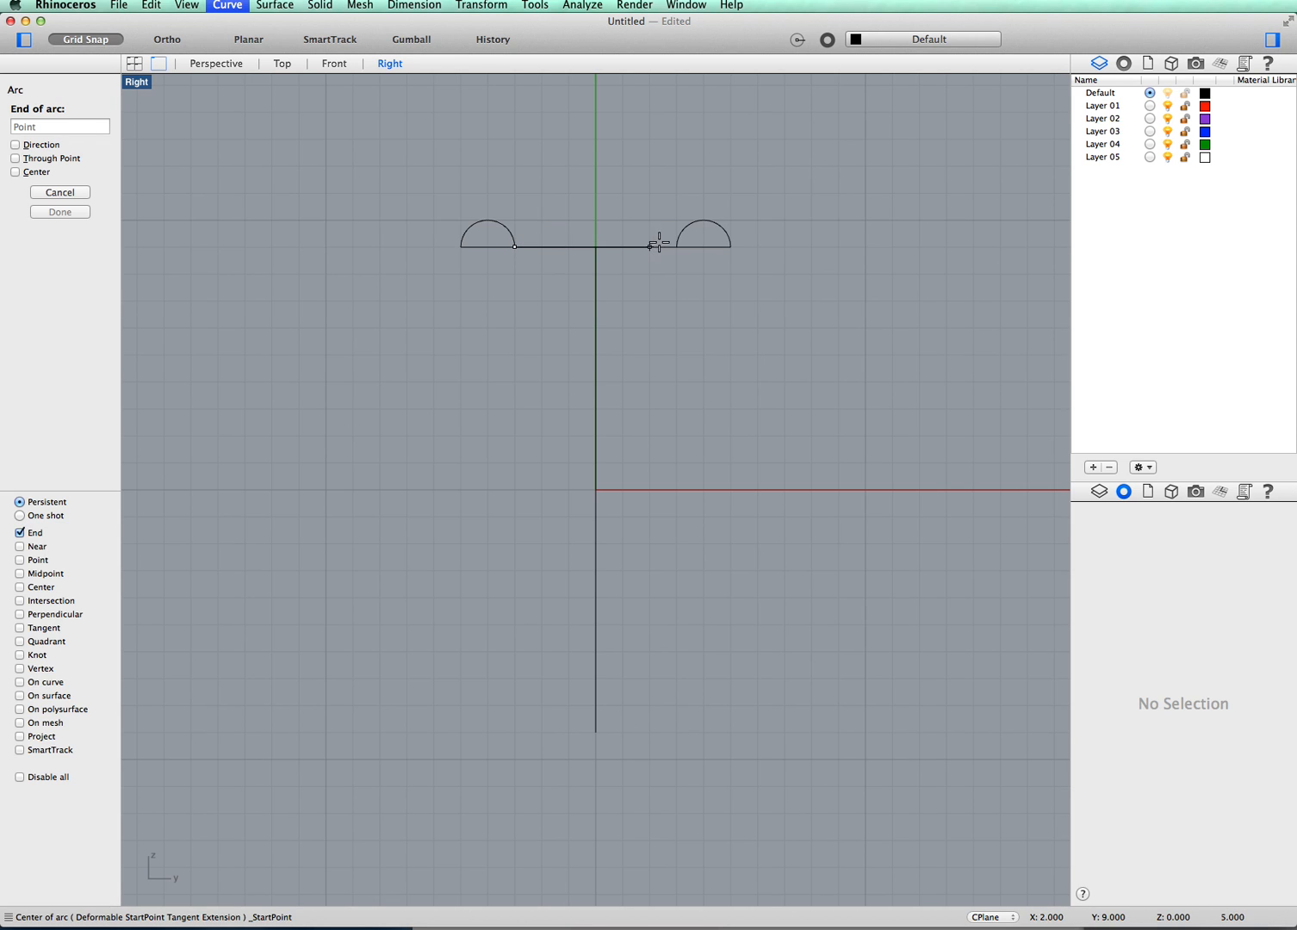
mouse_move(674, 248)
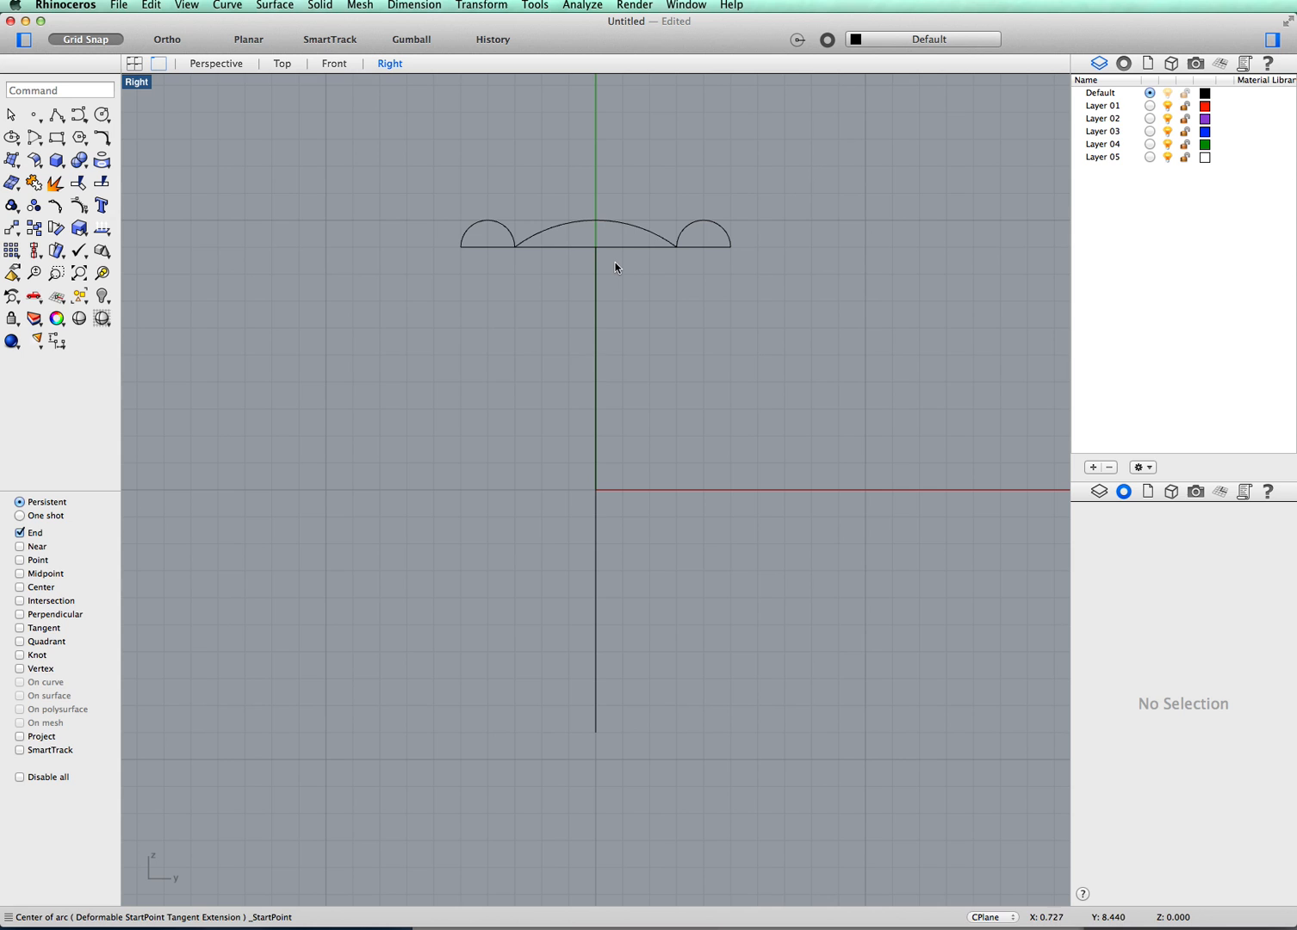
mouse_move(220, 69)
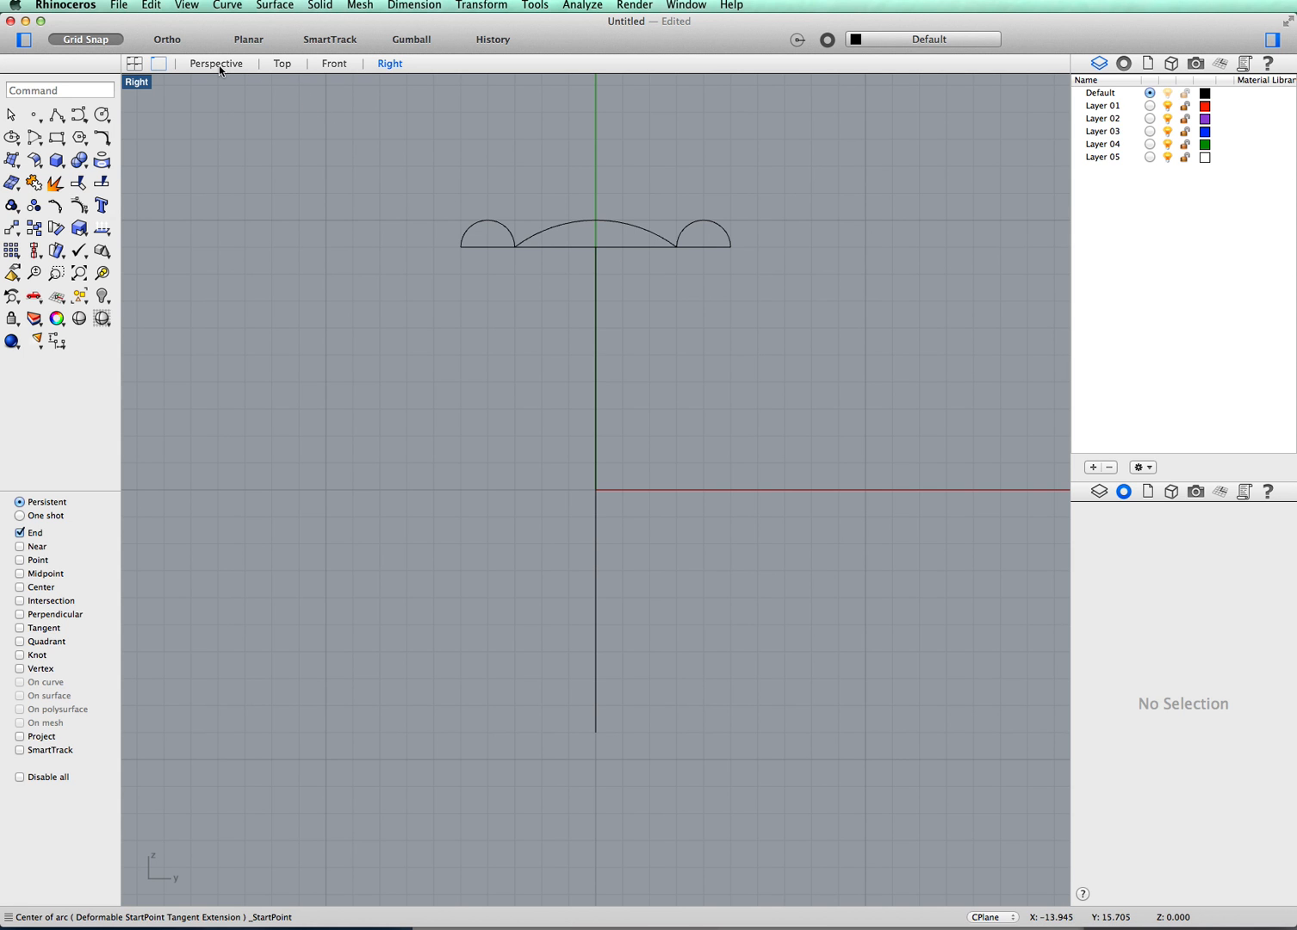
- Switch to the Perspective viewport
left_click(216, 63)
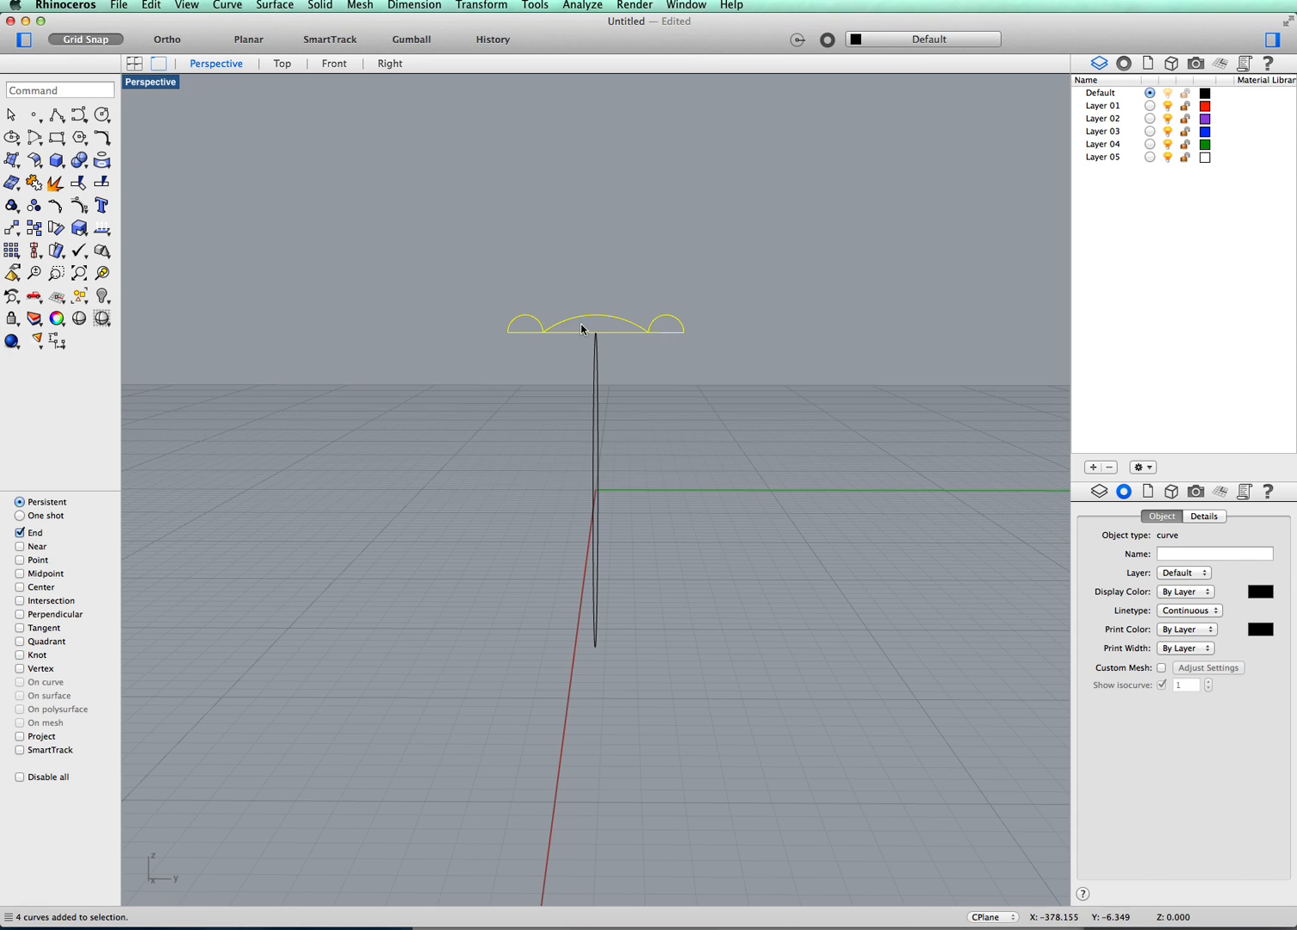
mouse_move(33, 182)
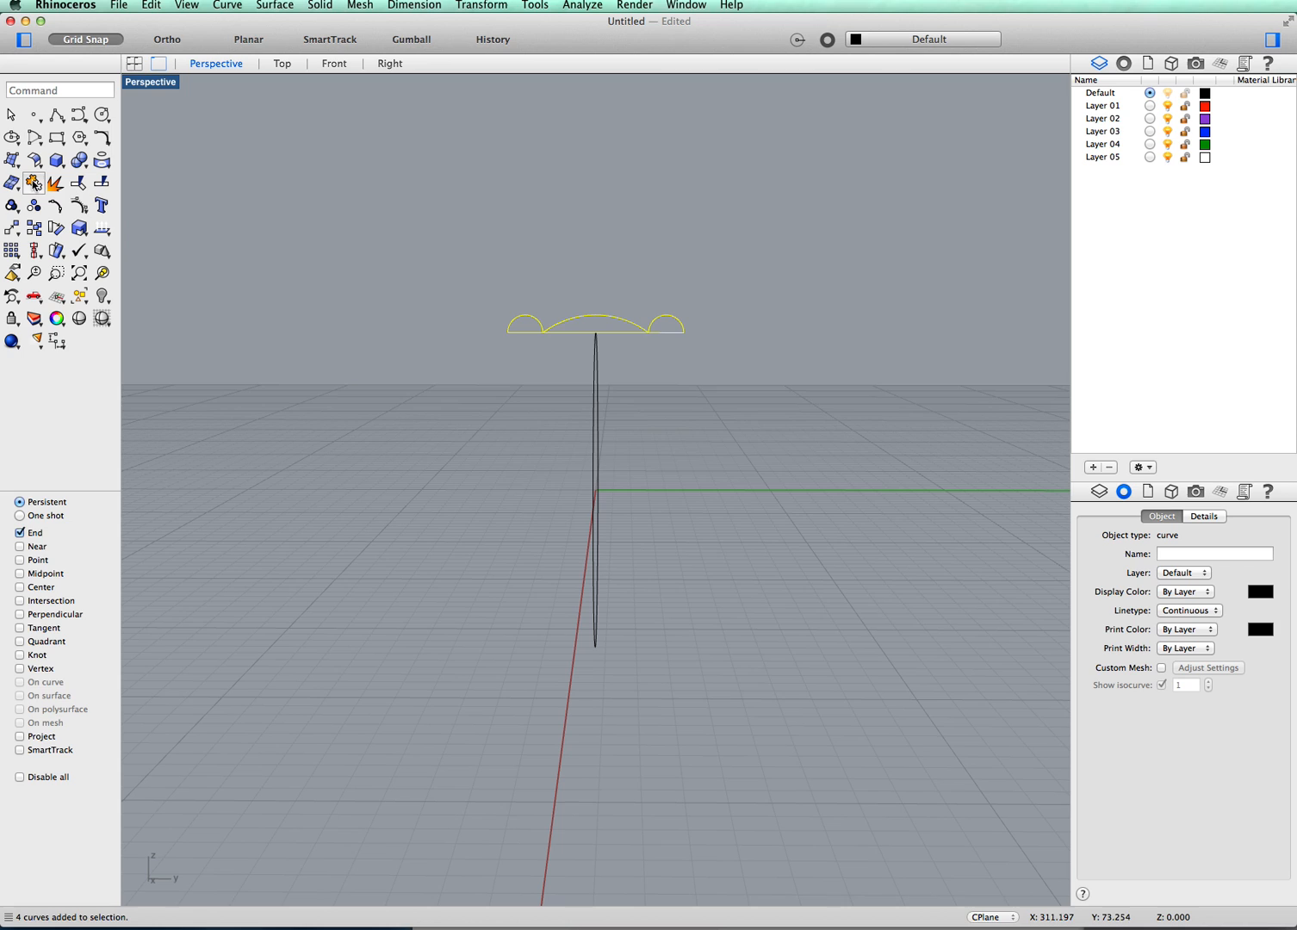
mouse_move(34, 183)
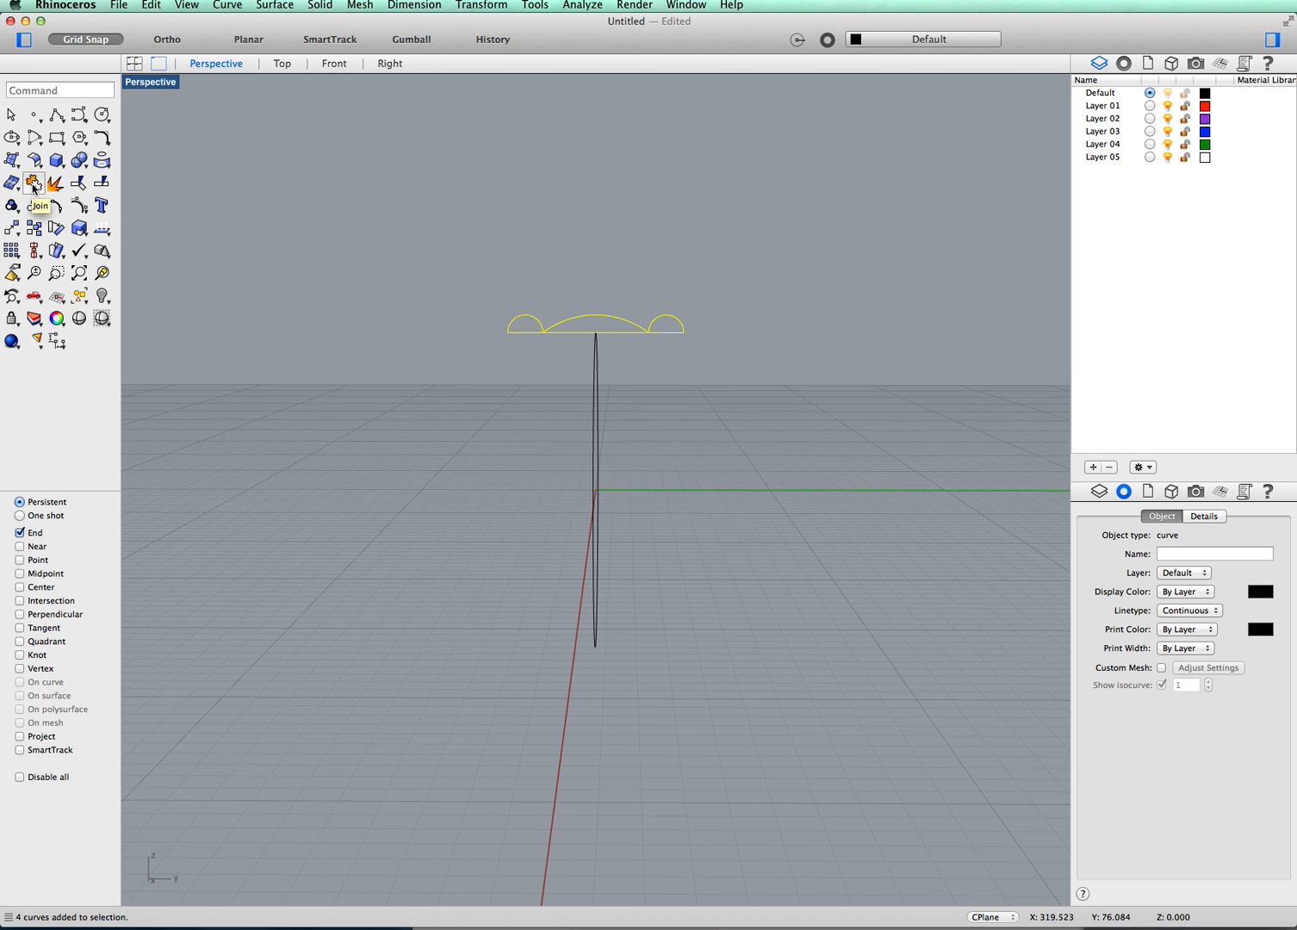
mouse_move(35, 189)
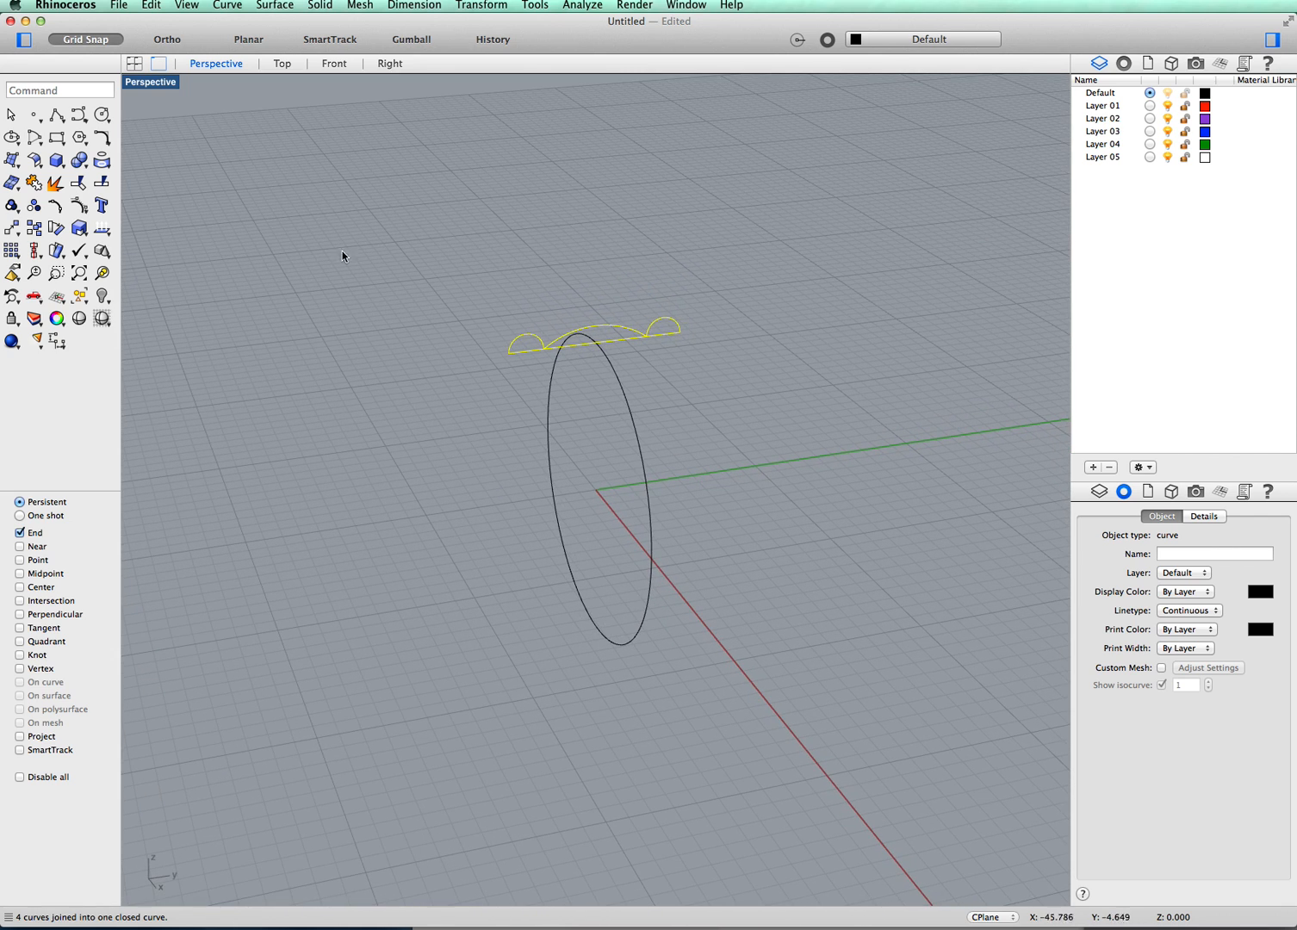
mouse_move(255, 116)
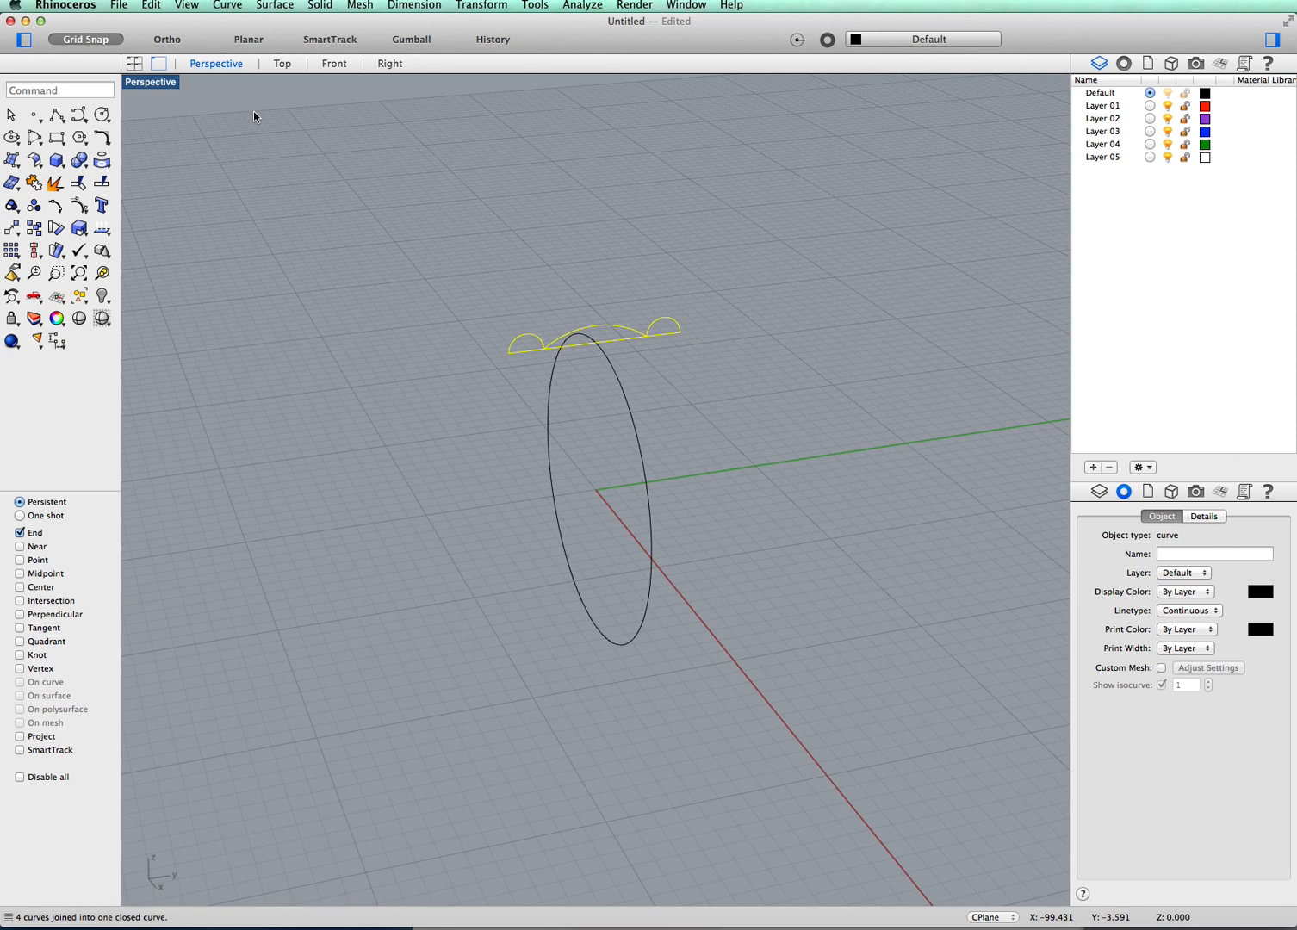
mouse_move(627, 345)
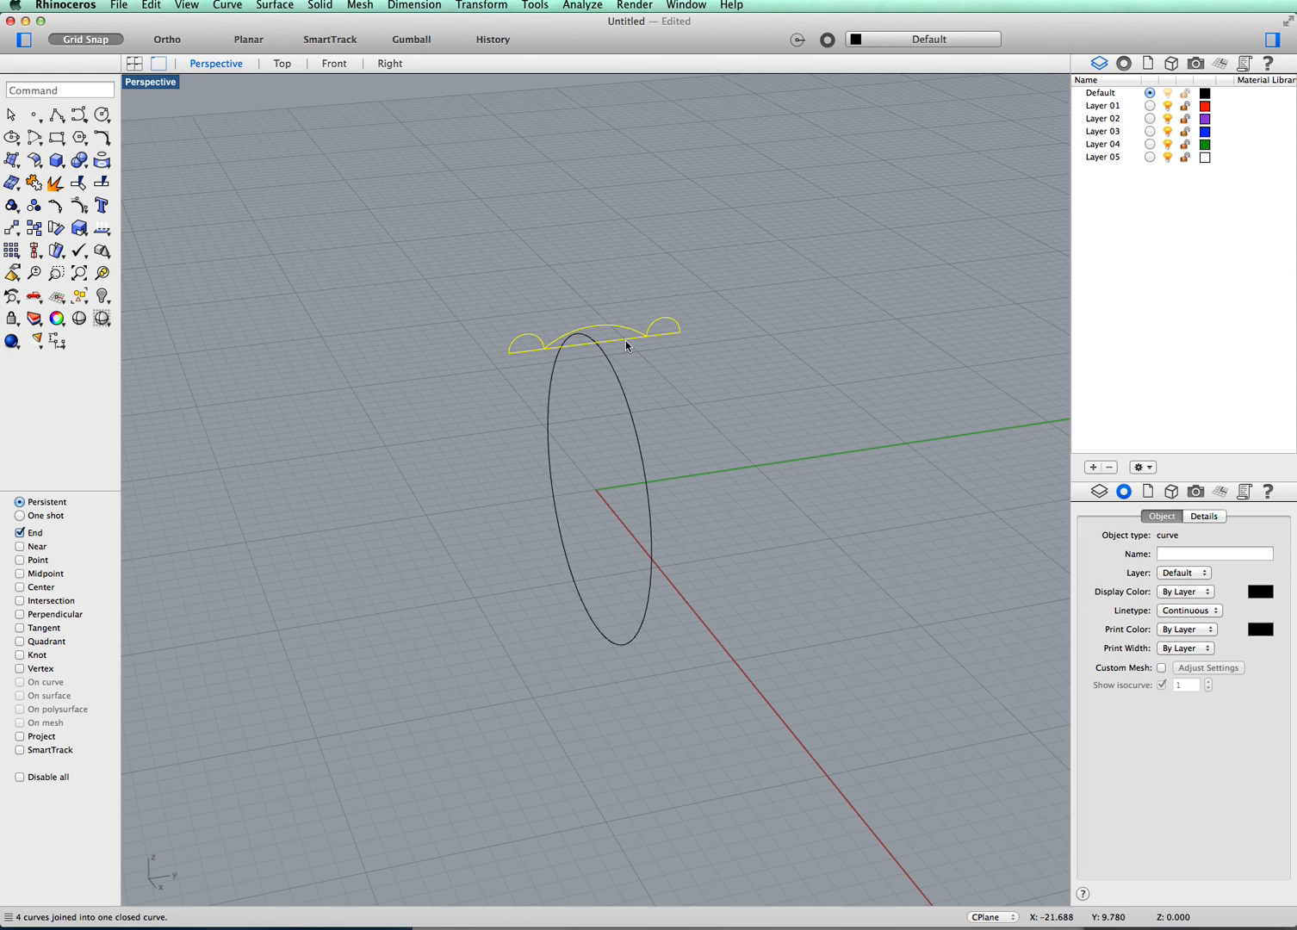
mouse_move(678, 669)
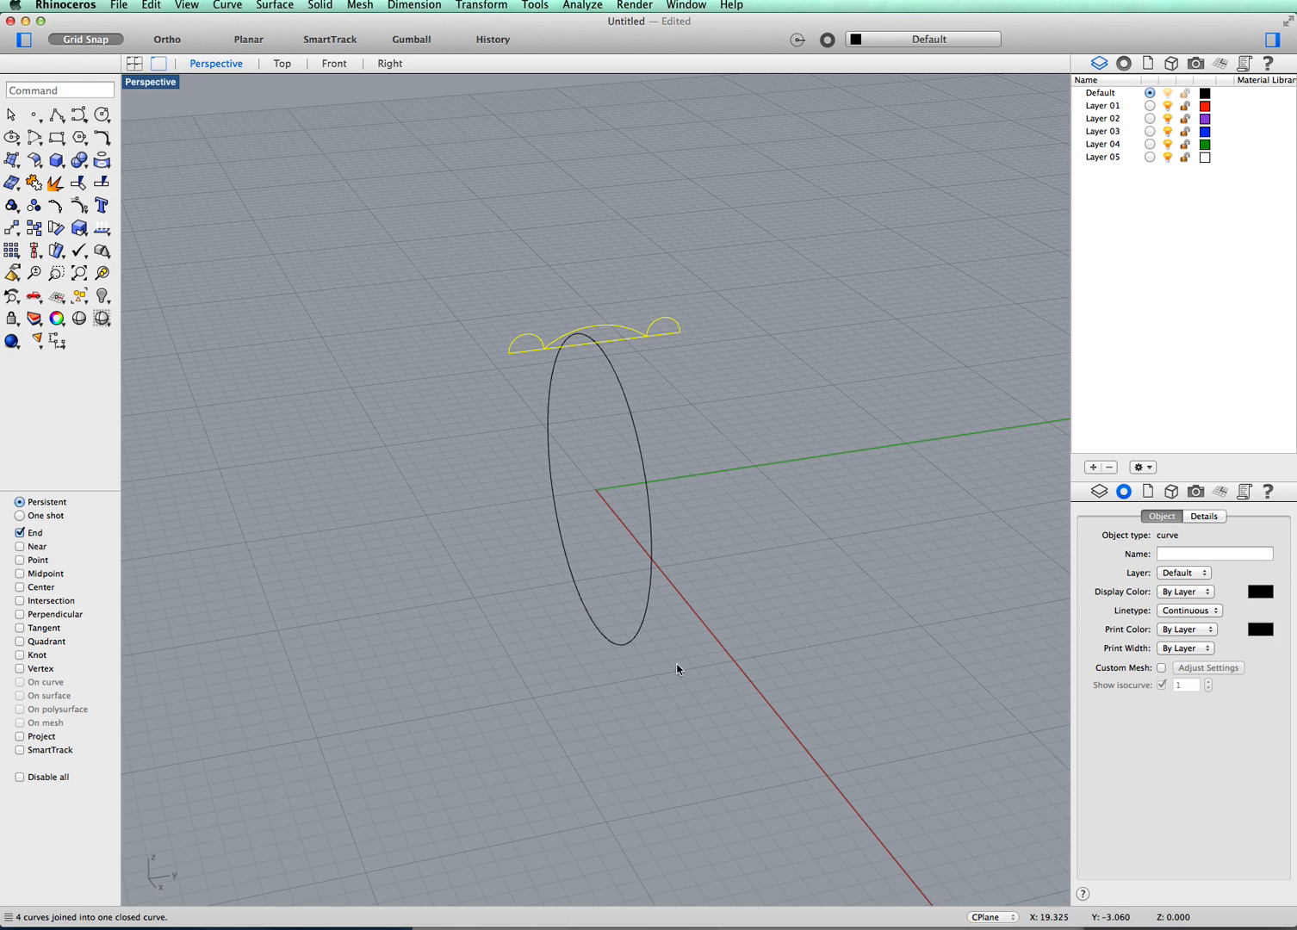
mouse_move(493, 239)
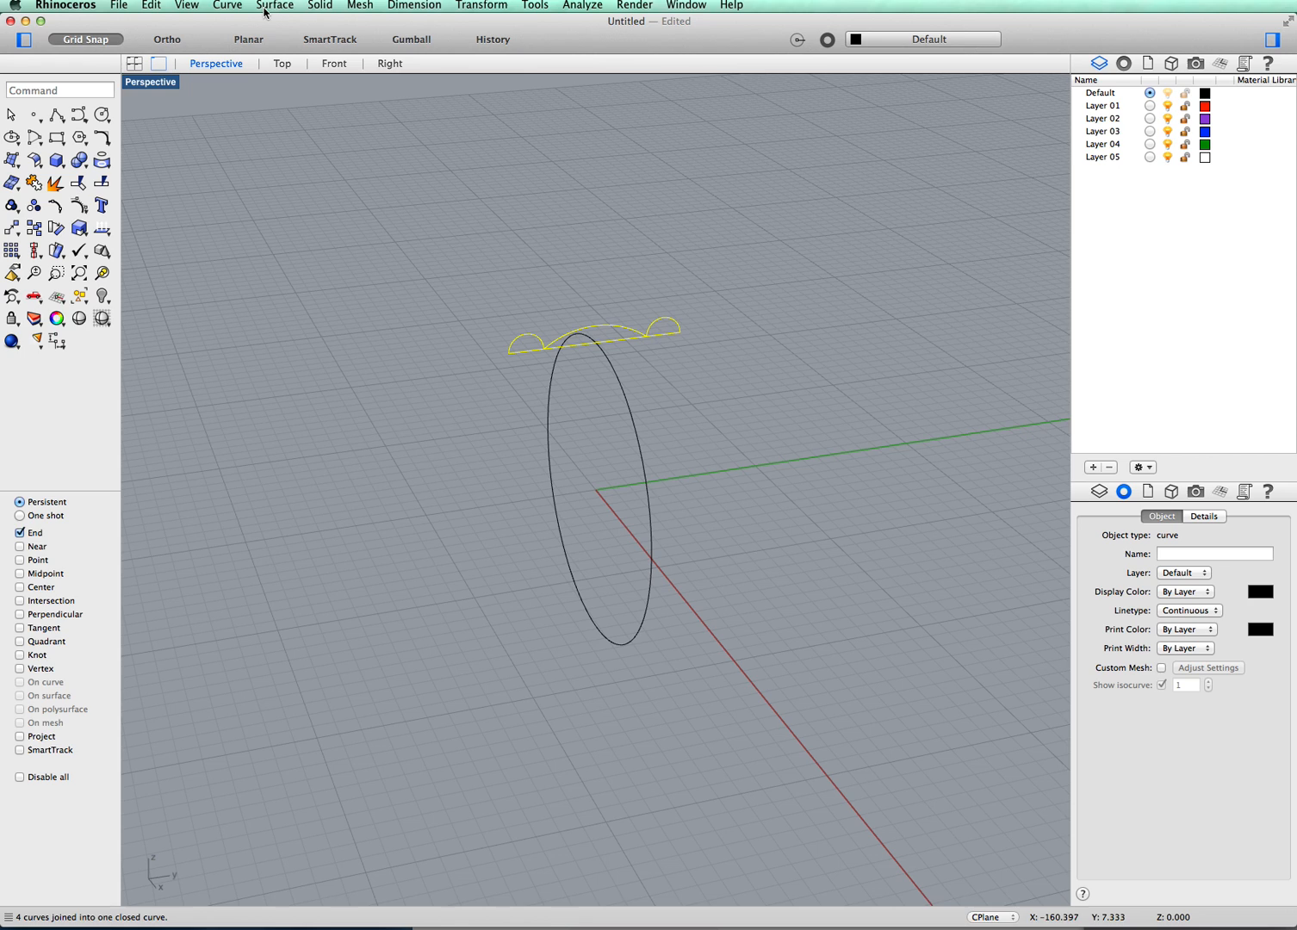
- Run Sweep 1 Rail with the circle as rail and the profile as cross-section
left_click(275, 5)
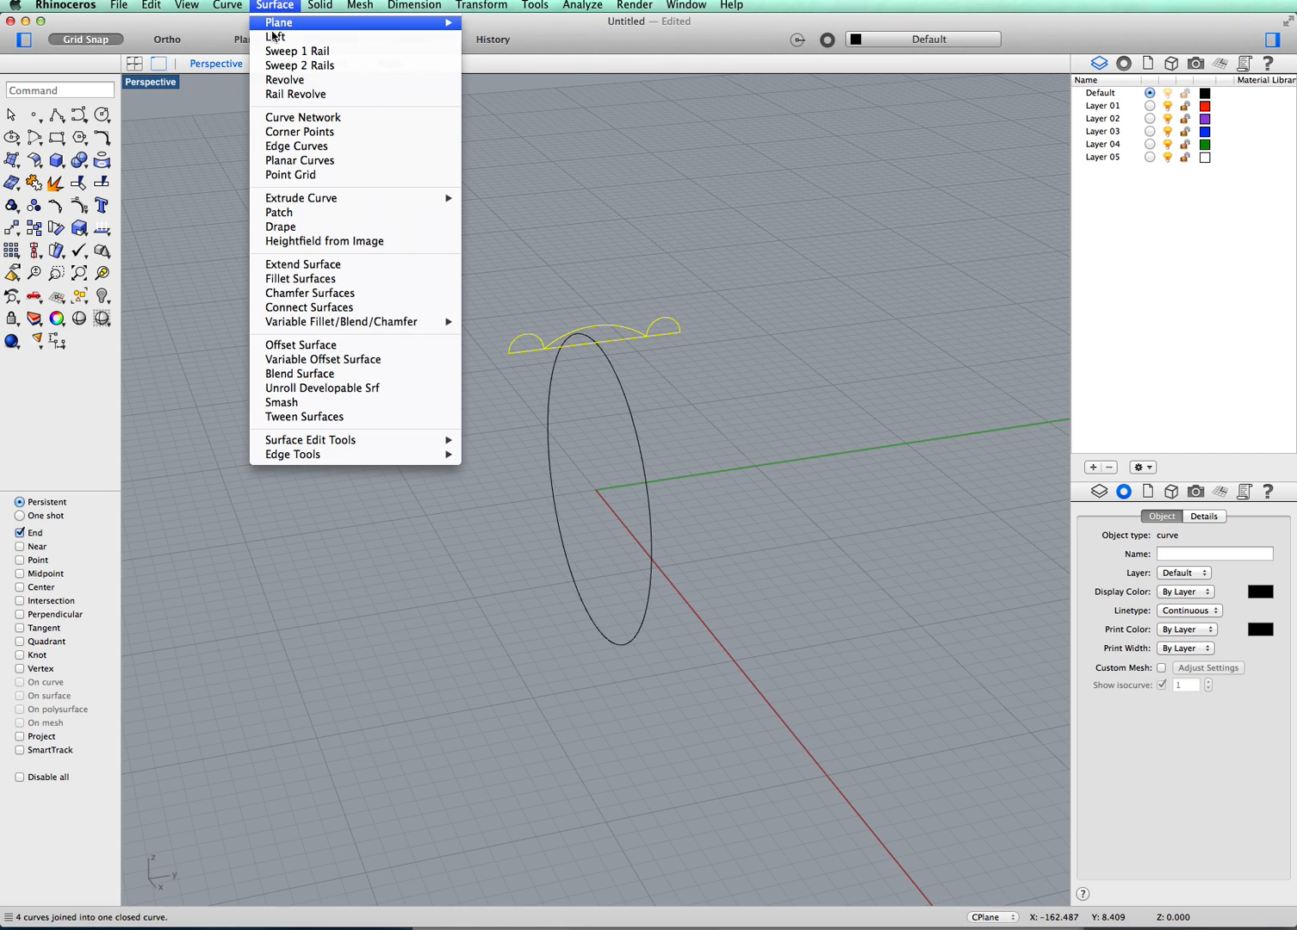
mouse_move(296, 51)
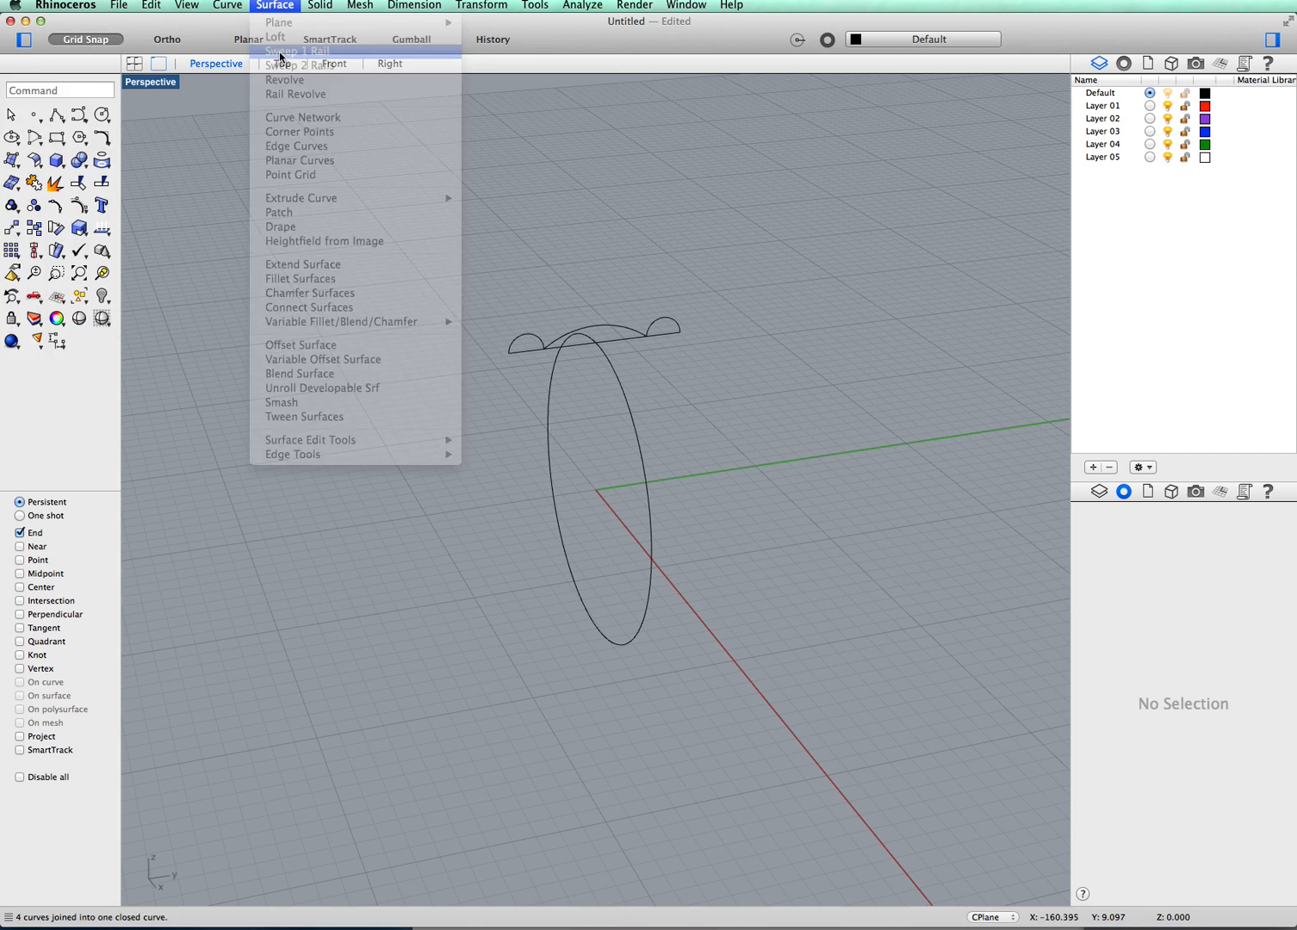
left_click(296, 51)
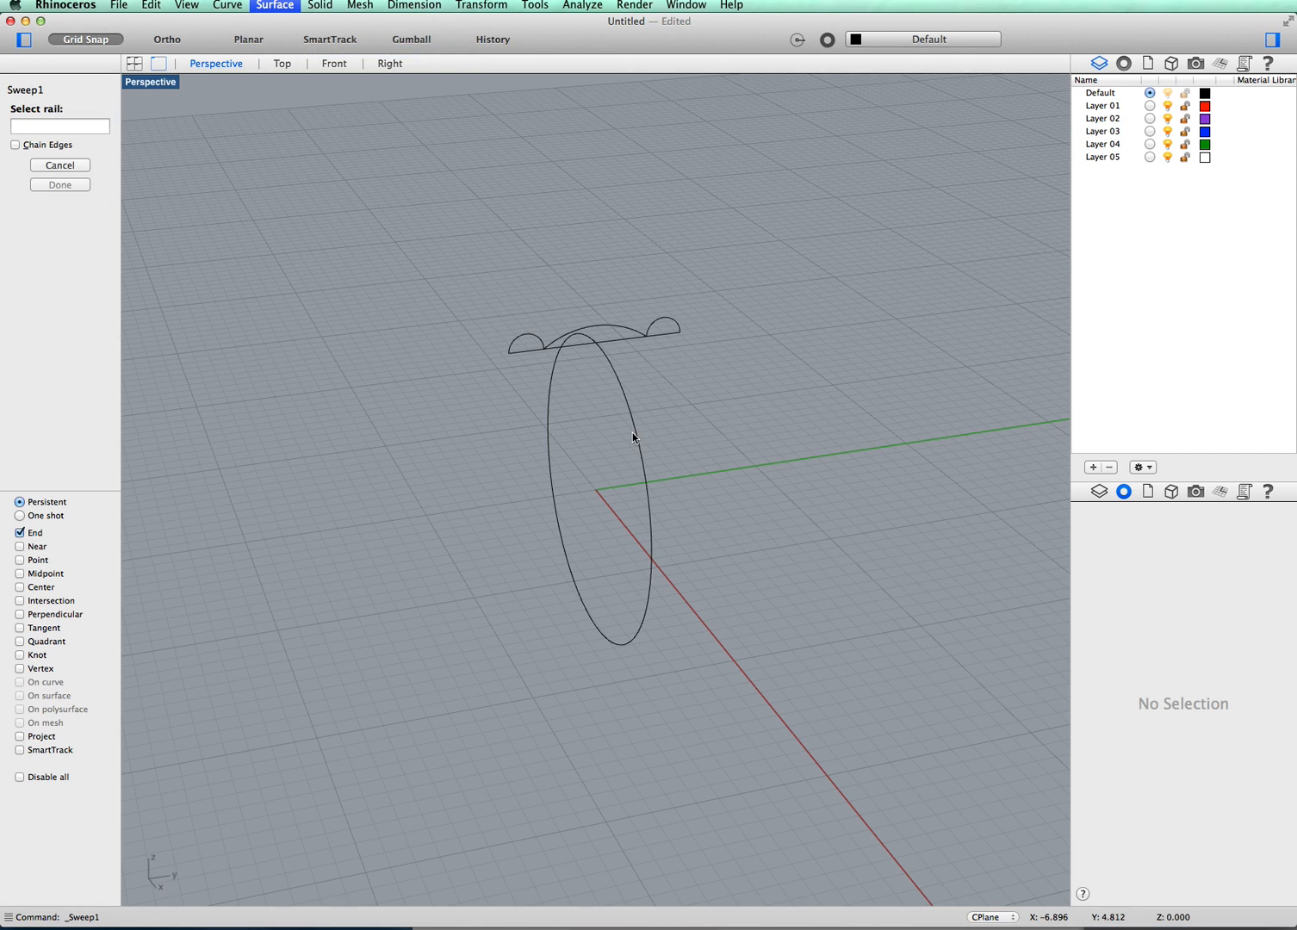
left_click(592, 431)
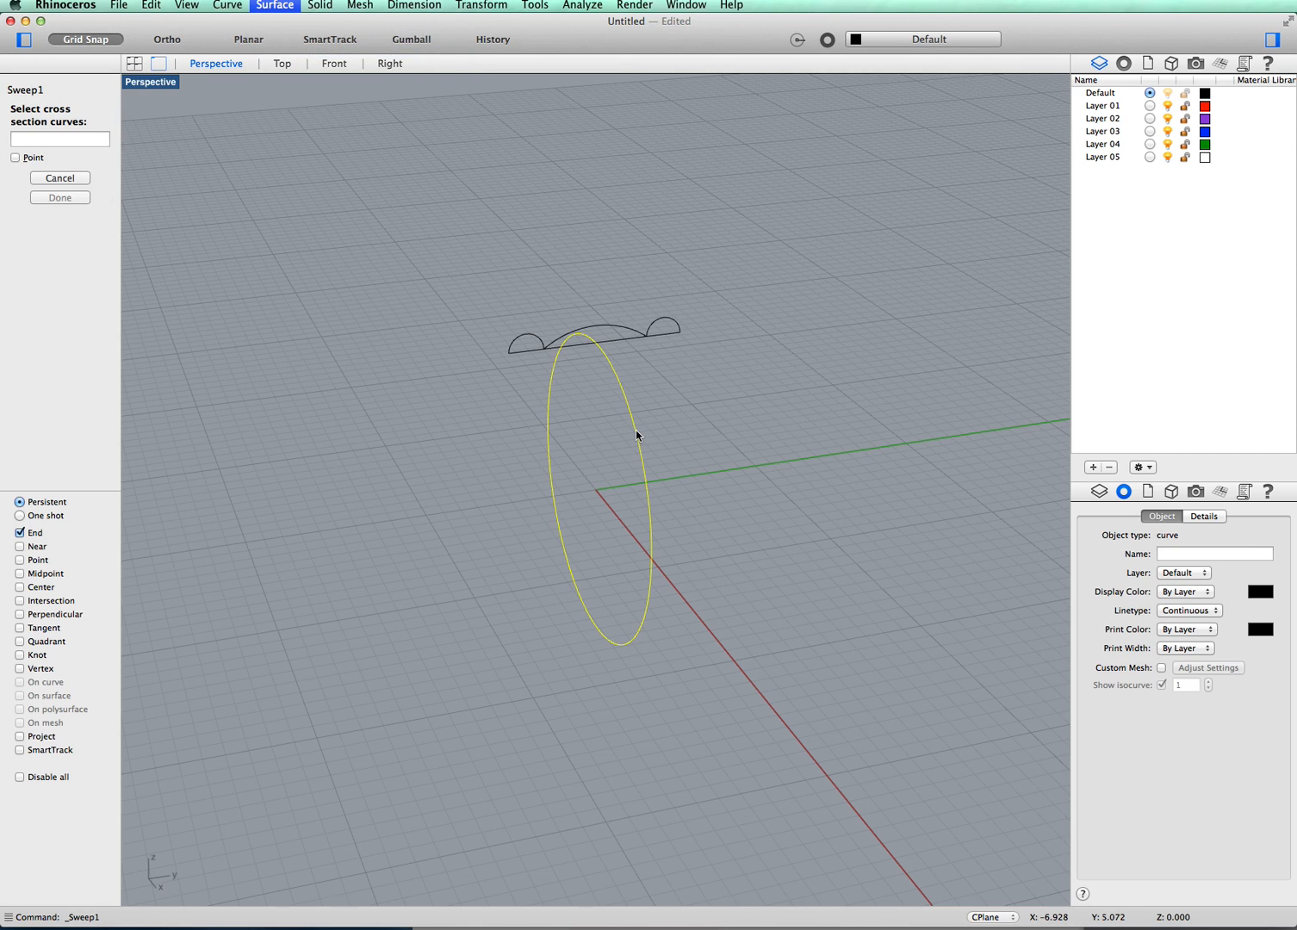
mouse_move(555, 363)
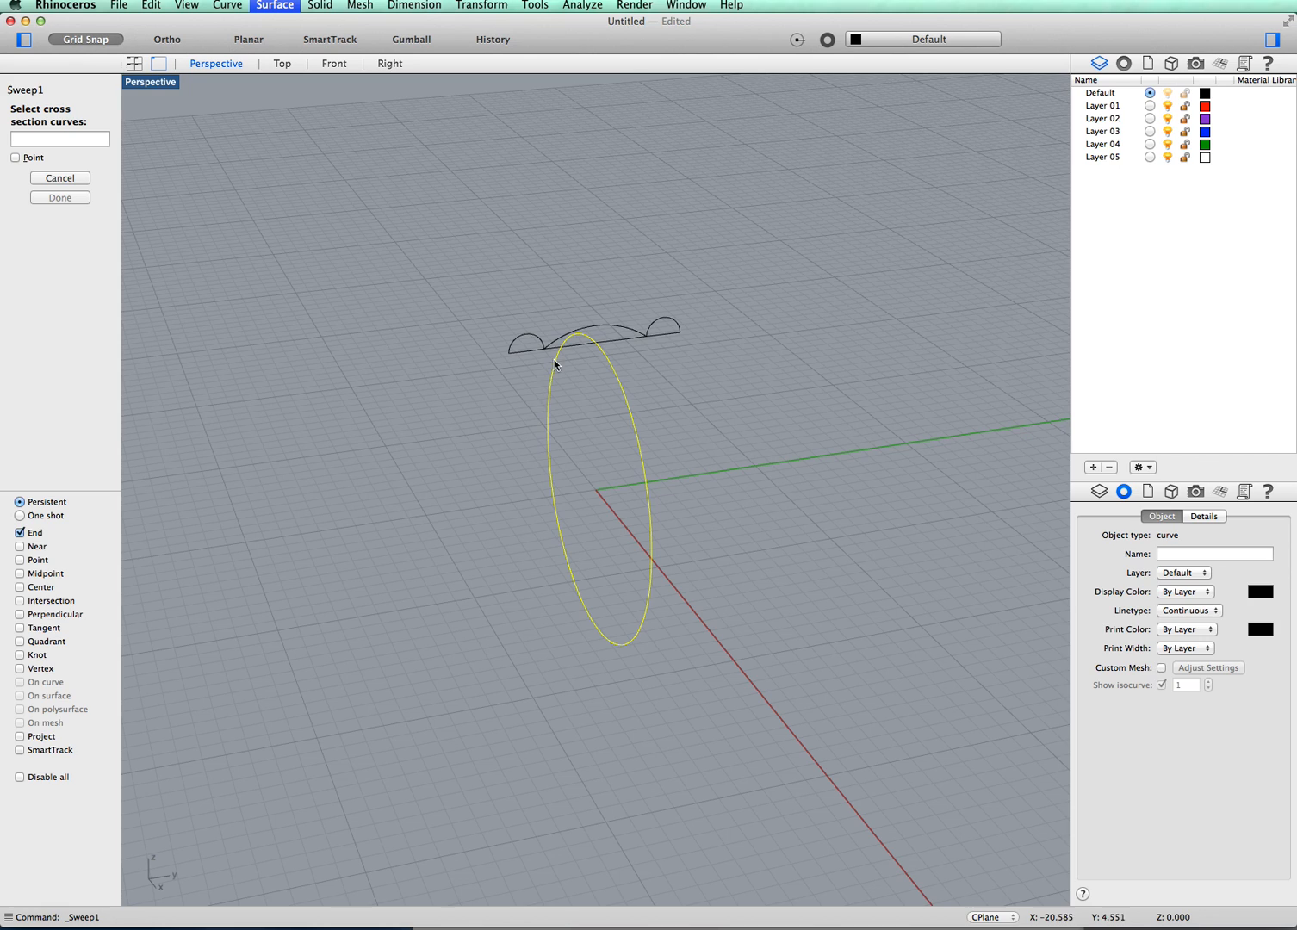
mouse_move(672, 364)
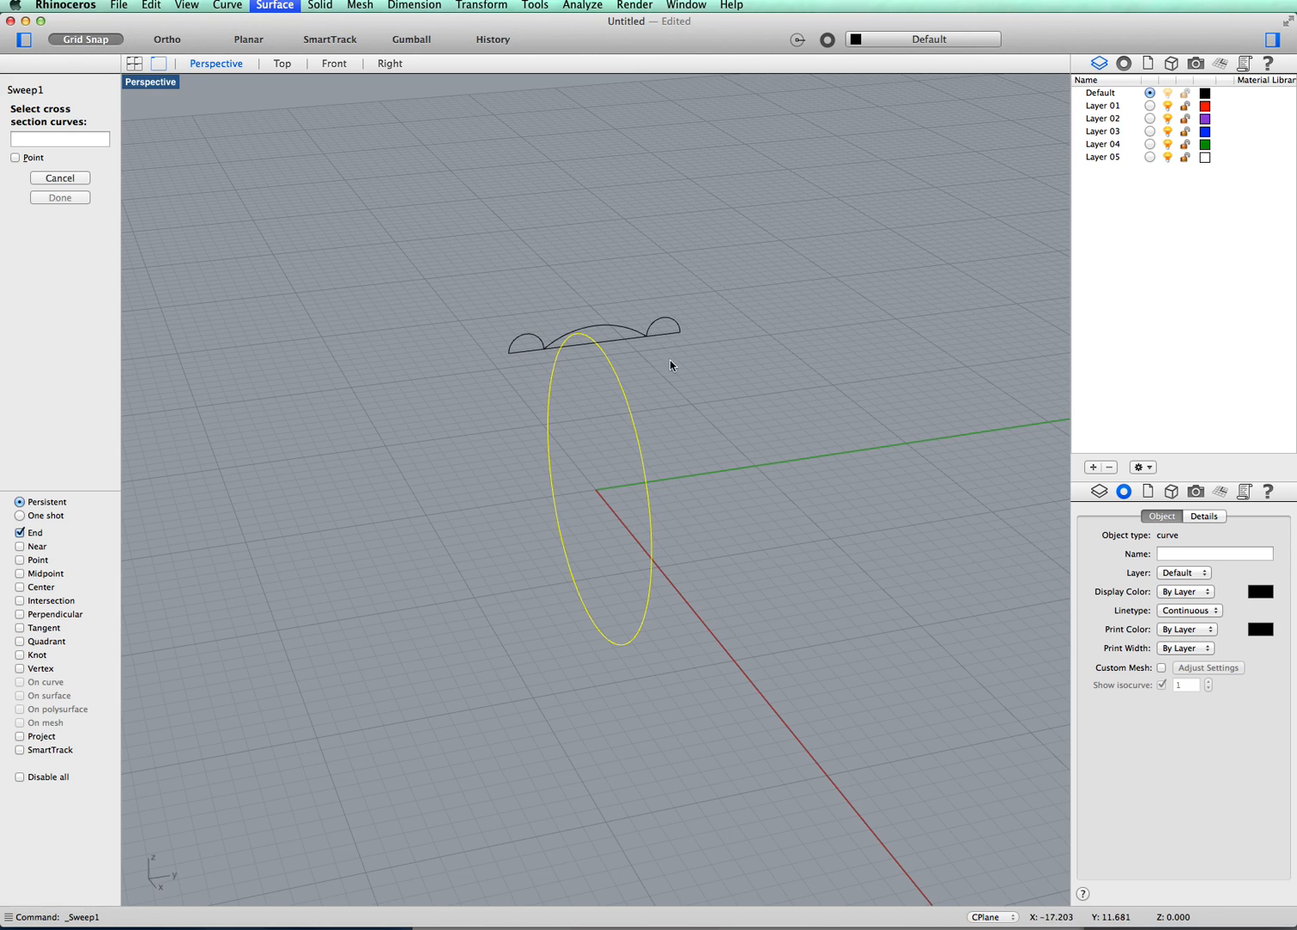
mouse_move(640, 343)
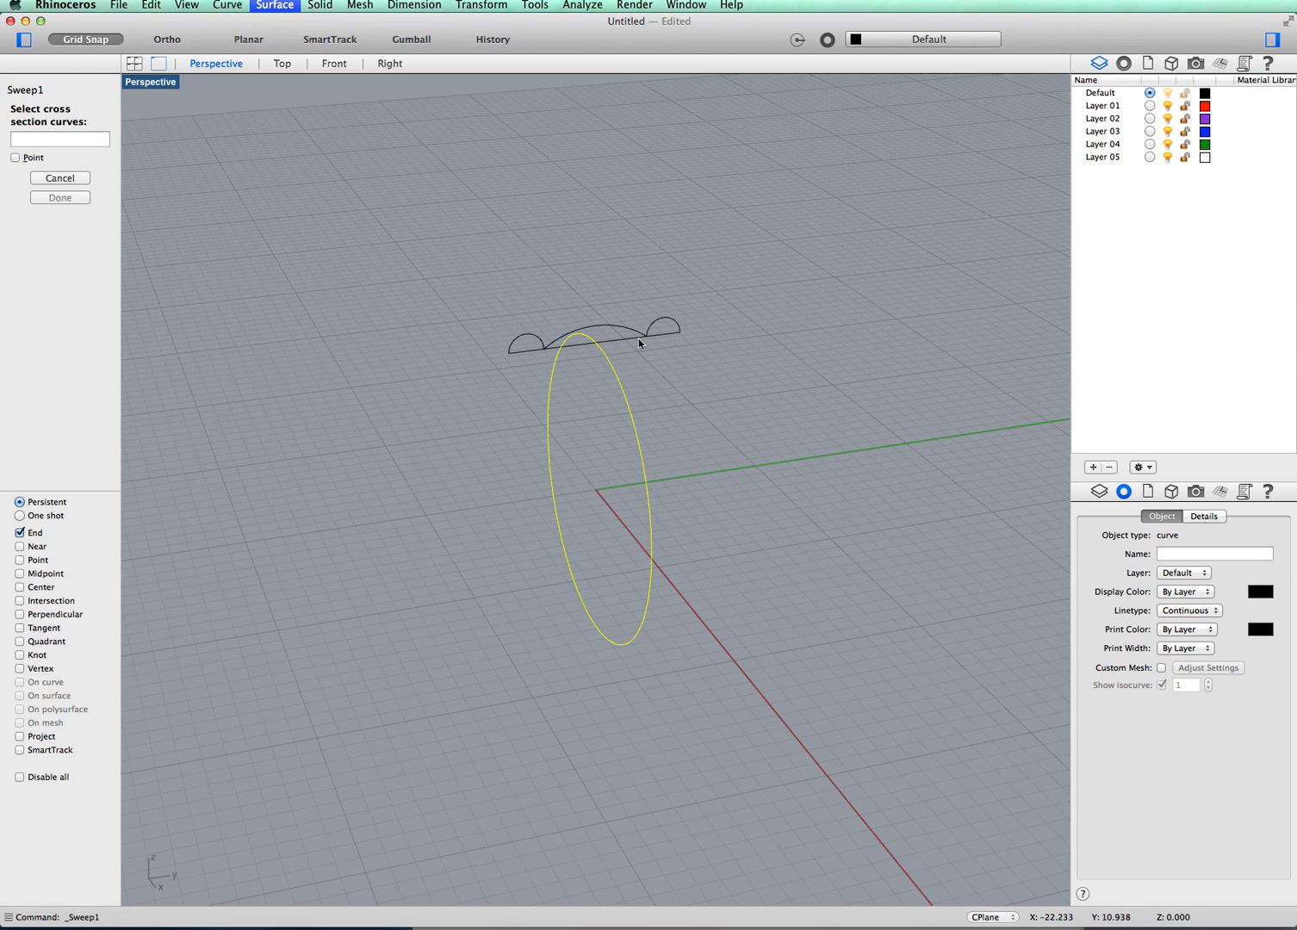
left_click(592, 343)
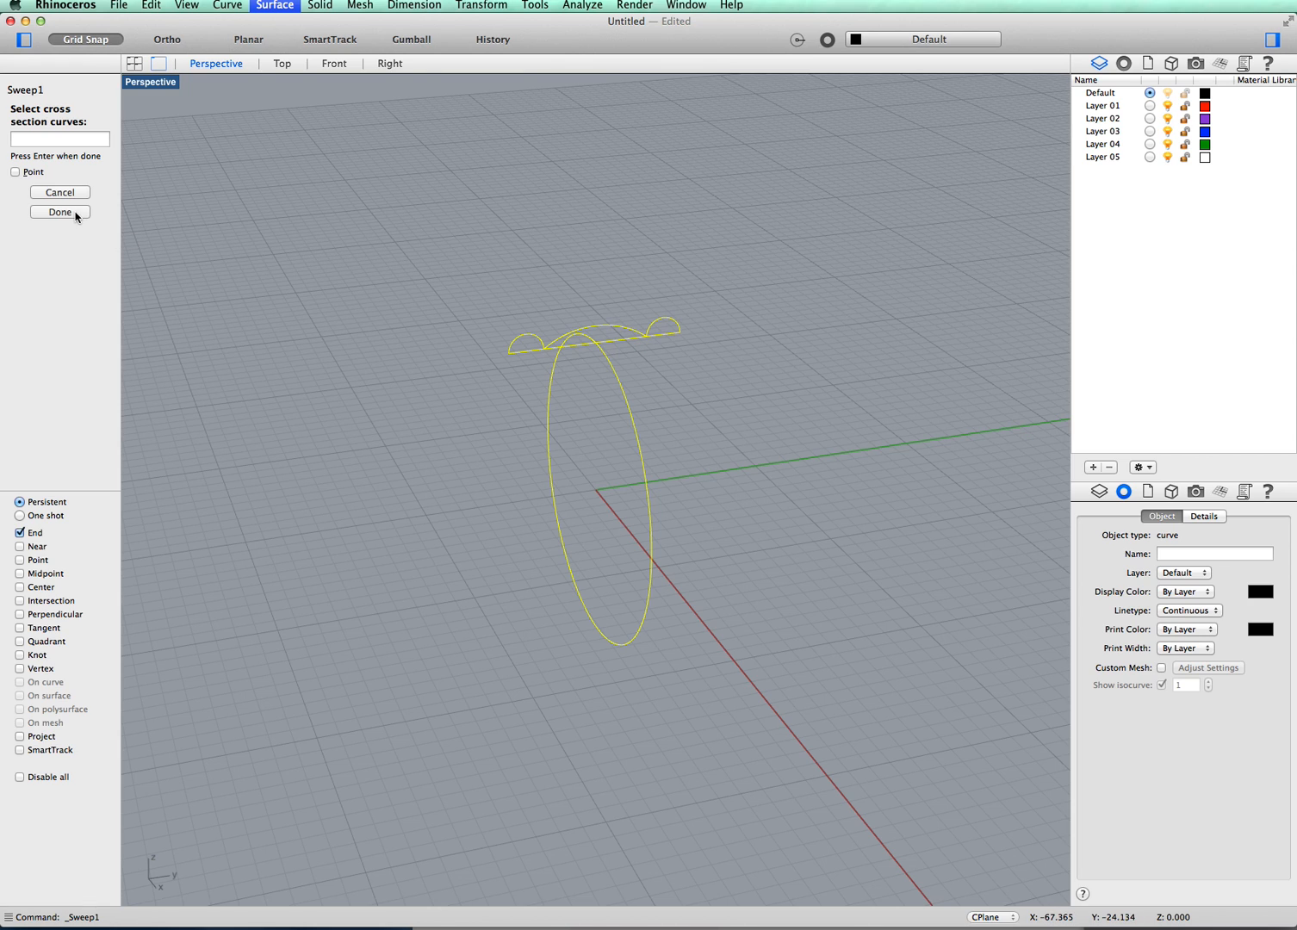
left_click(60, 212)
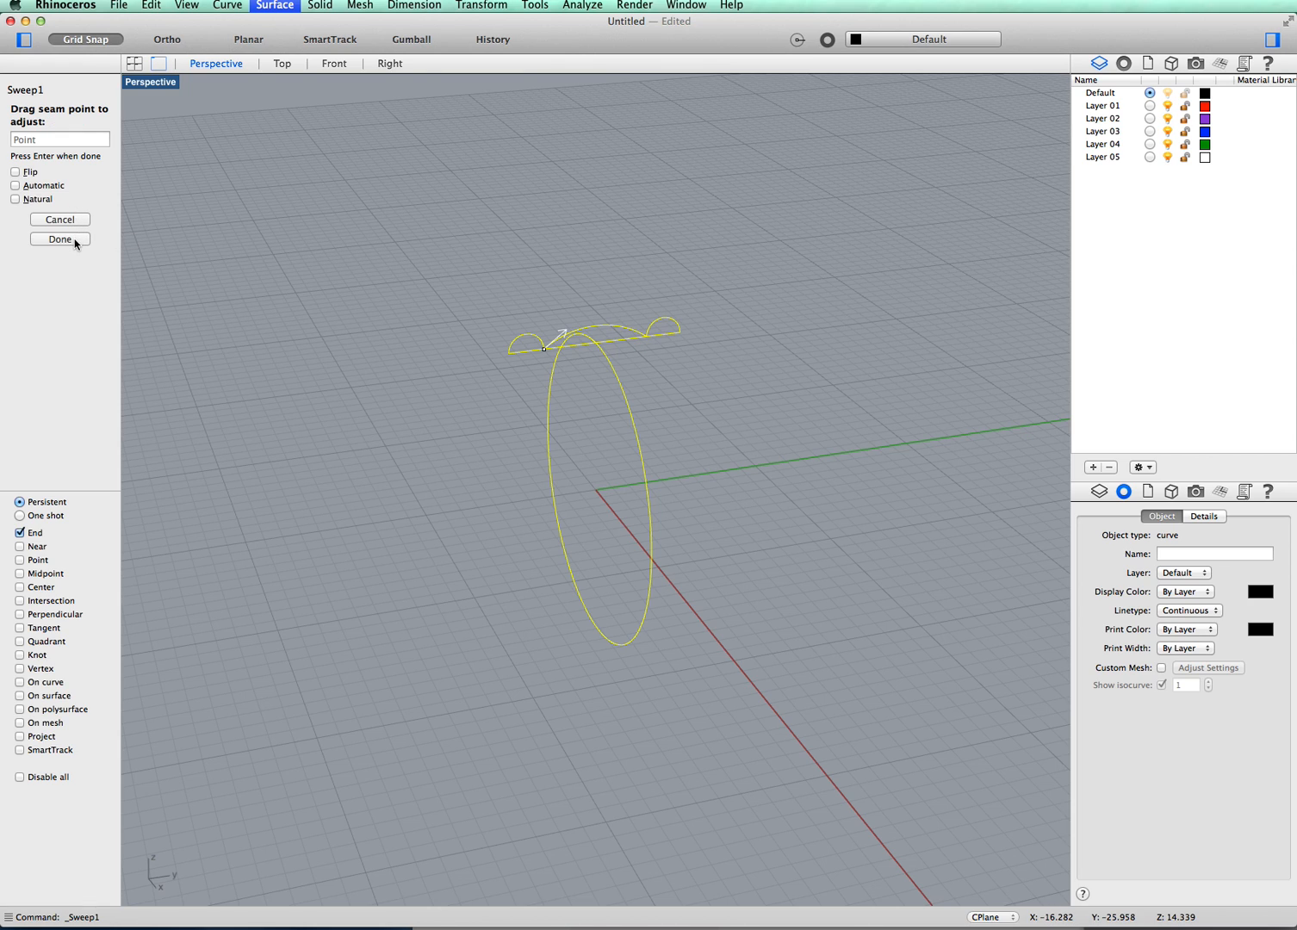
- Accept the seam and confirm Sweep in the Sweep 1 Rail Options dialog
left_click(59, 238)
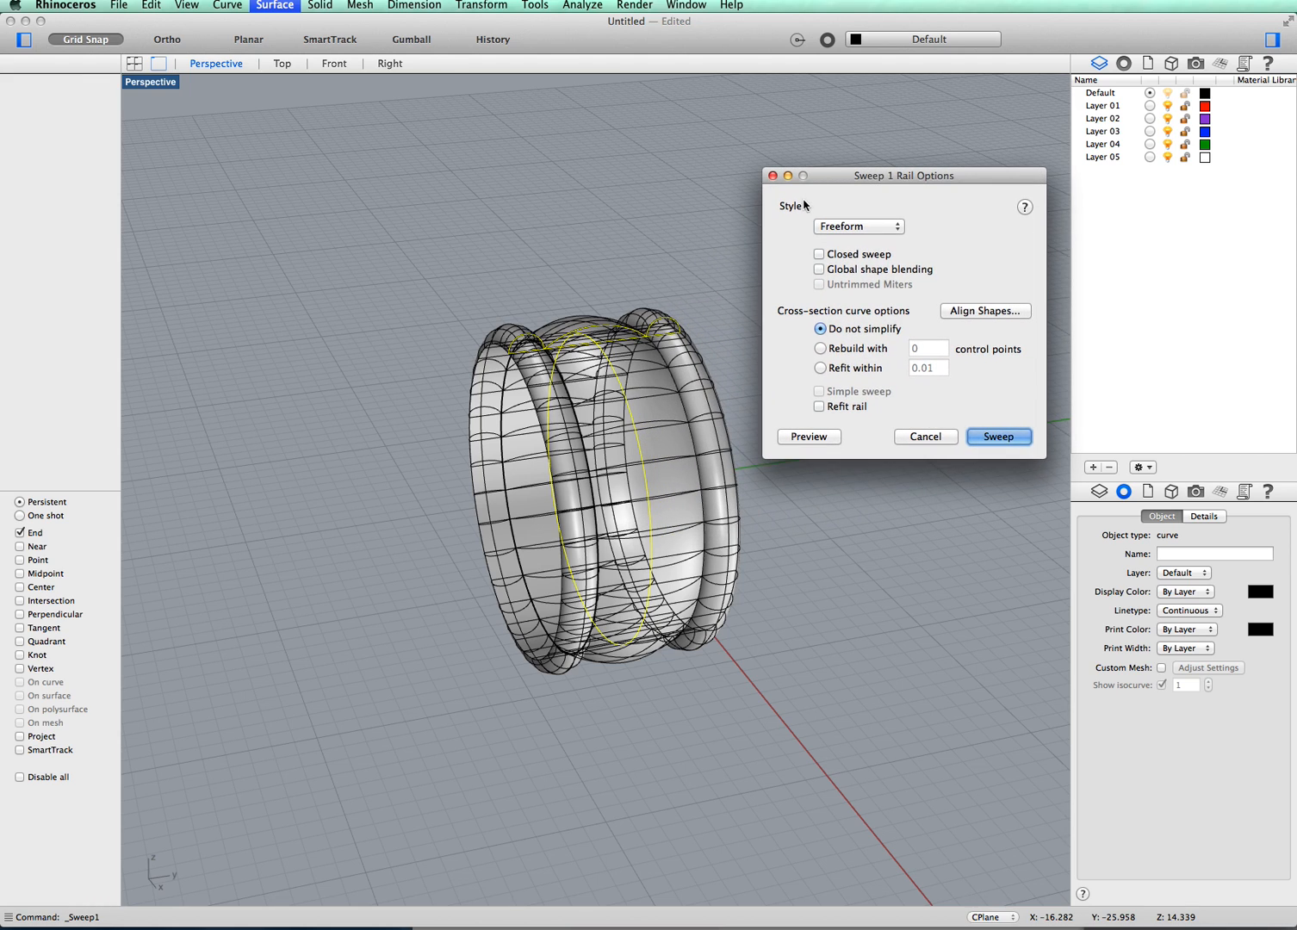
mouse_move(955, 453)
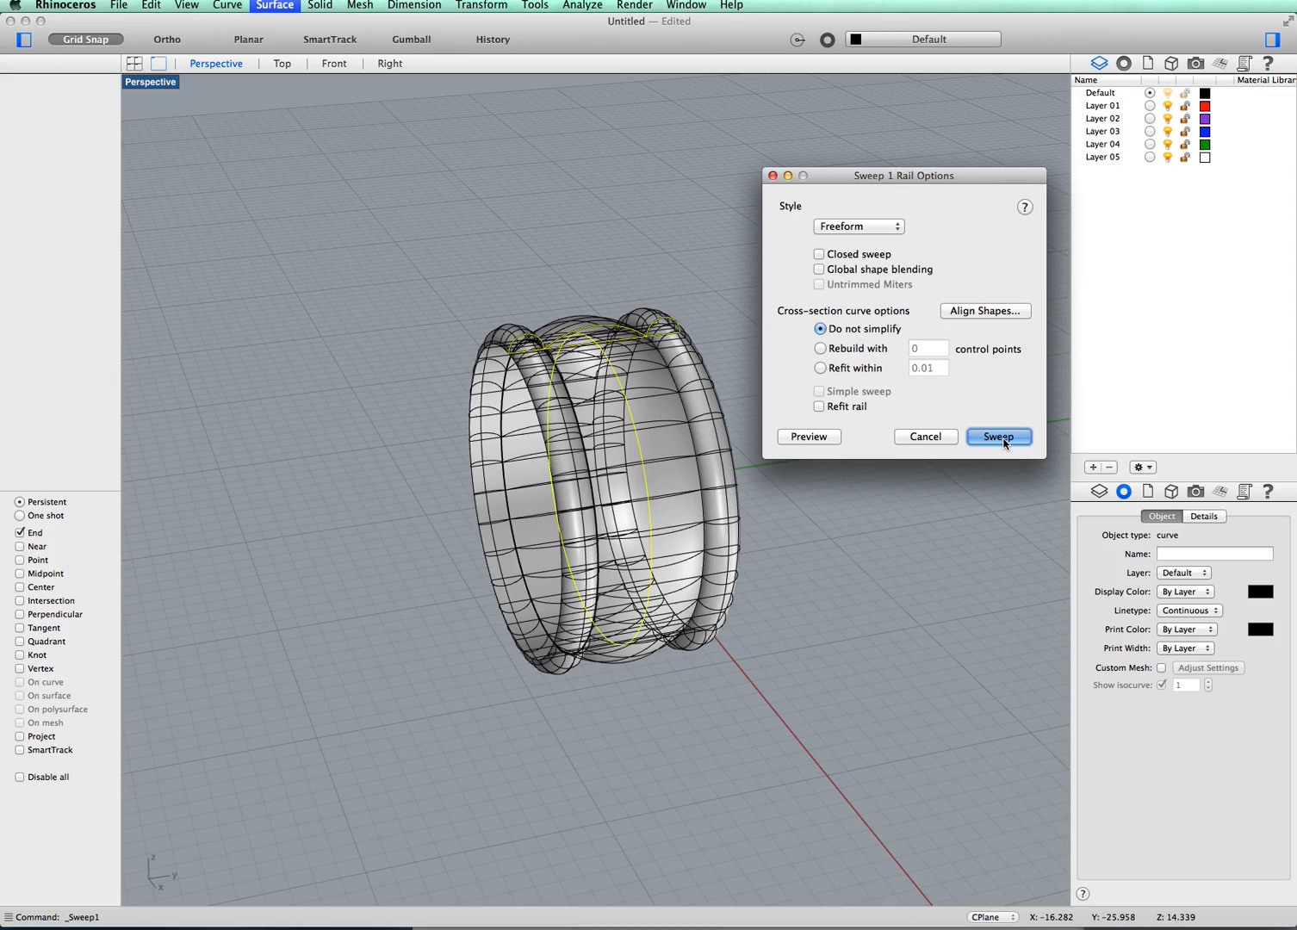
left_click(998, 437)
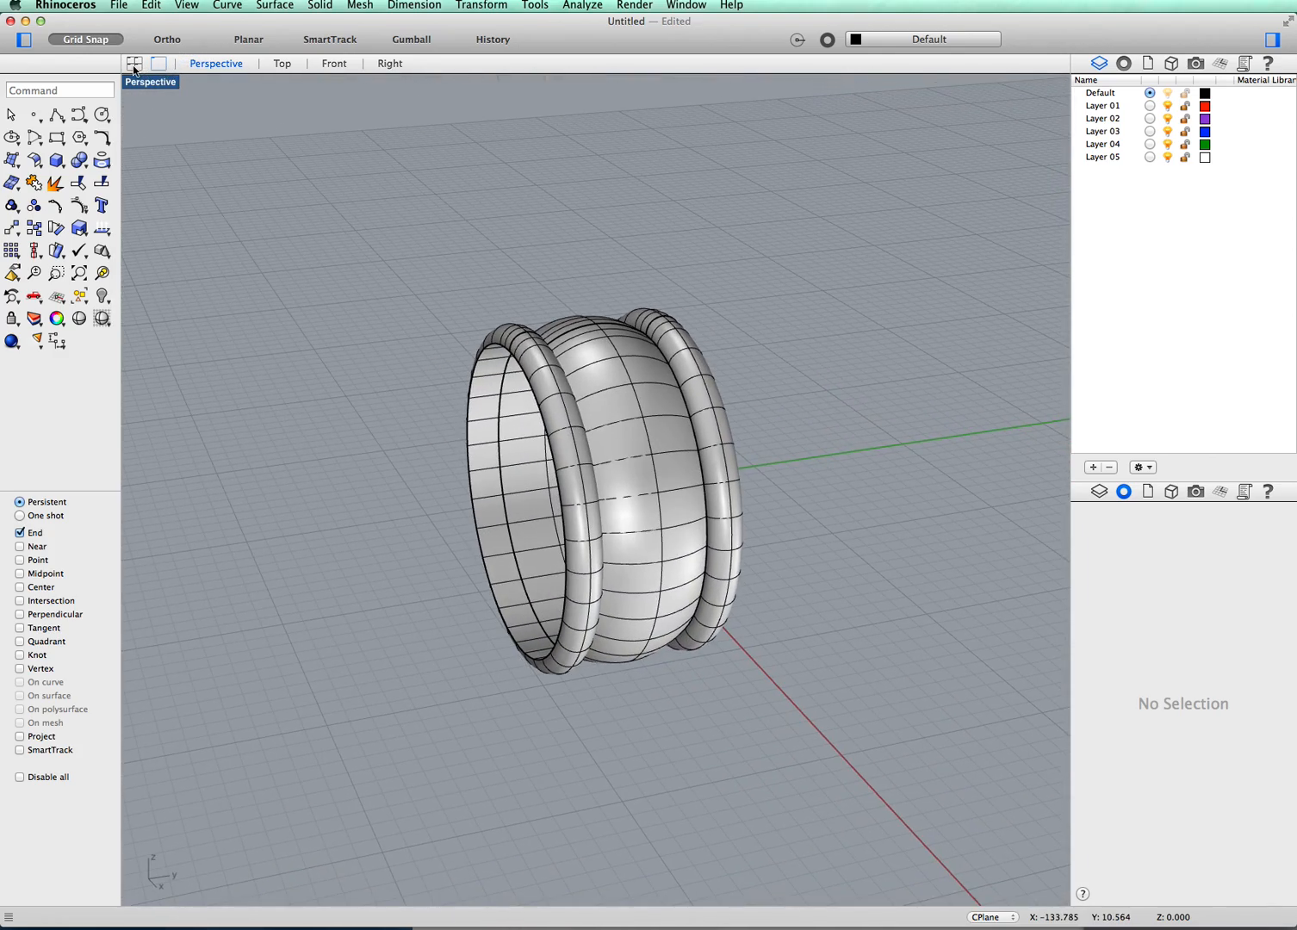
- Switch to the four-viewport layout showing Top, Front, Right and Perspective
left_click(134, 63)
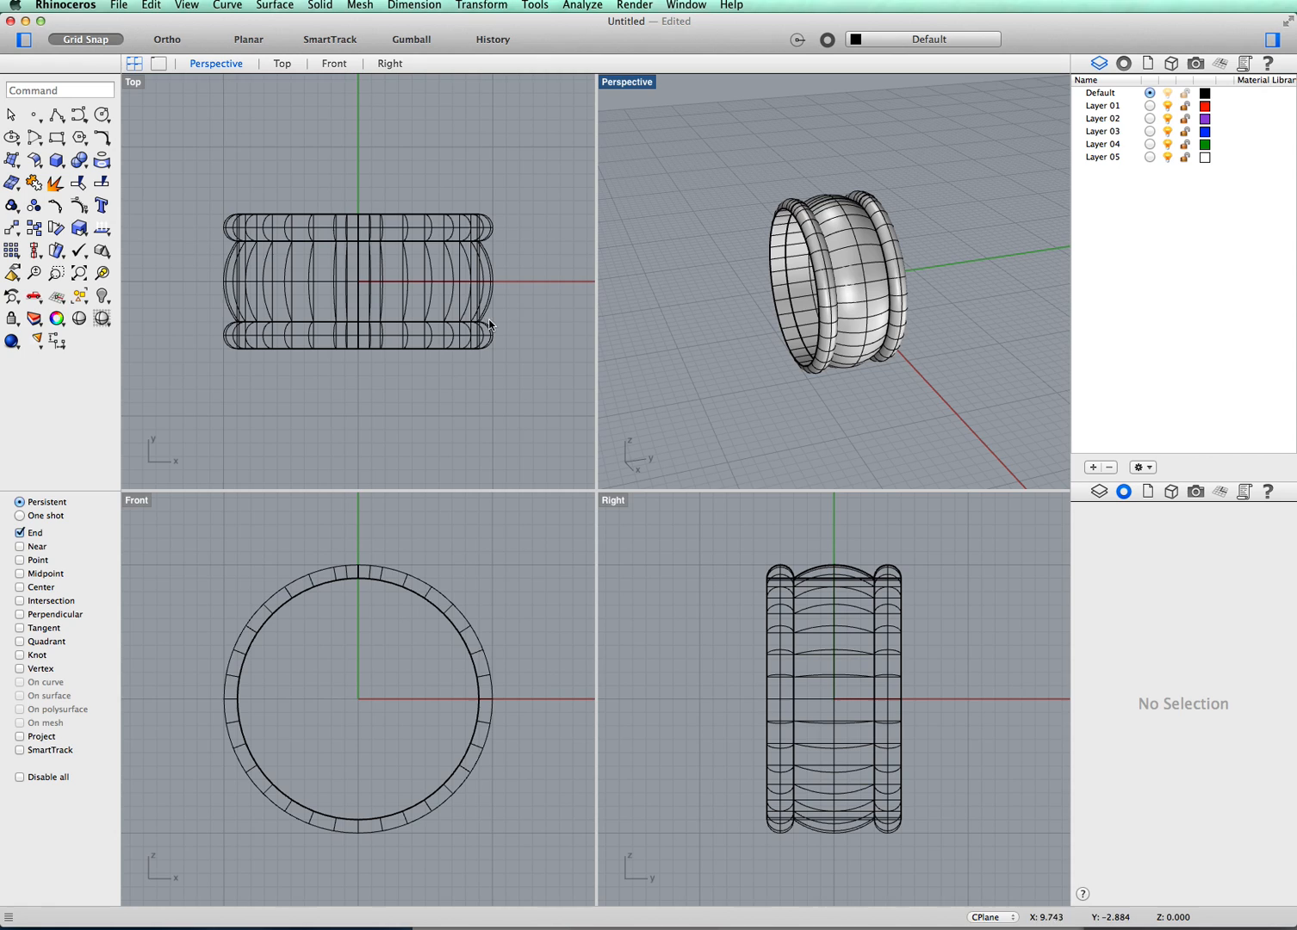
mouse_move(684, 218)
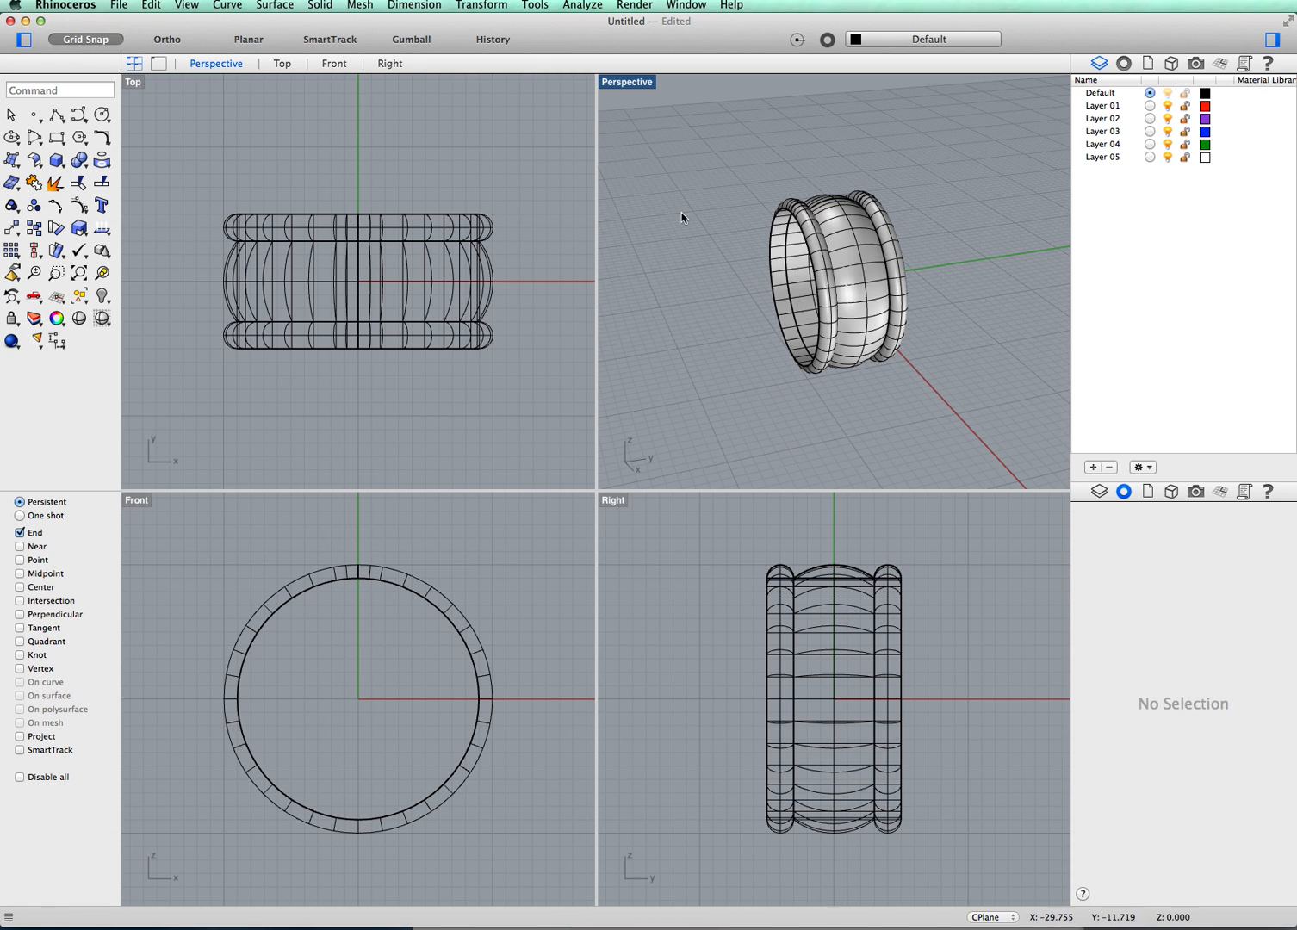